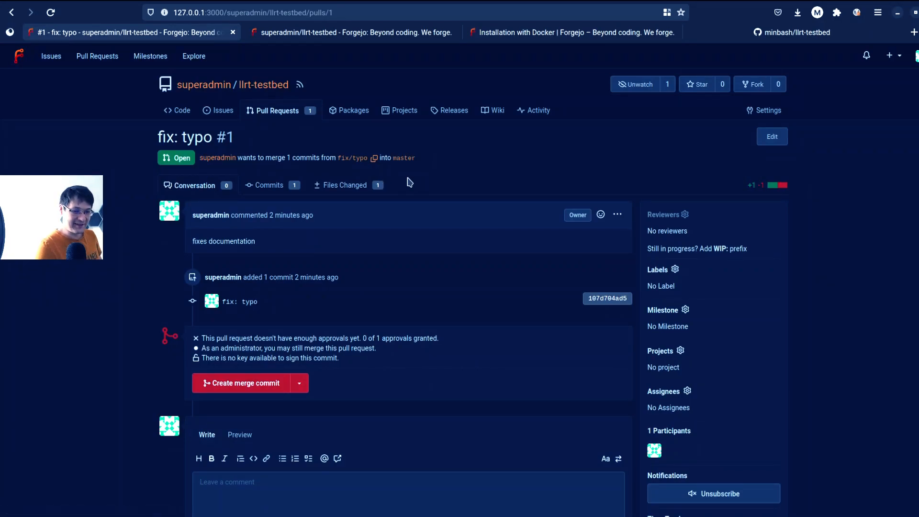
# Step: Switch from the local pull request page to the forgejo.org homepage tab
pyautogui.click(344, 185)
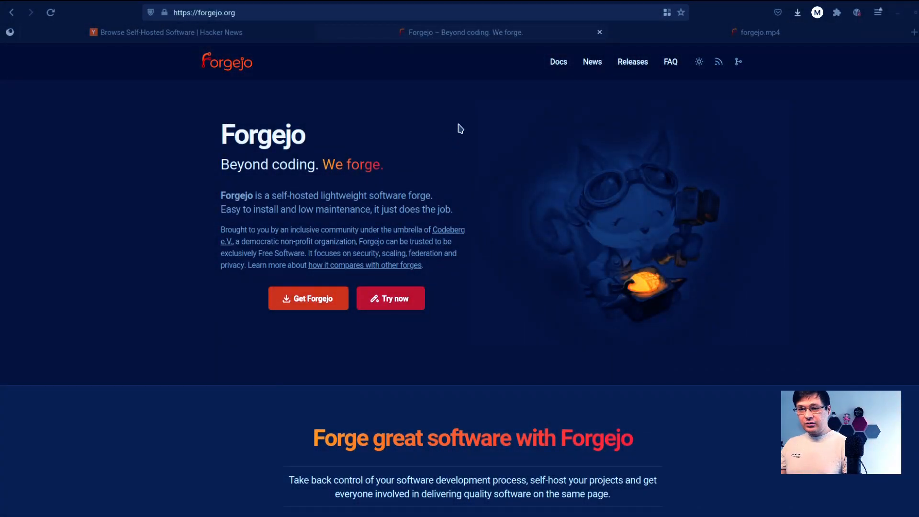
pyautogui.moveTo(668, 72)
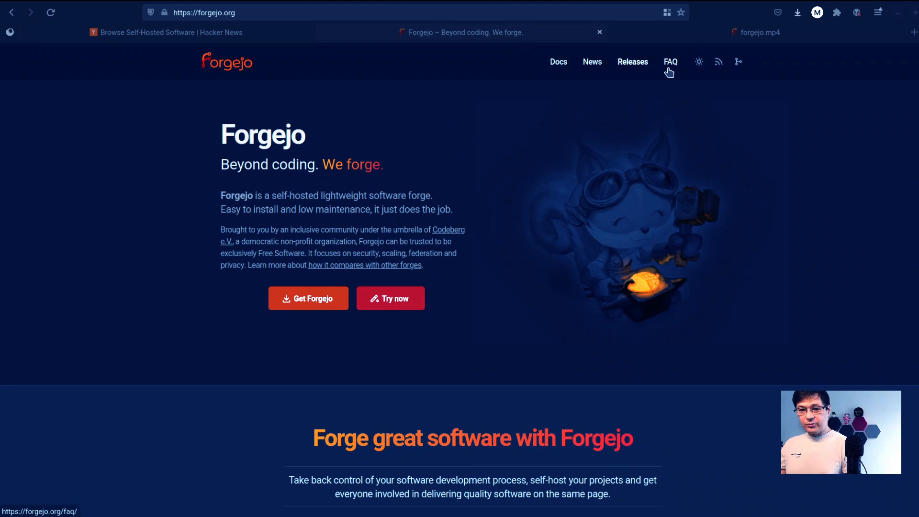
# Step: Visit the Forgejo FAQ, then highlight the inclusive community sentence on the homepage
pyautogui.click(670, 62)
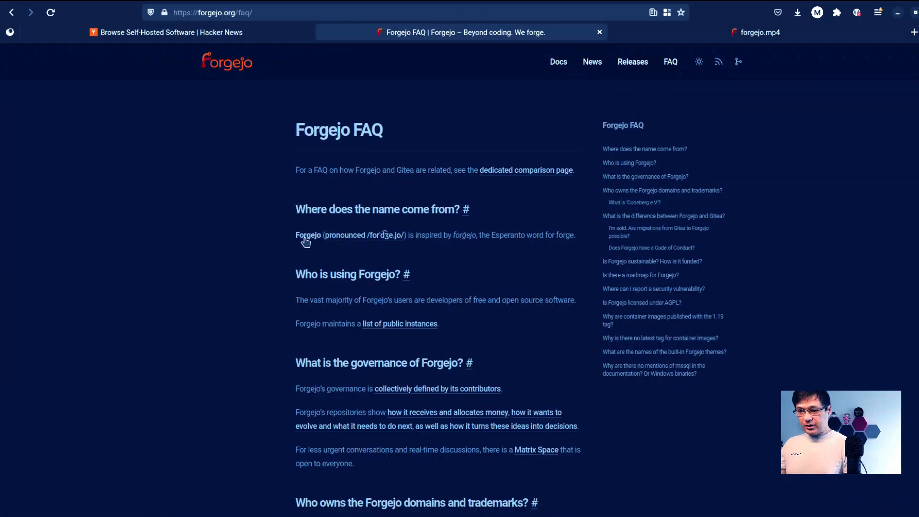
pyautogui.doubleClick(430, 235)
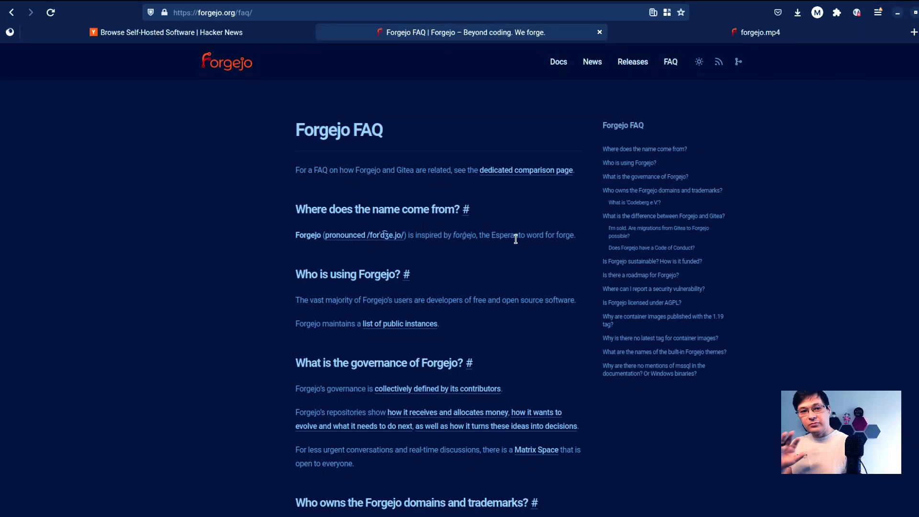
pyautogui.moveTo(470, 244)
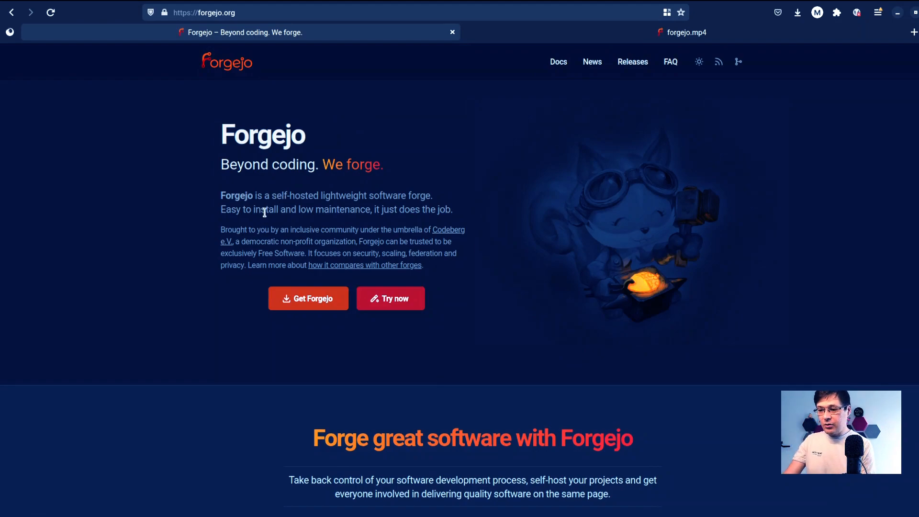
pyautogui.moveTo(276, 195); pyautogui.dragTo(362, 195)
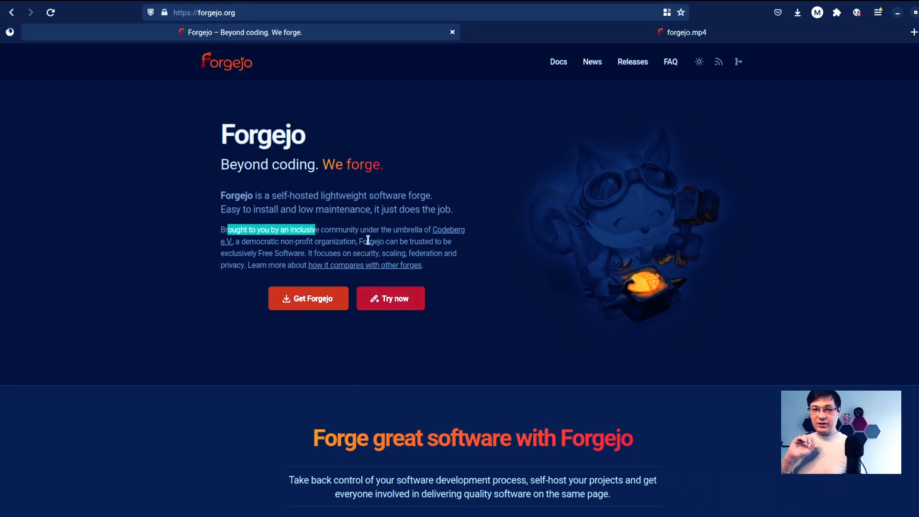
pyautogui.moveTo(253, 247)
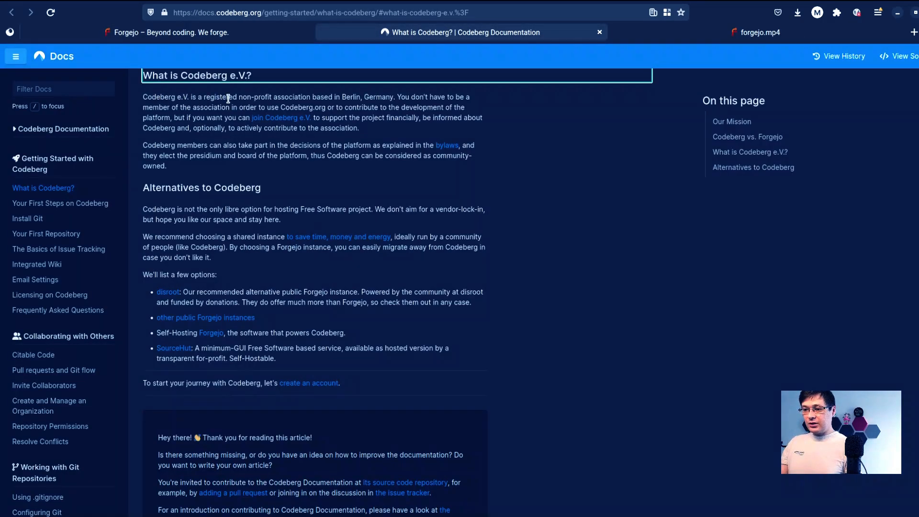
pyautogui.moveTo(343, 97)
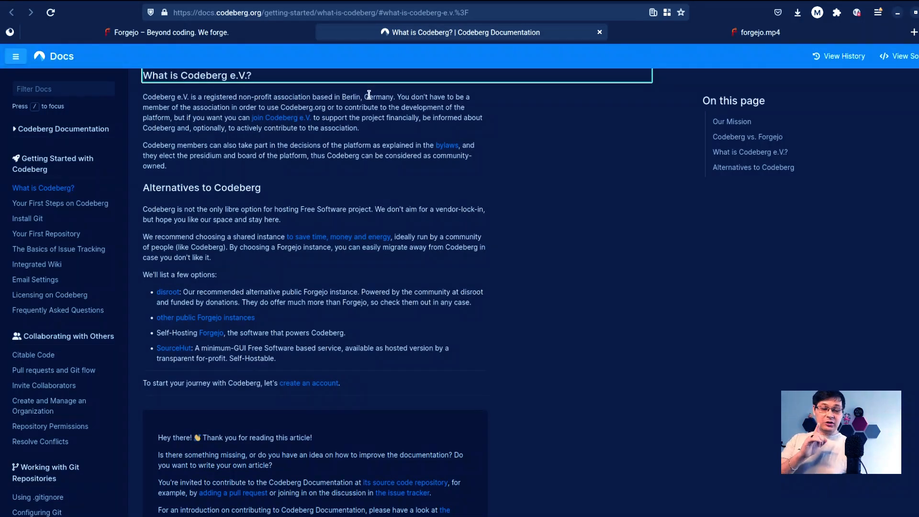
# Step: Switch between the Codeberg e.V. article and Forgejo homepage tabs, highlighting 'learn more about'
pyautogui.click(168, 33)
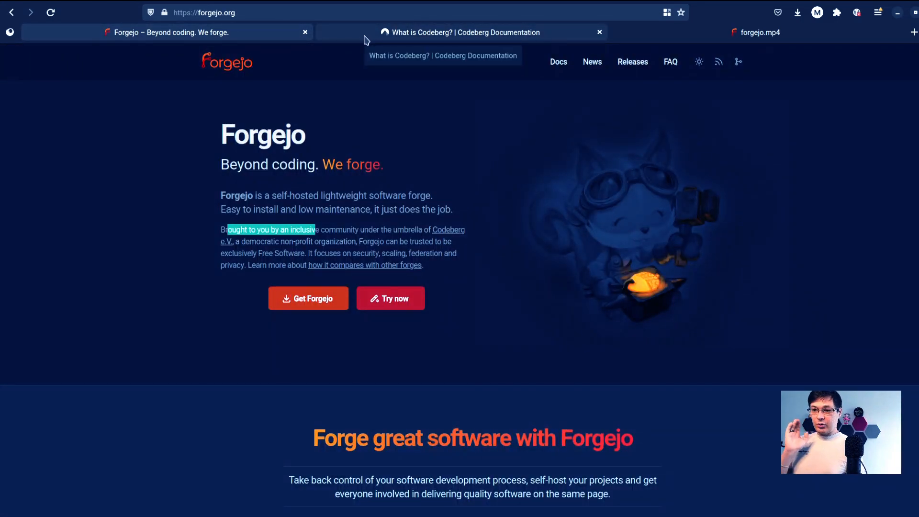
pyautogui.click(463, 32)
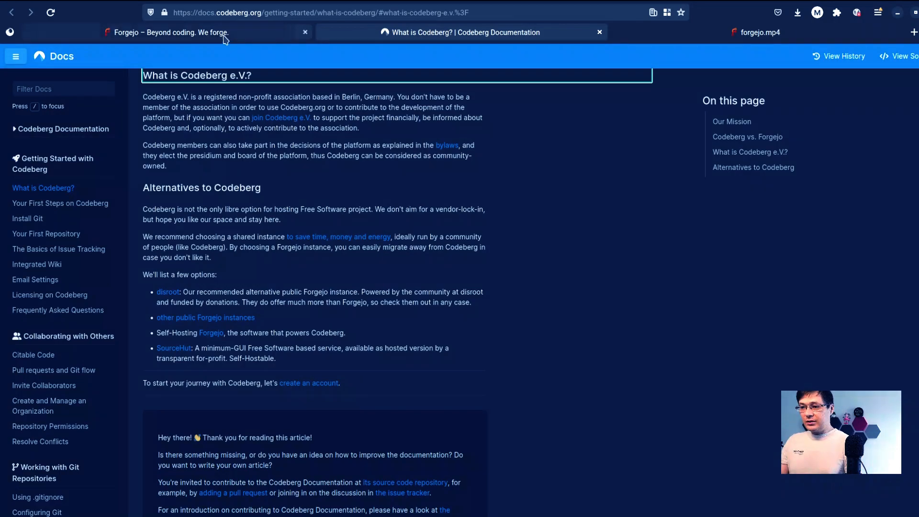
pyautogui.click(168, 32)
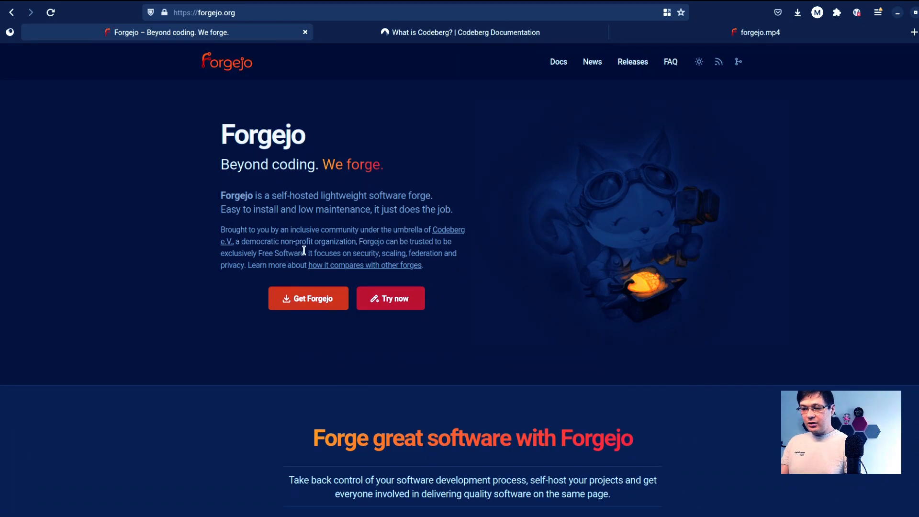
pyautogui.moveTo(321, 234)
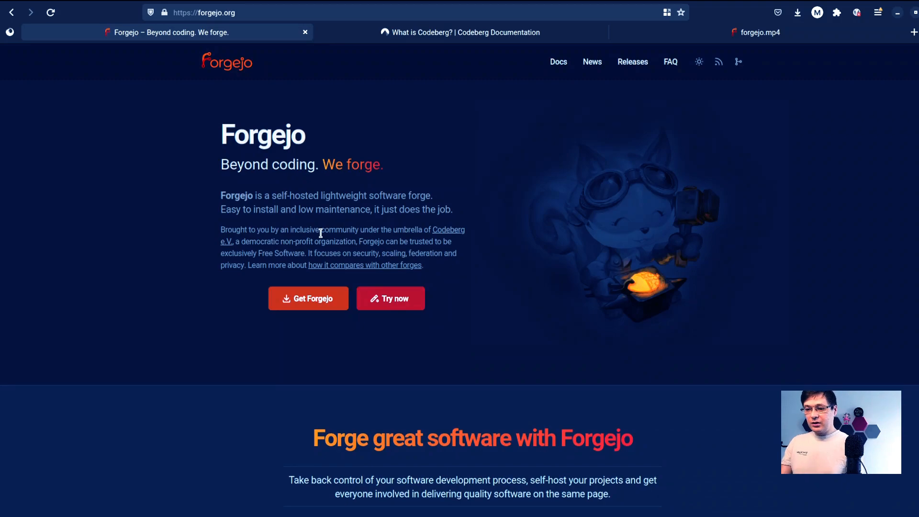
pyautogui.moveTo(321, 240)
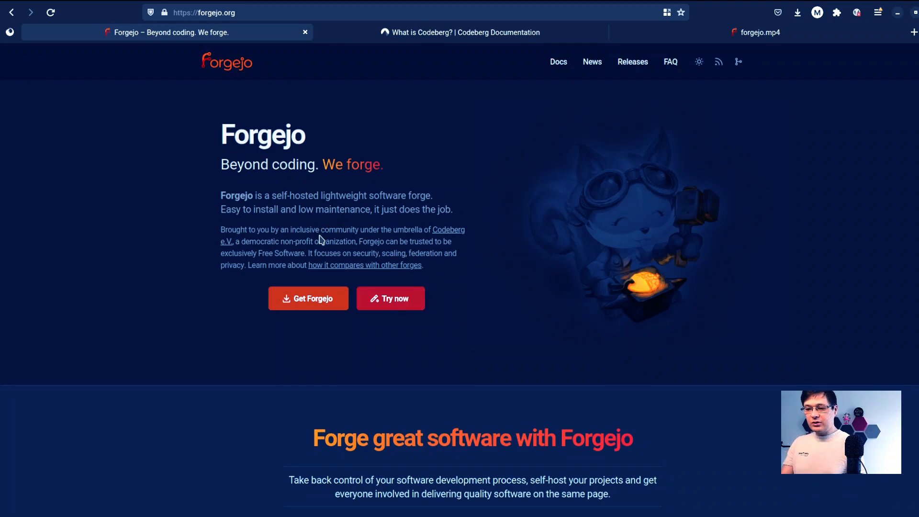
pyautogui.moveTo(264, 265)
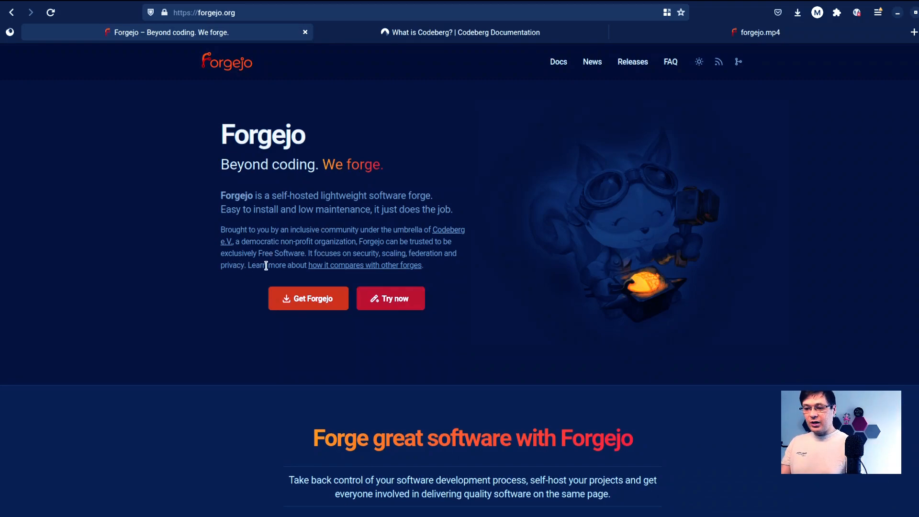
pyautogui.moveTo(264, 264); pyautogui.dragTo(307, 261)
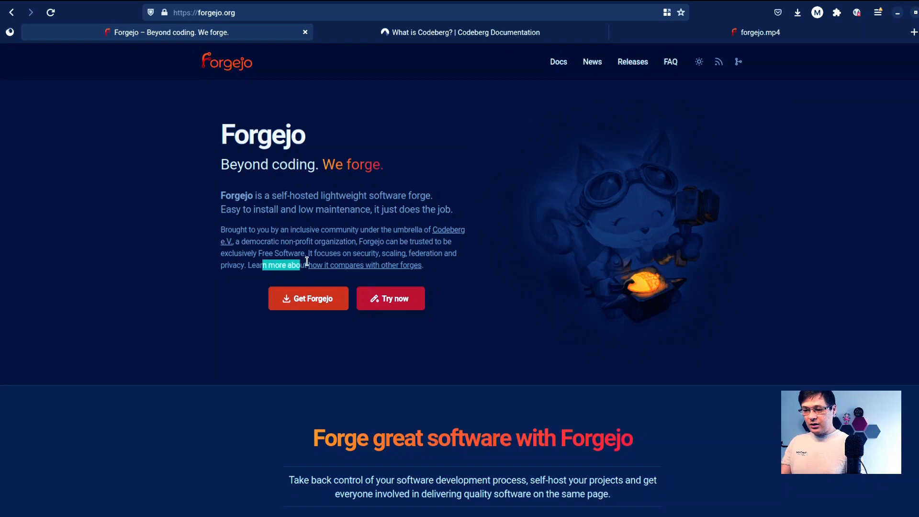
pyautogui.moveTo(373, 271)
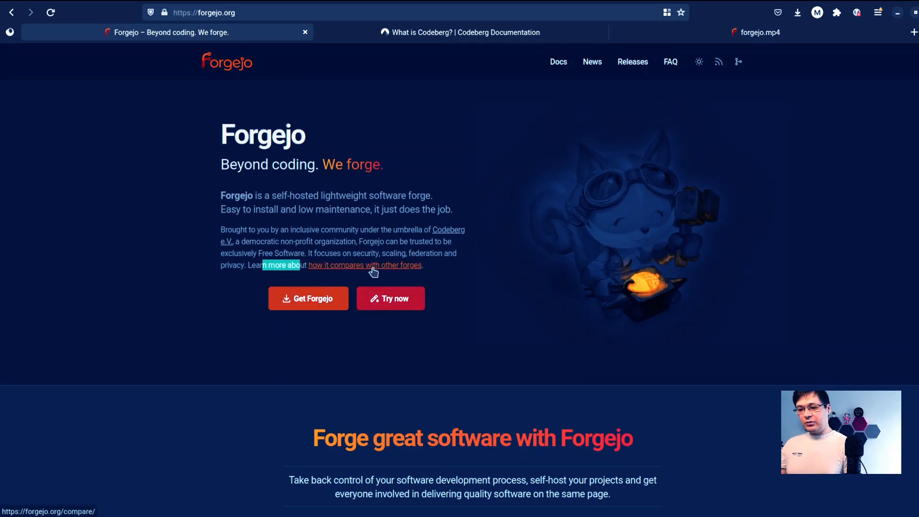
# Step: Open the forge comparison page in a new tab and highlight Forgejo's 100% Free Software 'Yes'
pyautogui.rightClick(373, 269)
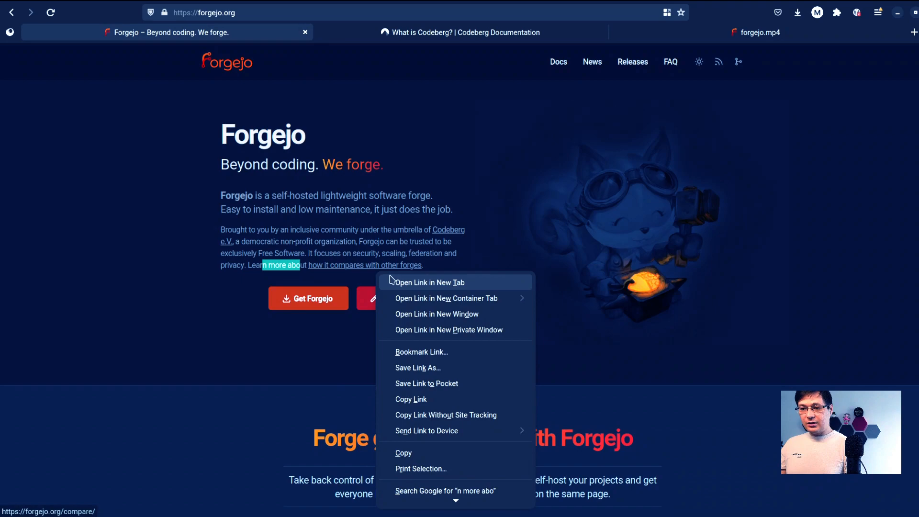
pyautogui.click(431, 282)
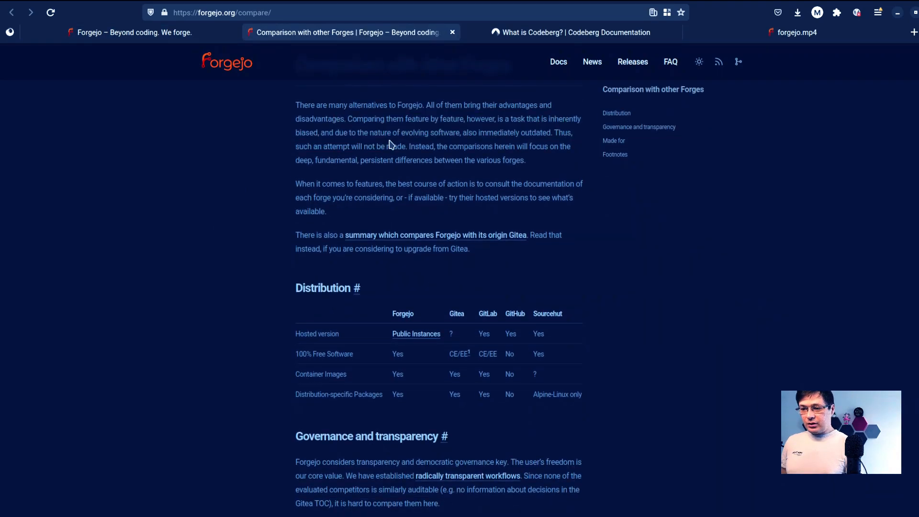
pyautogui.scroll(-3)
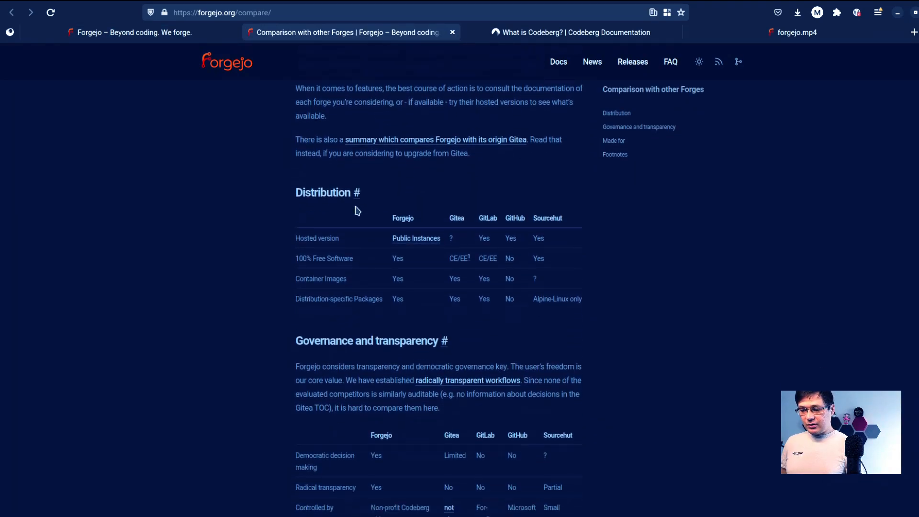
pyautogui.scroll(-3)
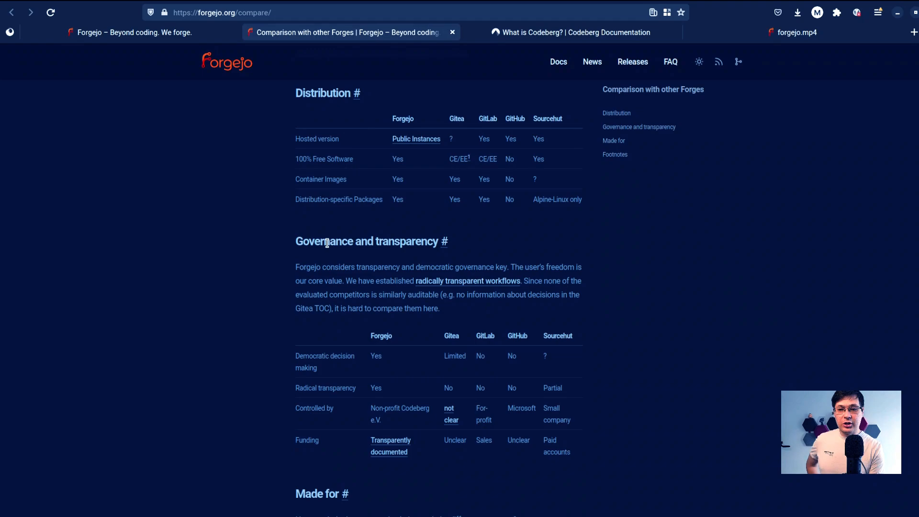
pyautogui.moveTo(179, 335)
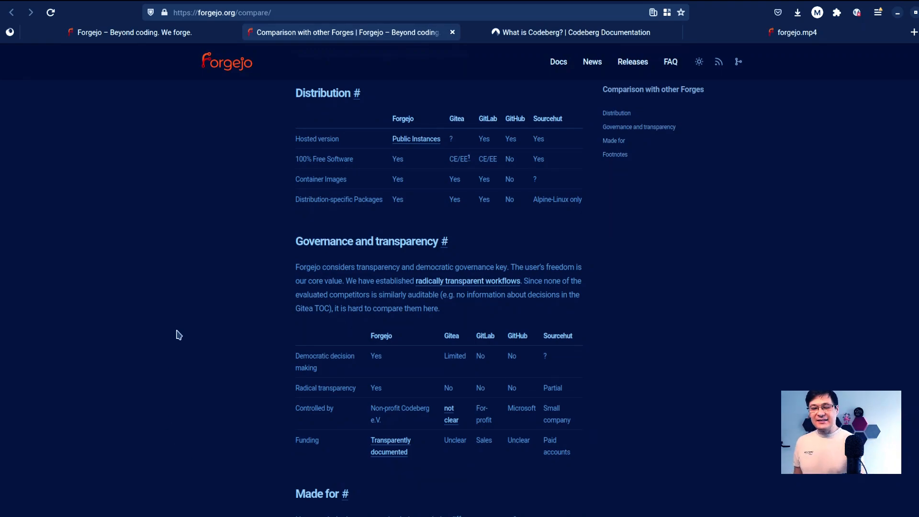
pyautogui.moveTo(346, 153)
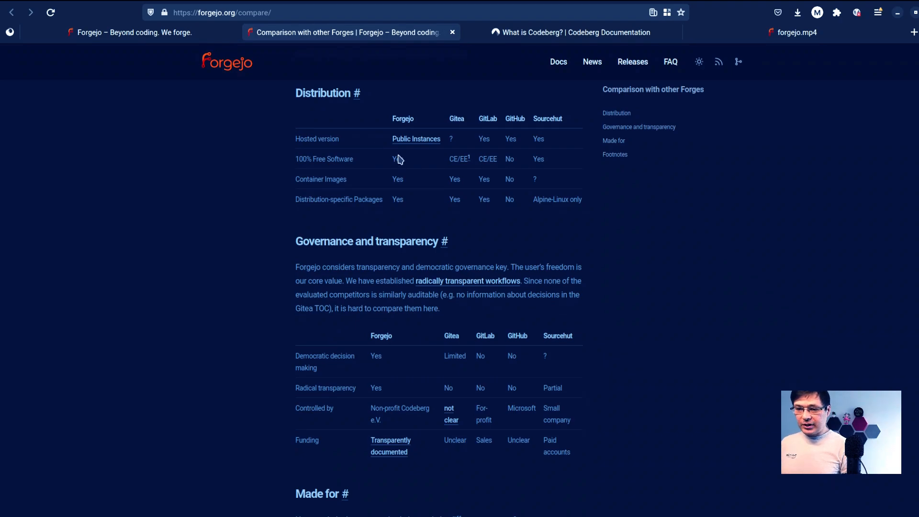
pyautogui.moveTo(484, 115)
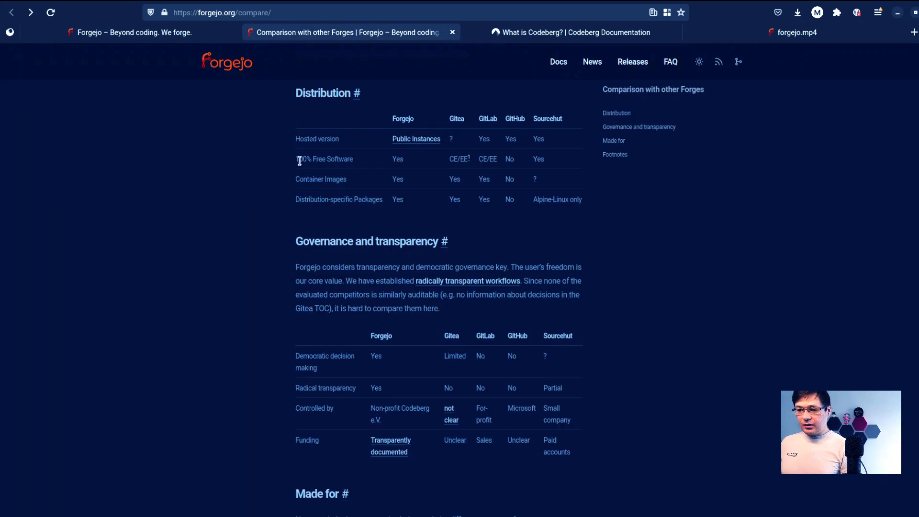
pyautogui.doubleClick(324, 159)
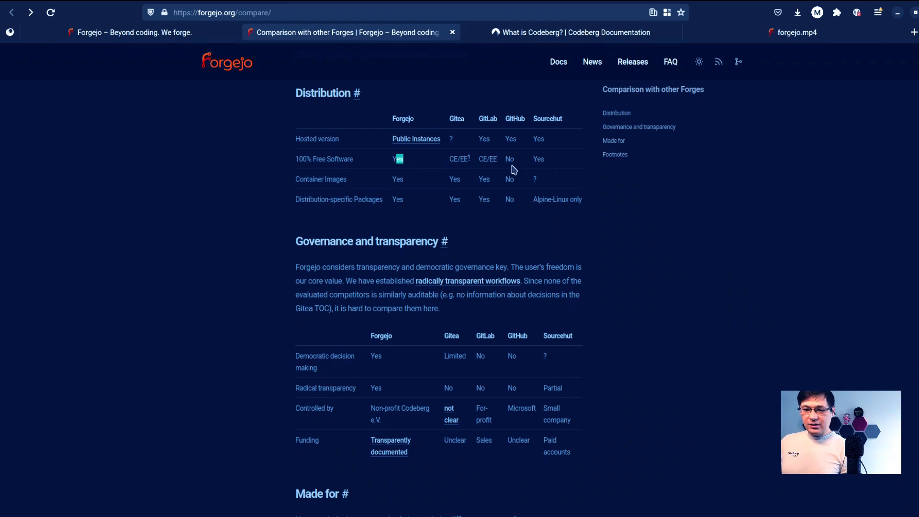
pyautogui.moveTo(548, 153)
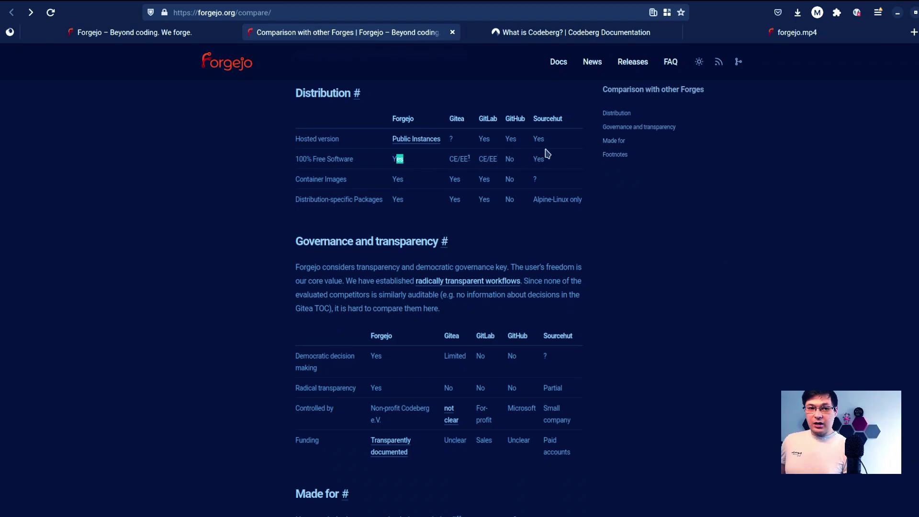
pyautogui.moveTo(551, 159)
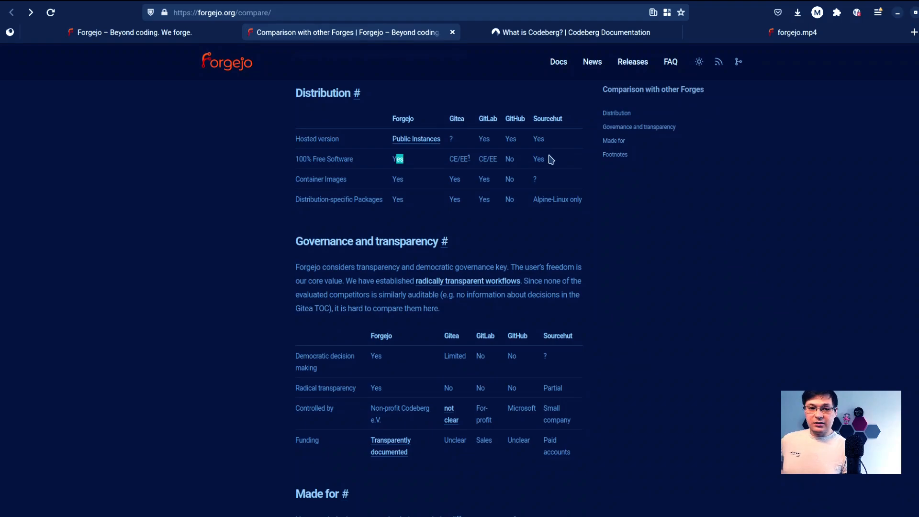
pyautogui.moveTo(554, 163)
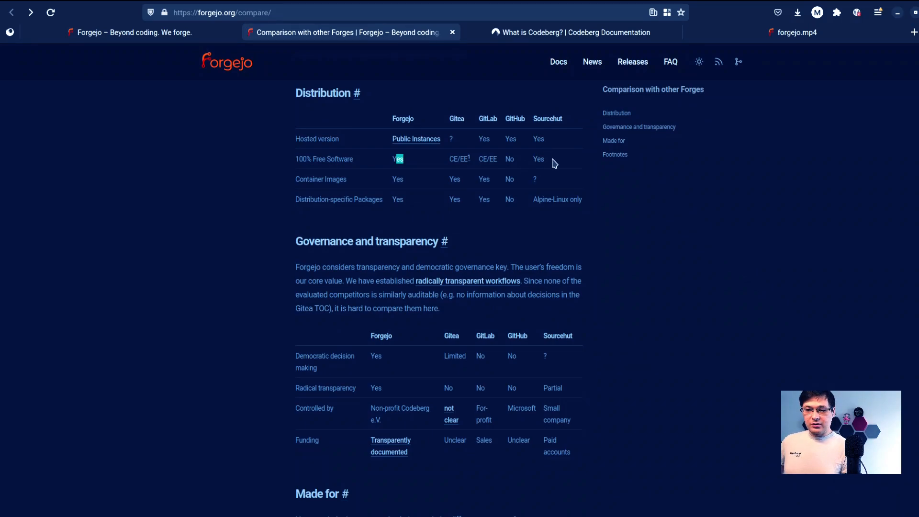
pyautogui.moveTo(498, 167)
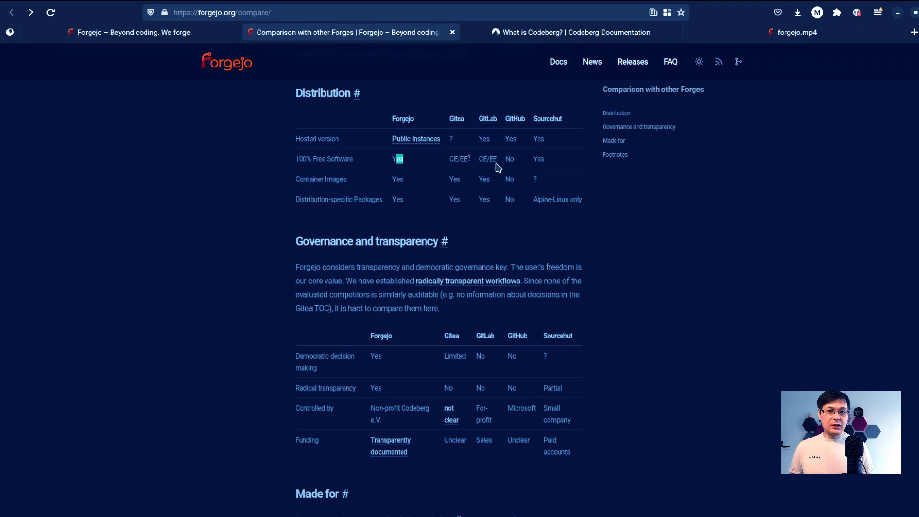
pyautogui.moveTo(455, 132)
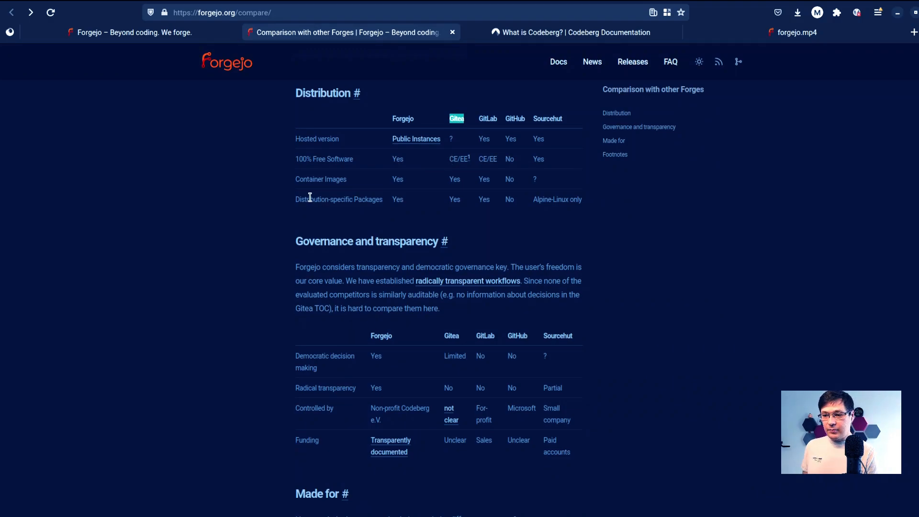
# Step: Open the governance workflows page, highlight democratic decision making, then open Get Forgejo
pyautogui.scroll(-3)
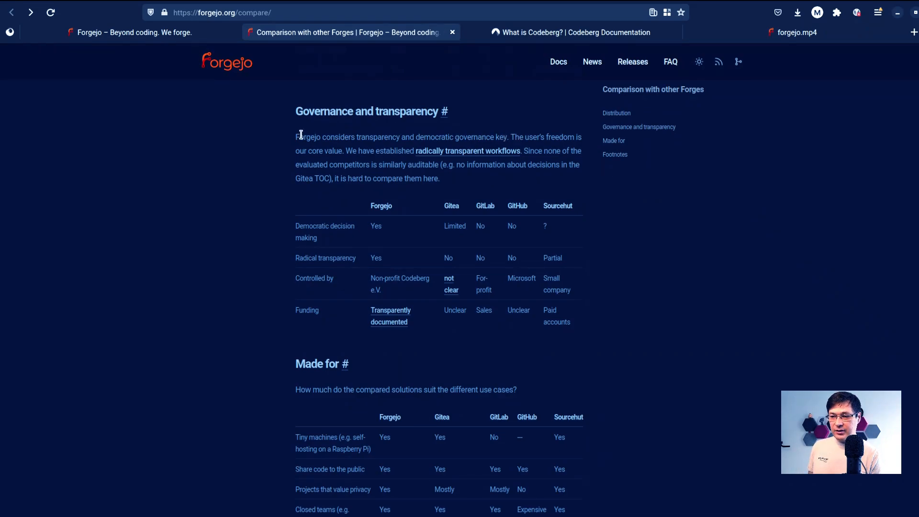
pyautogui.moveTo(298, 136); pyautogui.dragTo(376, 137)
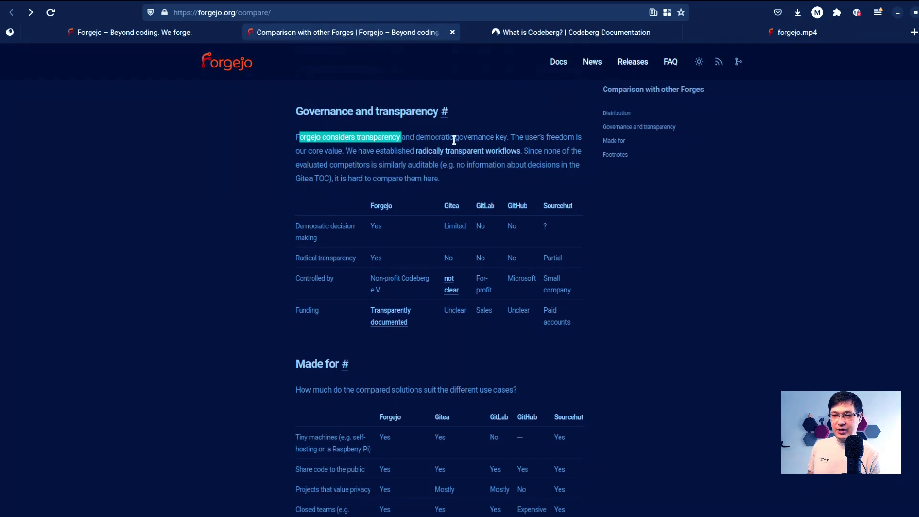
pyautogui.moveTo(493, 146)
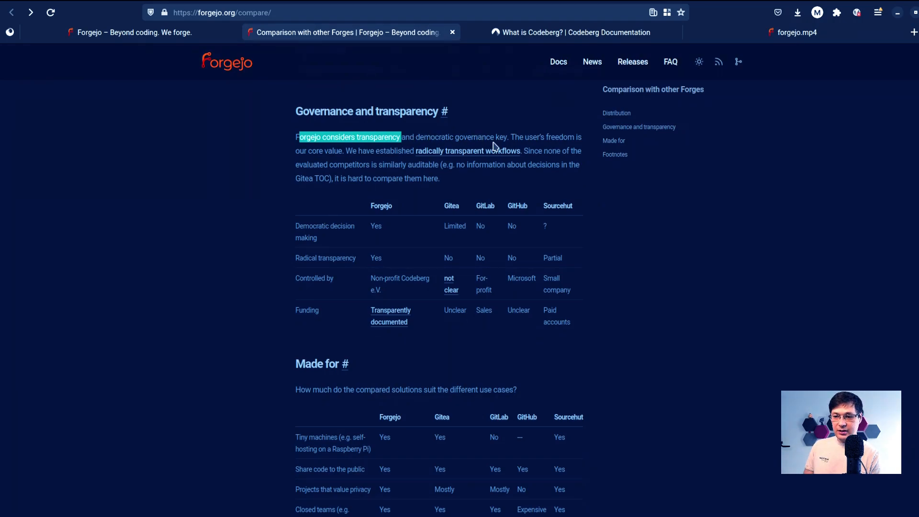
pyautogui.moveTo(287, 156)
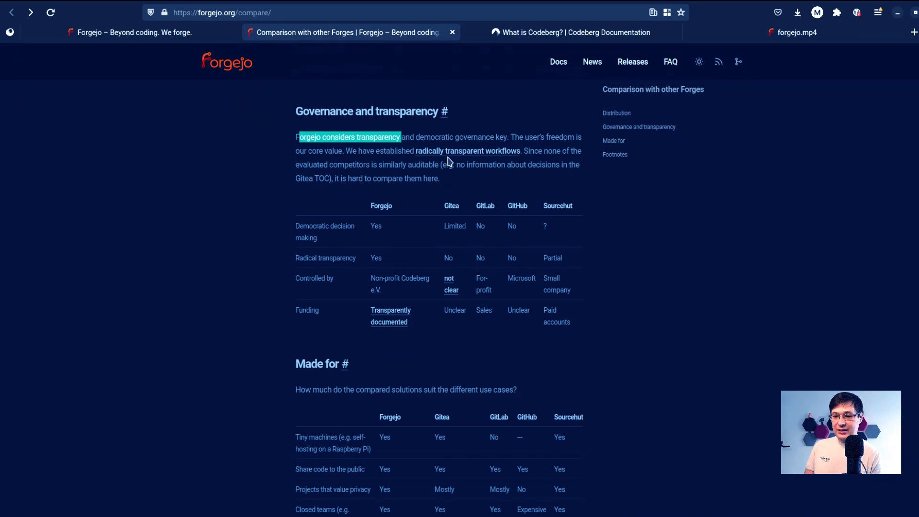
pyautogui.moveTo(459, 157)
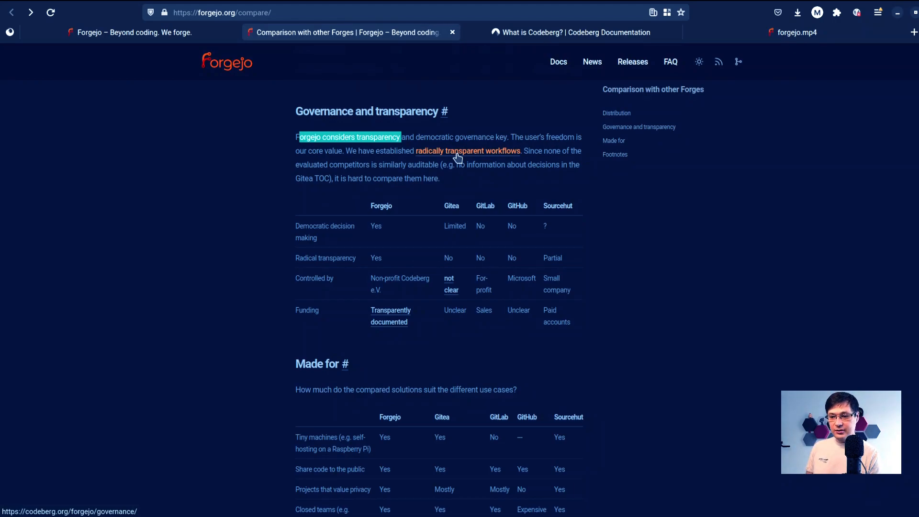
pyautogui.click(466, 151)
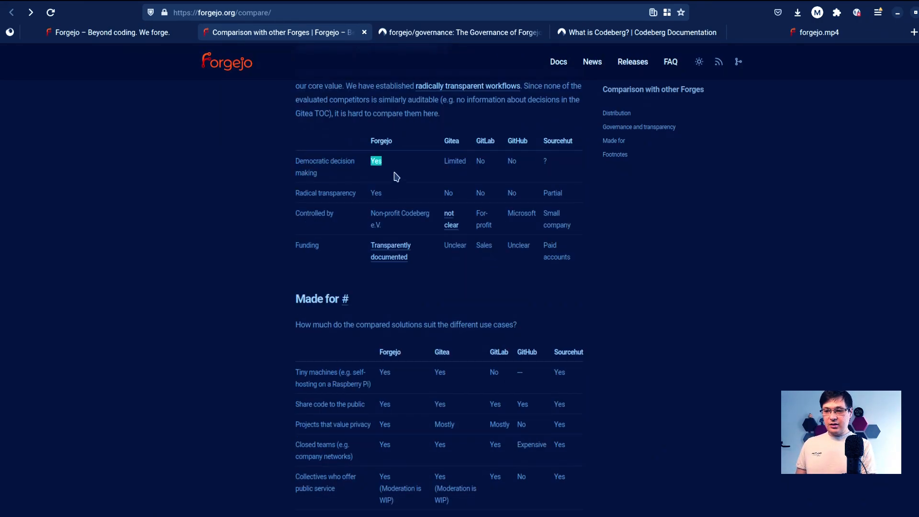
pyautogui.moveTo(451, 165)
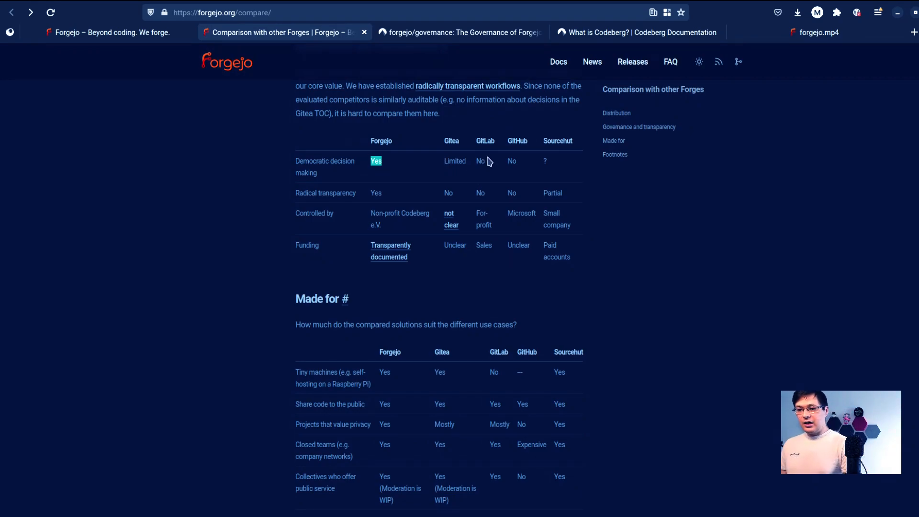
pyautogui.moveTo(486, 166)
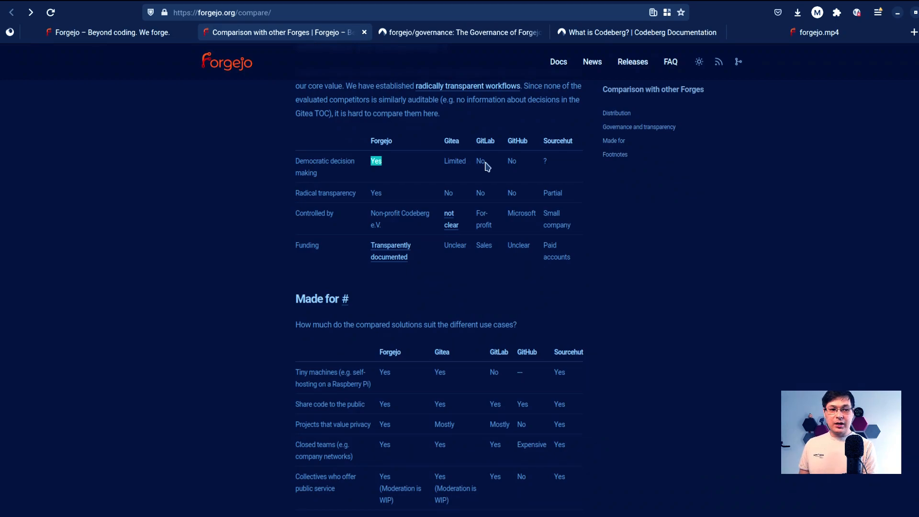
pyautogui.doubleClick(455, 161)
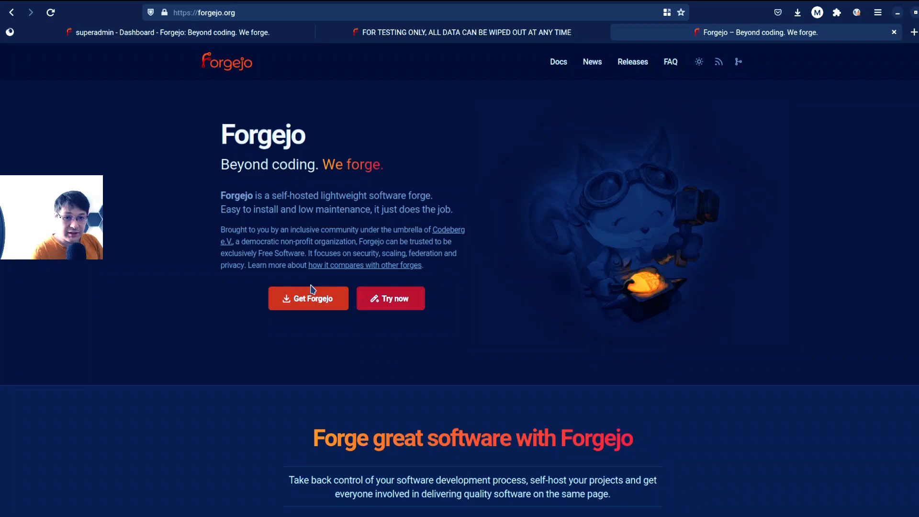
pyautogui.moveTo(303, 305)
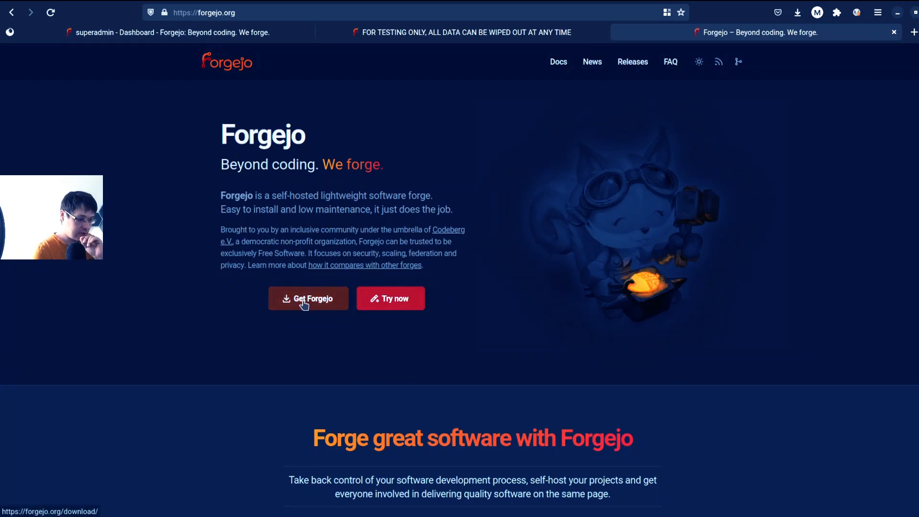
pyautogui.click(308, 298)
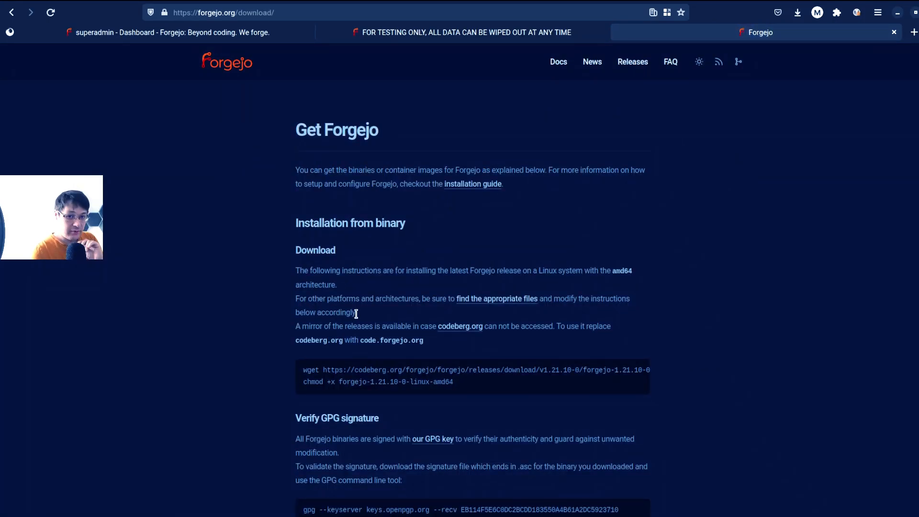
# Step: Read down the download page to Documentation and open the admin guide
pyautogui.scroll(-3)
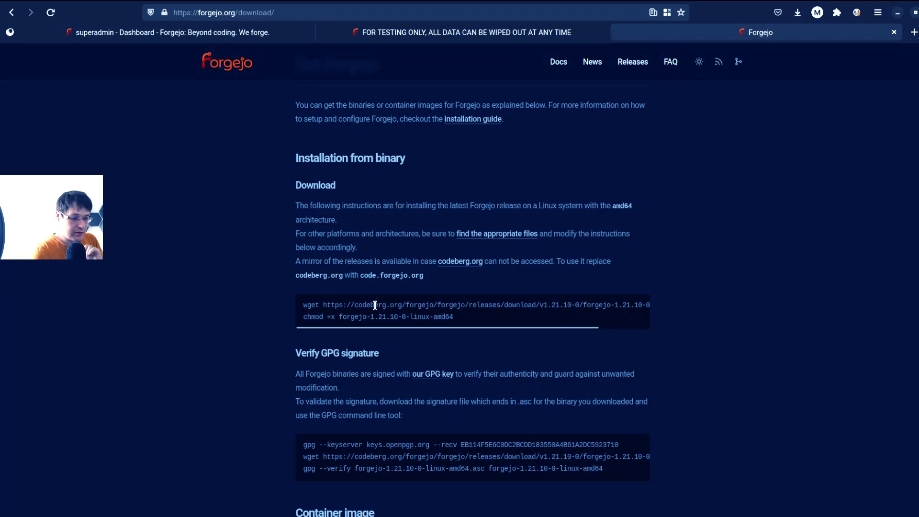
pyautogui.scroll(-3)
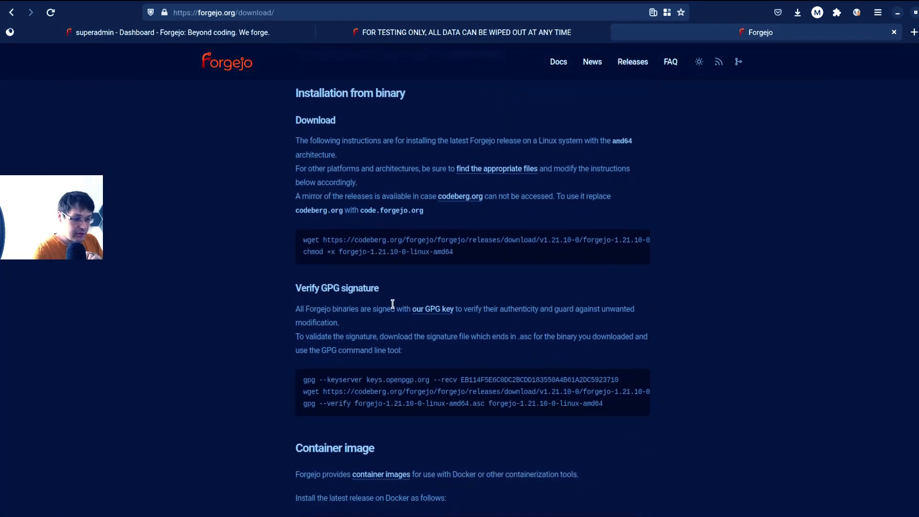
pyautogui.scroll(-3)
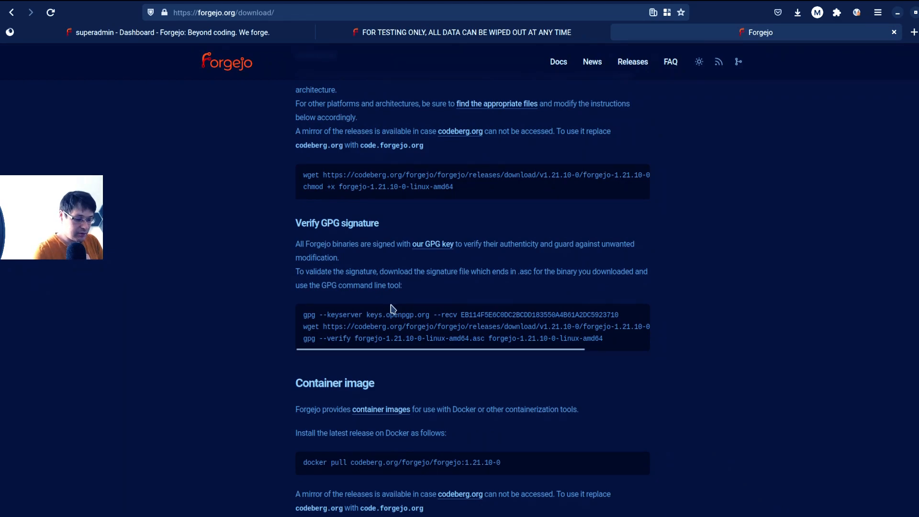
pyautogui.scroll(-3)
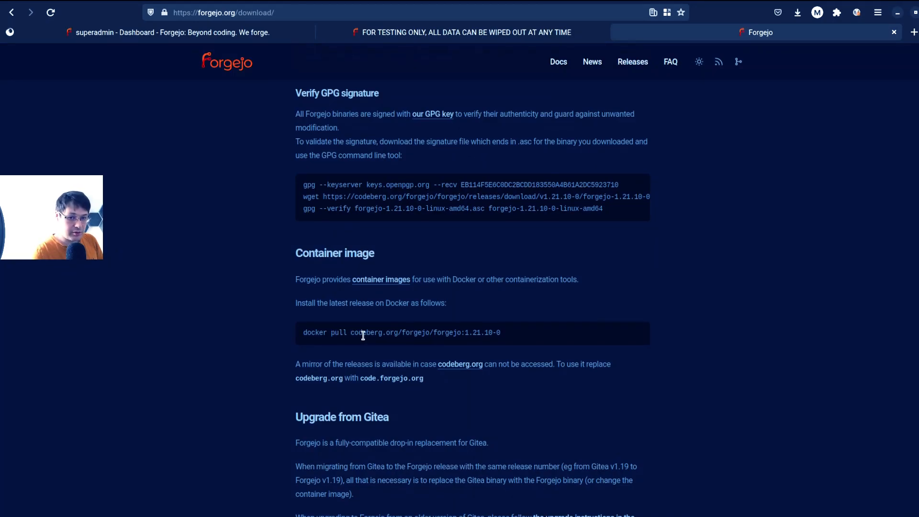
pyautogui.moveTo(364, 334)
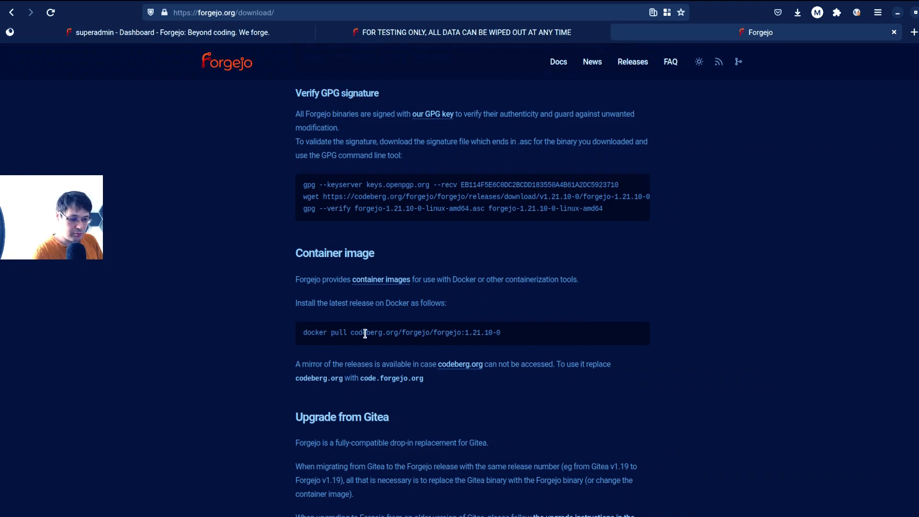
pyautogui.scroll(-3)
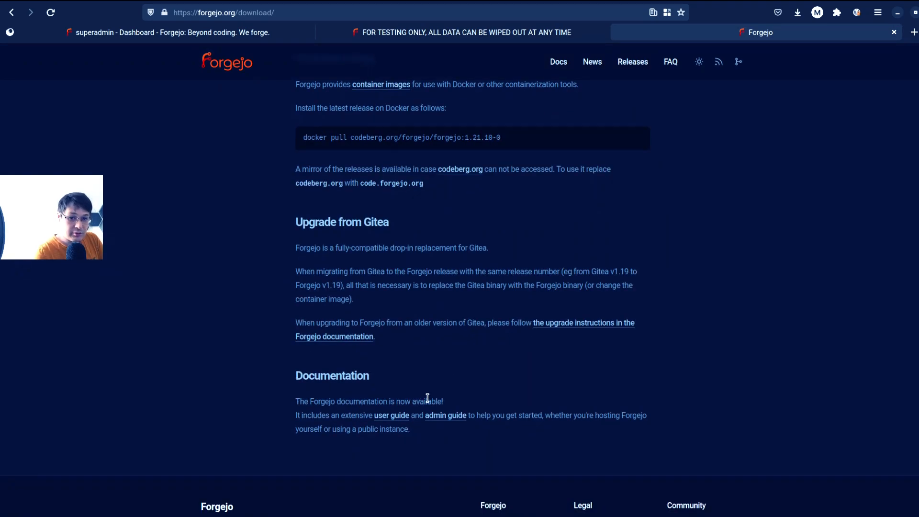
pyautogui.click(445, 415)
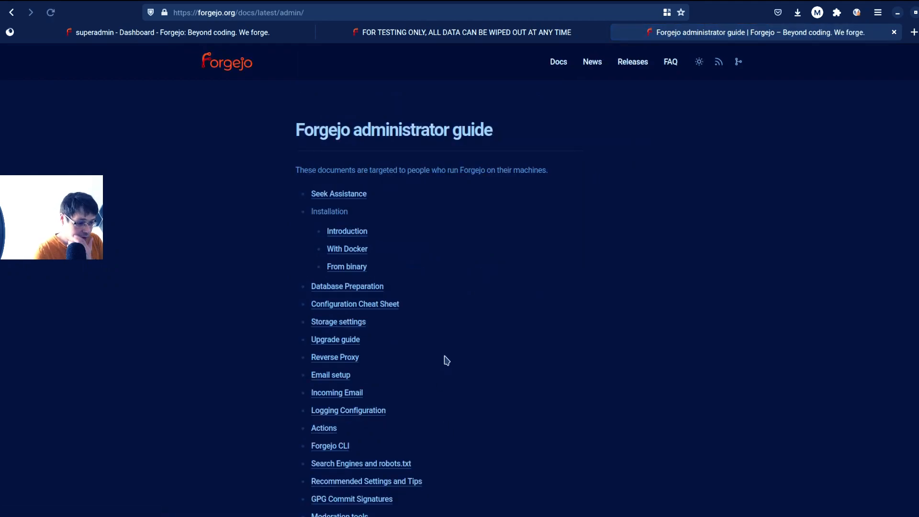
pyautogui.moveTo(427, 308)
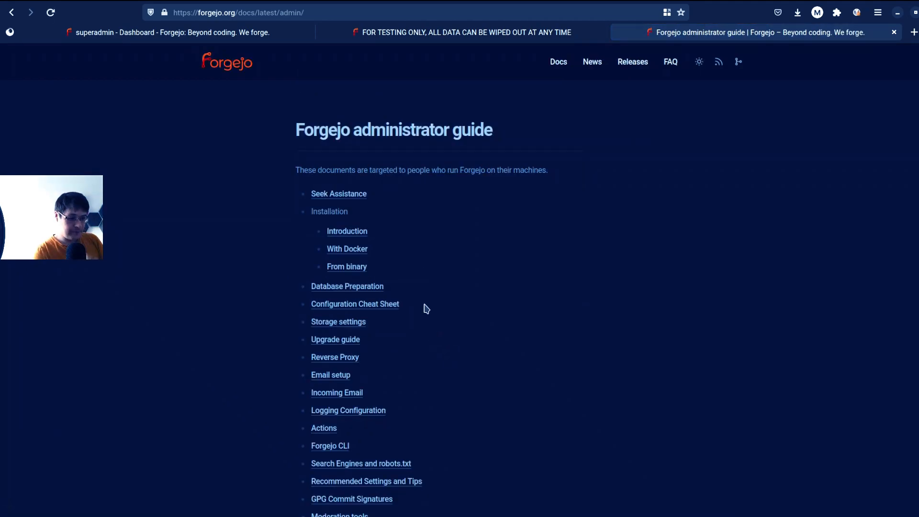
# Step: Open the With Docker guide and highlight ./forgejo and port 222 in the compose file
pyautogui.click(347, 249)
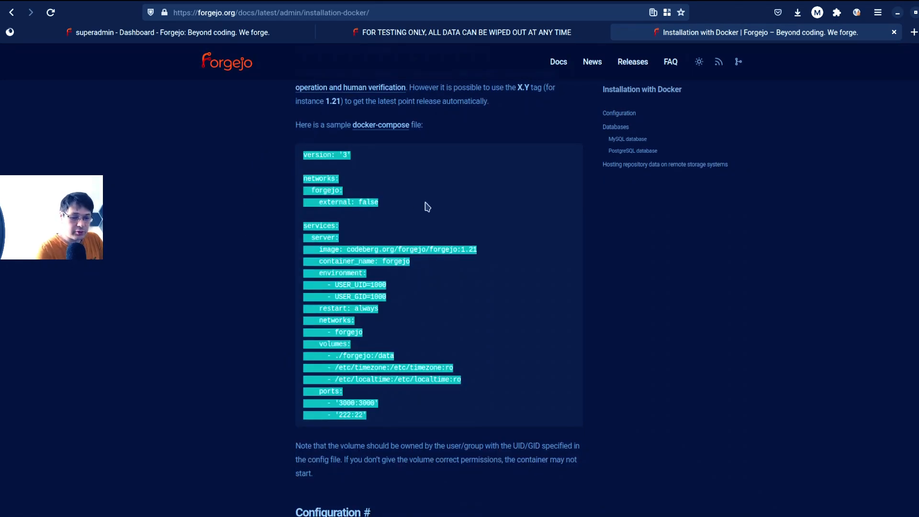
pyautogui.click(430, 201)
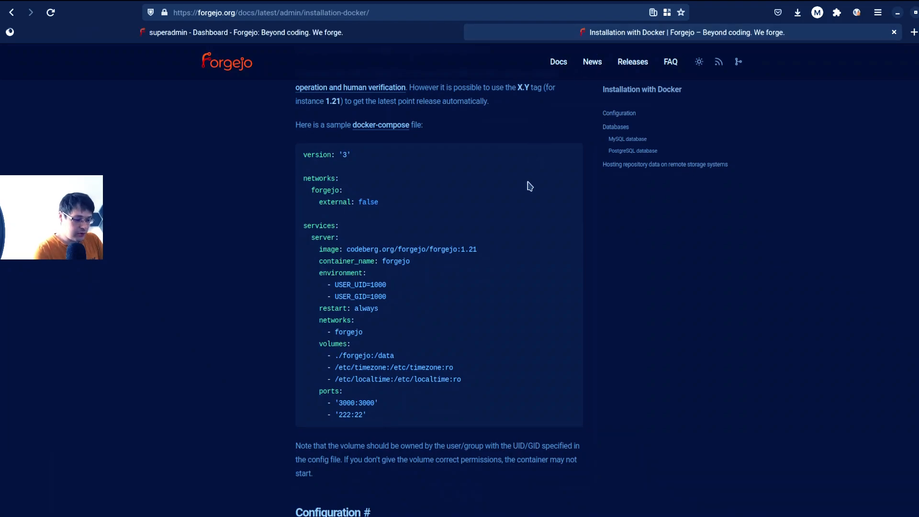
pyautogui.moveTo(353, 184)
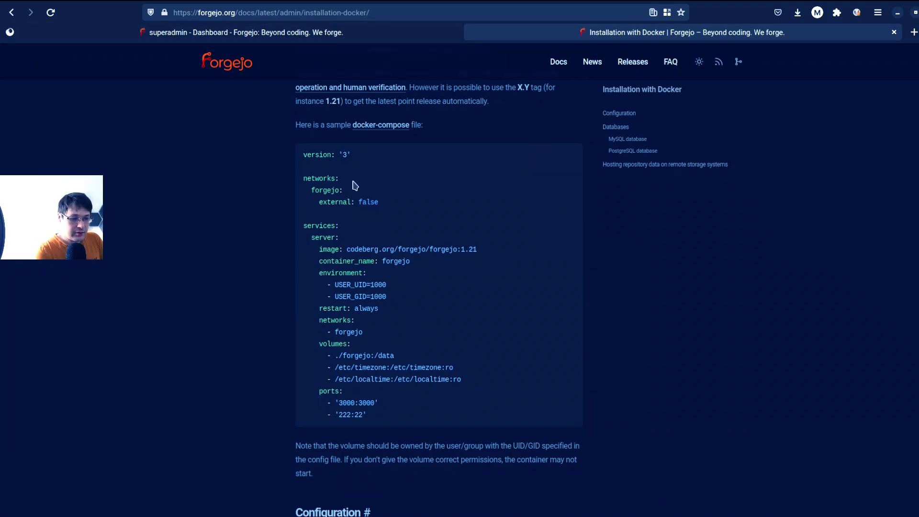
pyautogui.doubleClick(353, 356)
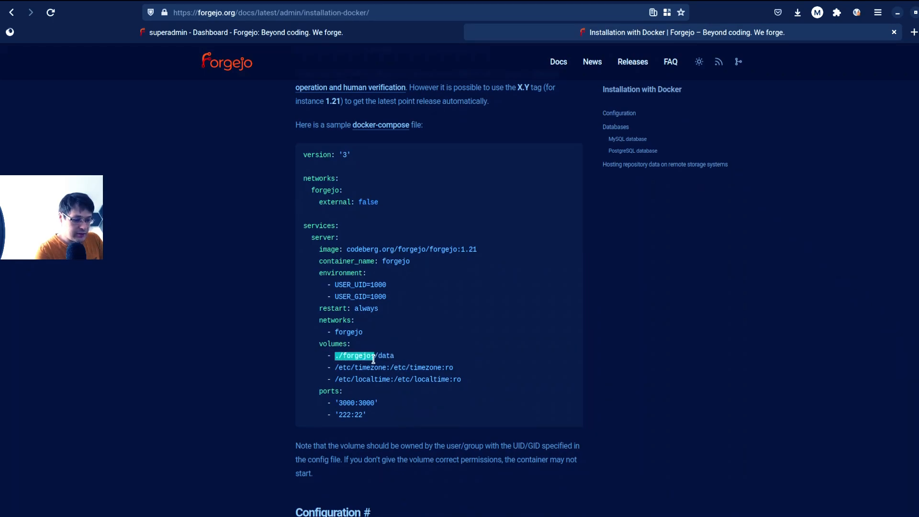
pyautogui.moveTo(338, 405)
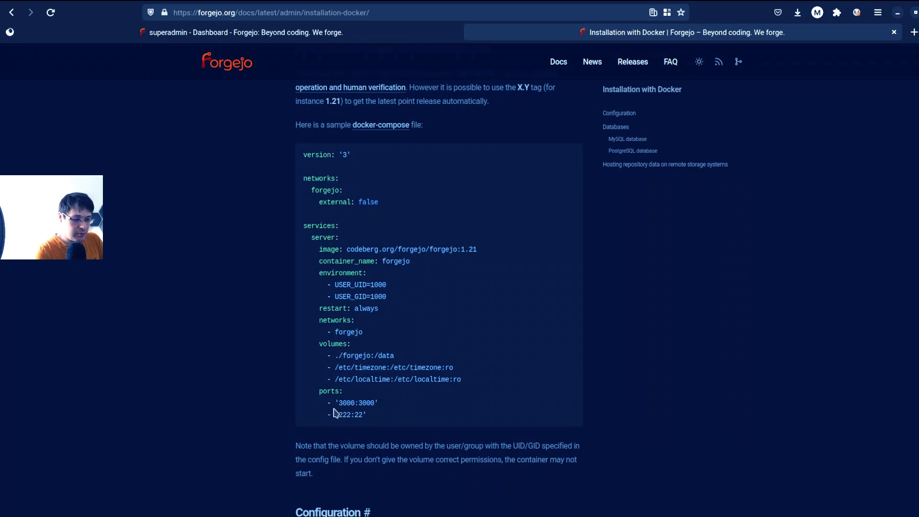
pyautogui.doubleClick(345, 414)
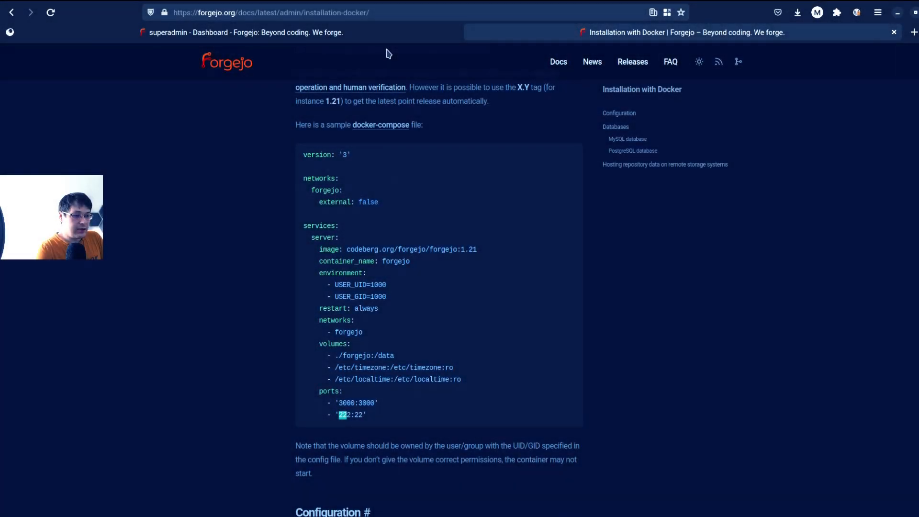
pyautogui.click(247, 32)
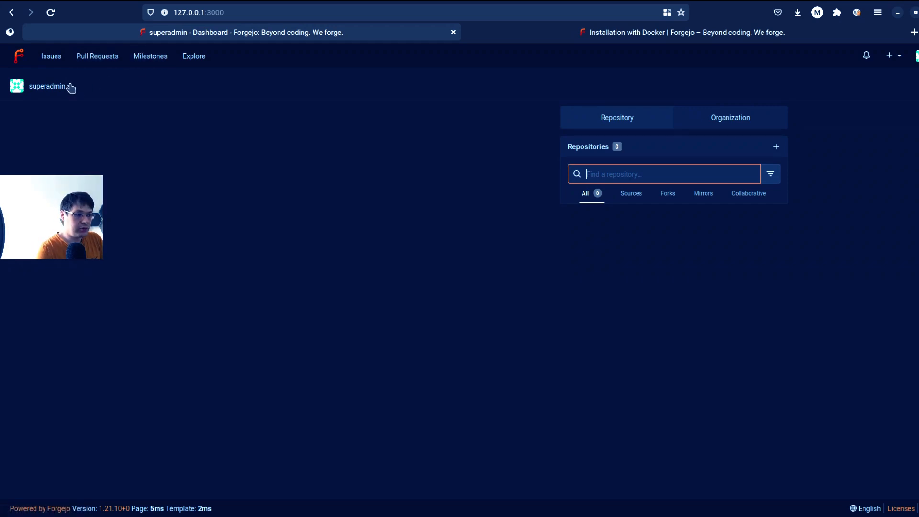
pyautogui.moveTo(186, 130)
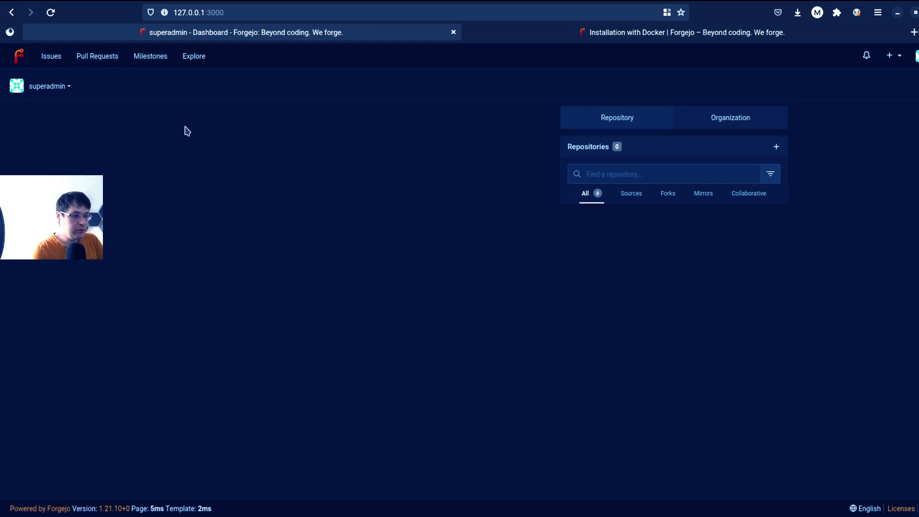
pyautogui.moveTo(462, 200)
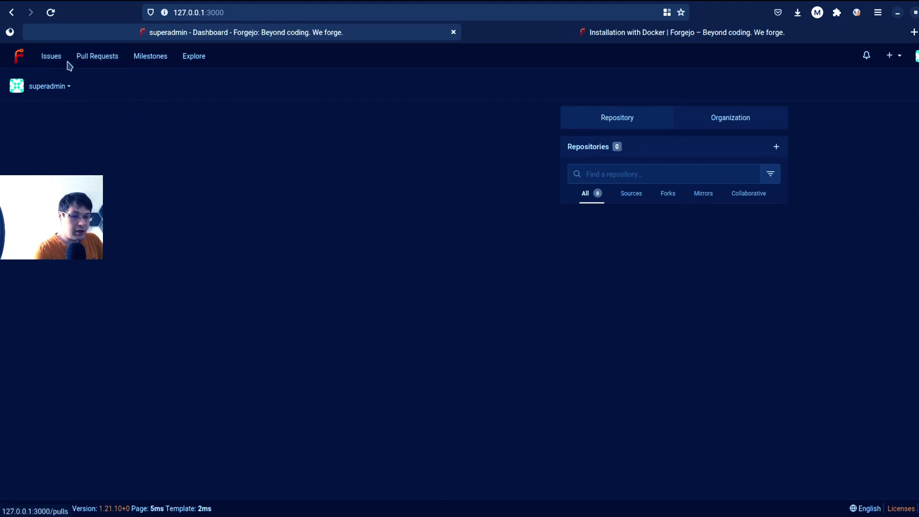
pyautogui.click(97, 56)
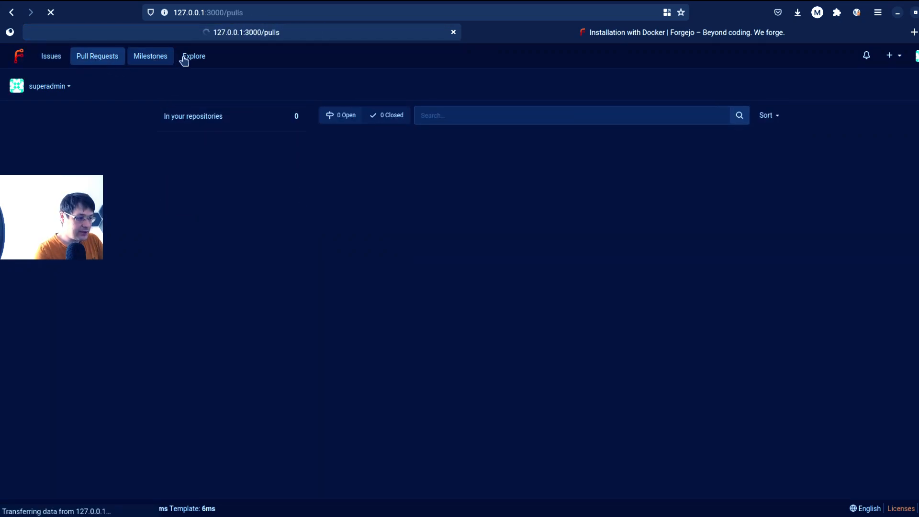
pyautogui.click(193, 56)
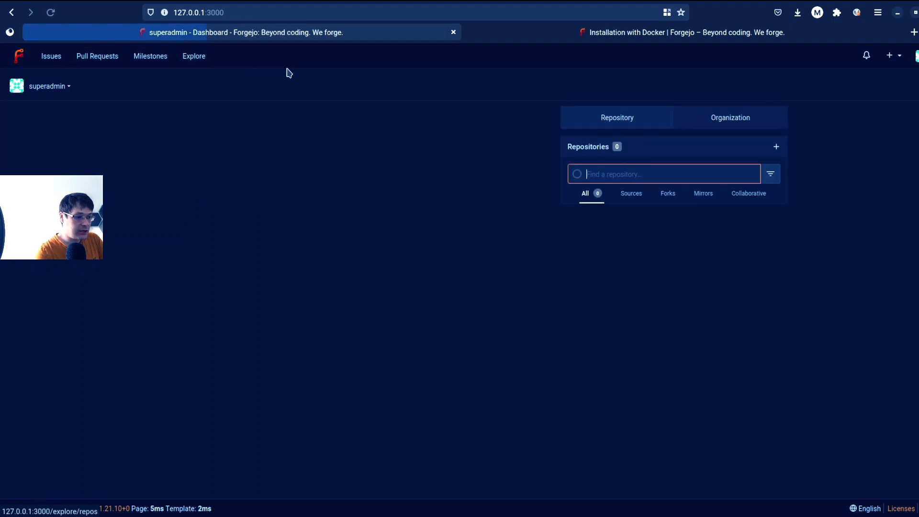
# Step: Open the New Repository form from the + menu and scroll through it
pyautogui.click(890, 55)
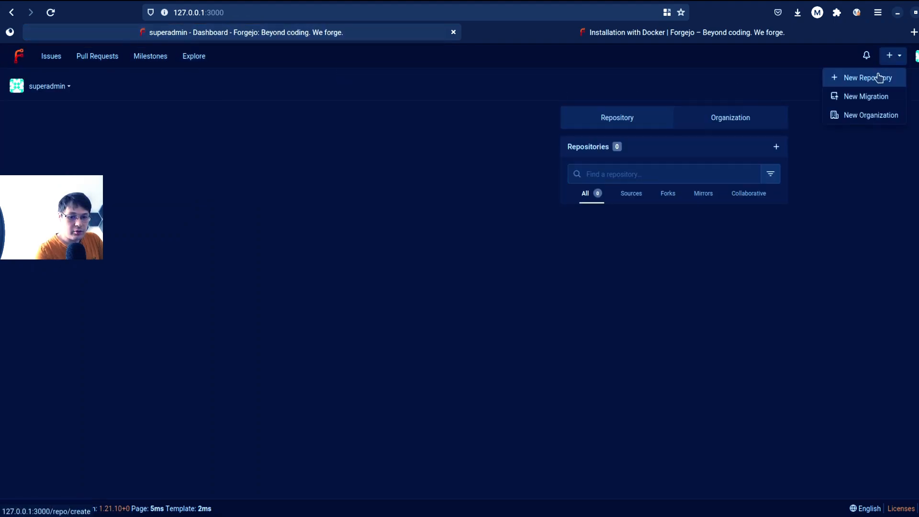
pyautogui.click(864, 77)
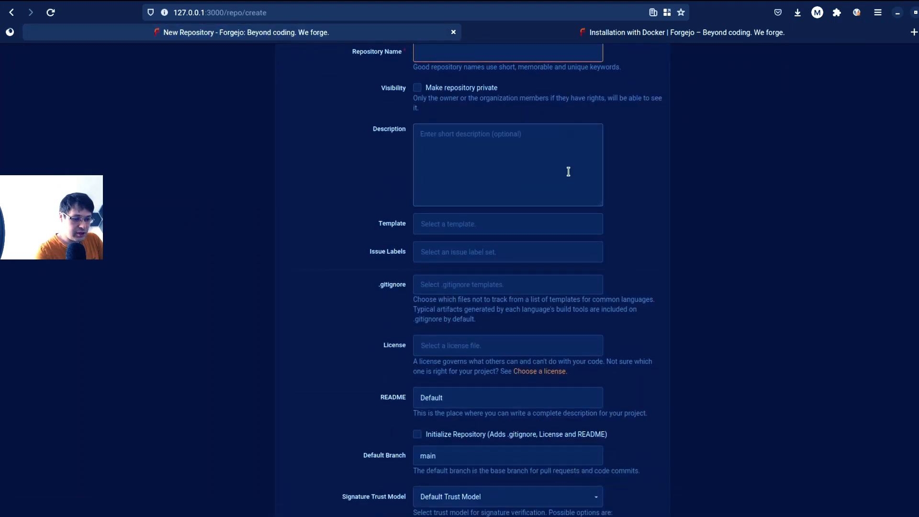
pyautogui.scroll(-3)
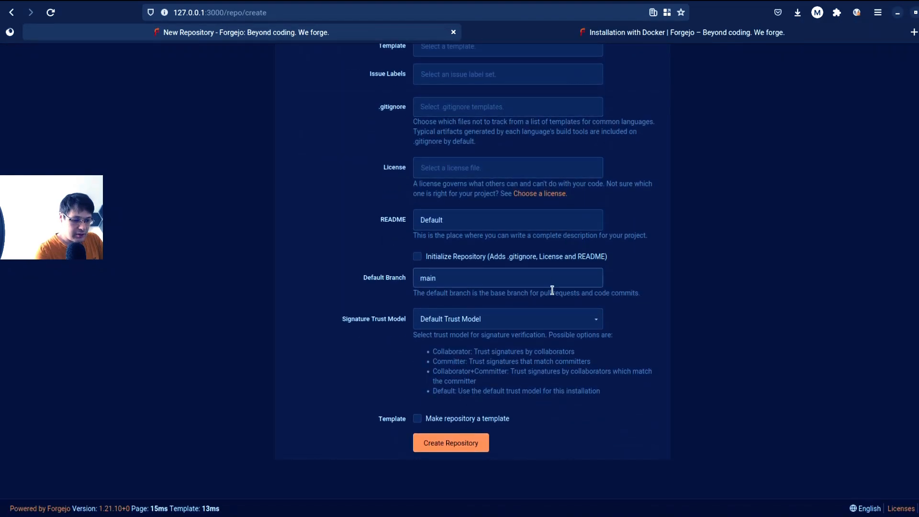
# Step: Start a New Migration and view the llrt-testbed repository on GitHub
pyautogui.click(508, 319)
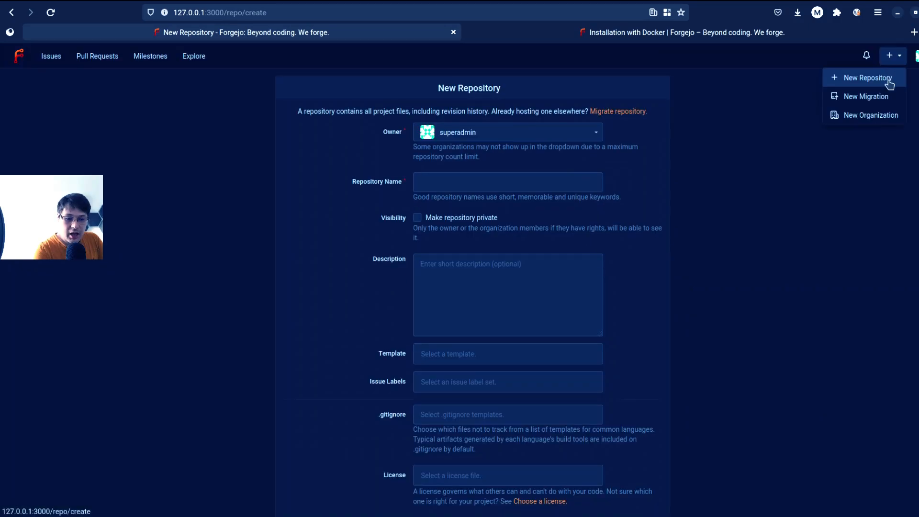
pyautogui.moveTo(885, 98)
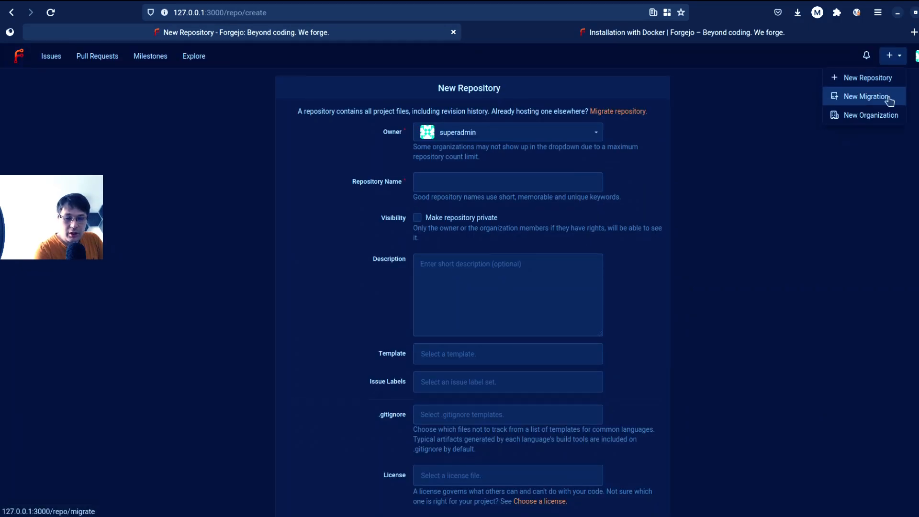
pyautogui.click(863, 97)
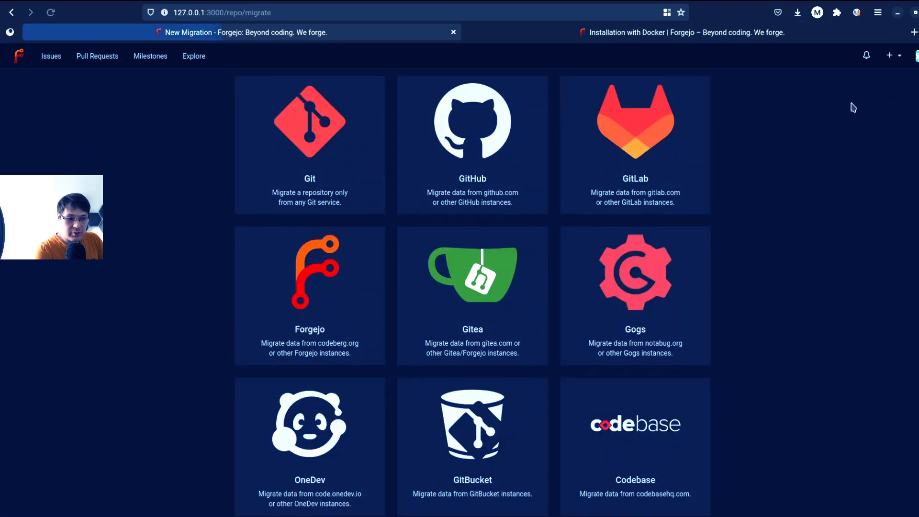
pyautogui.moveTo(663, 112)
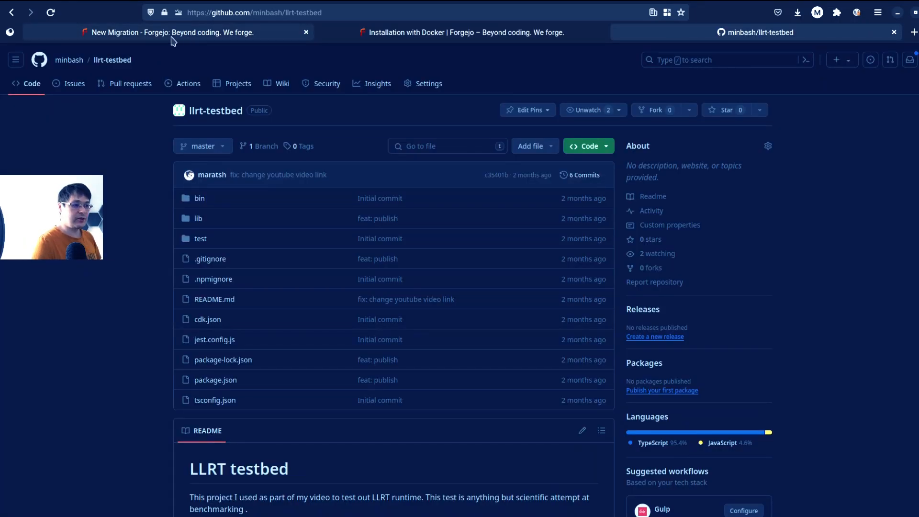
pyautogui.moveTo(411, 188)
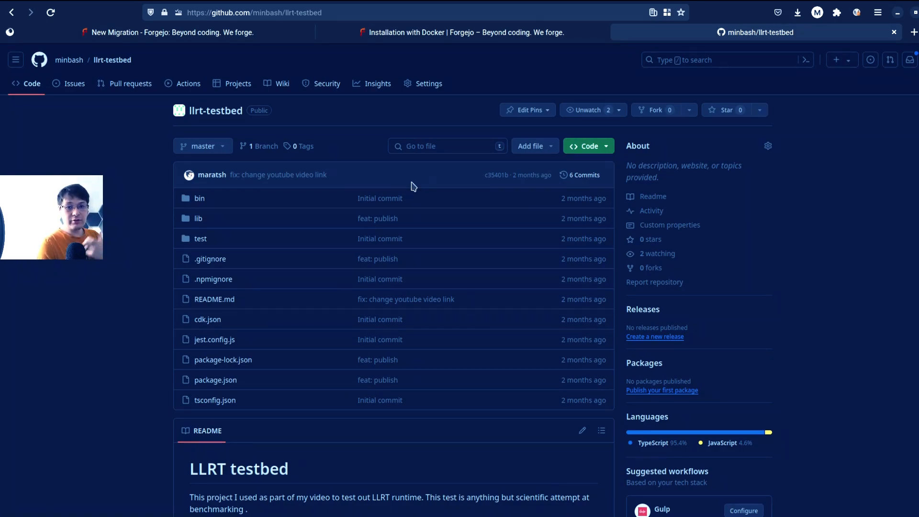
pyautogui.moveTo(416, 185)
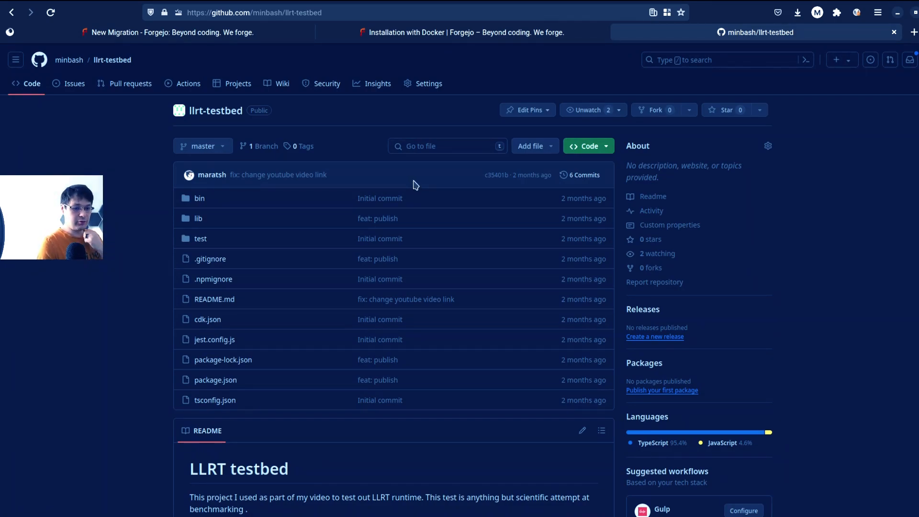
pyautogui.scroll(-3)
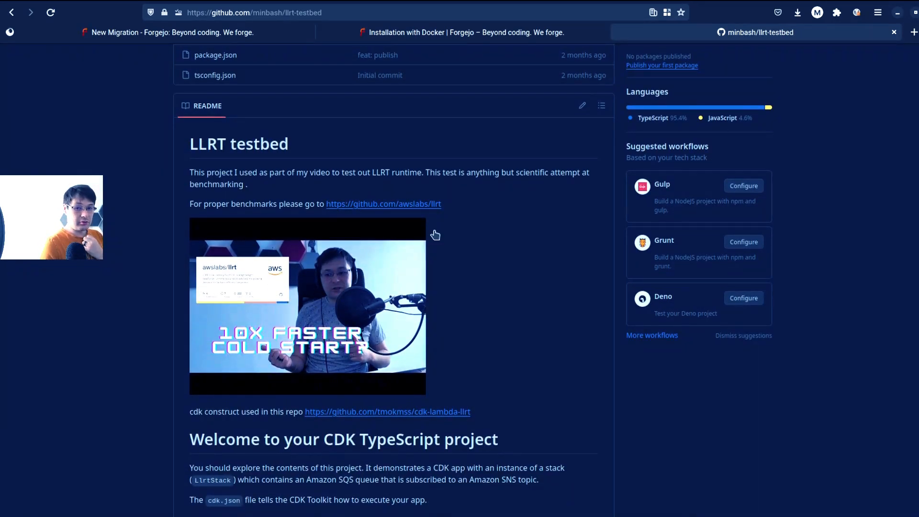
pyautogui.moveTo(519, 172)
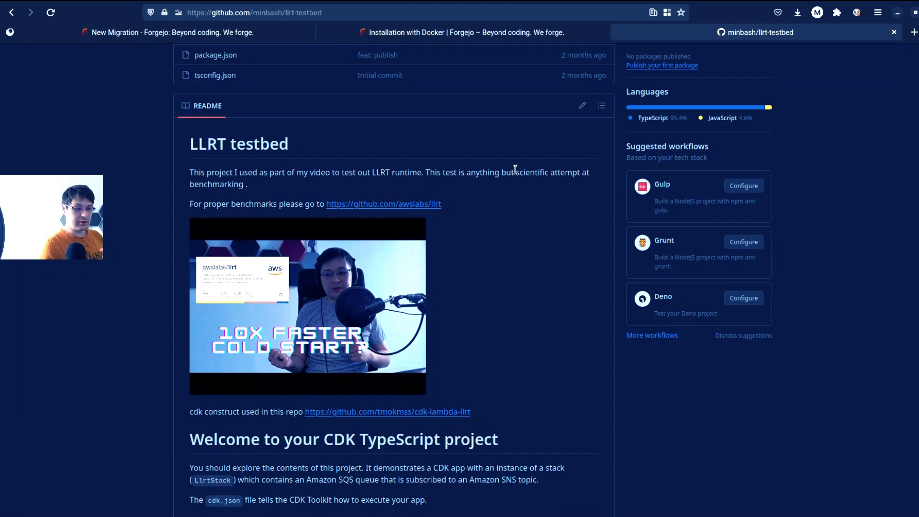
# Step: Choose GitHub as source and migrate llrt-testbed into superadmin/llrt-testbed
pyautogui.click(352, 11)
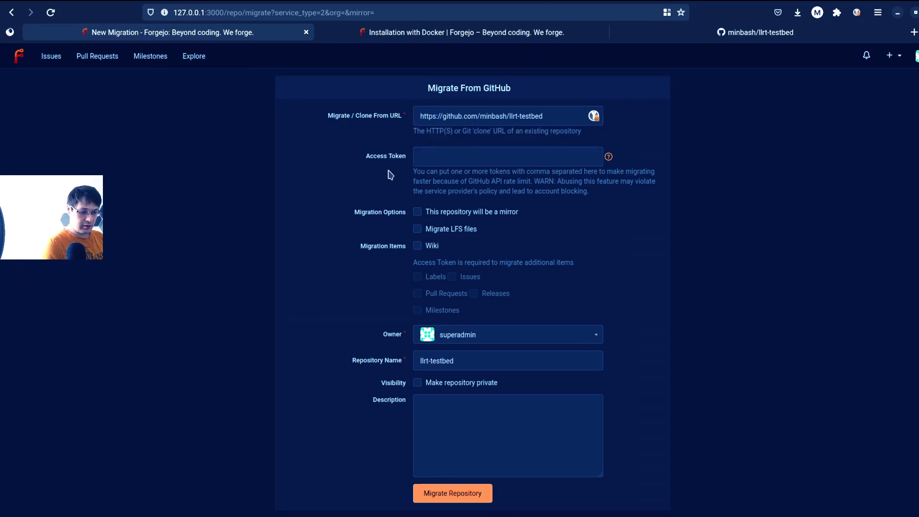
pyautogui.moveTo(459, 272)
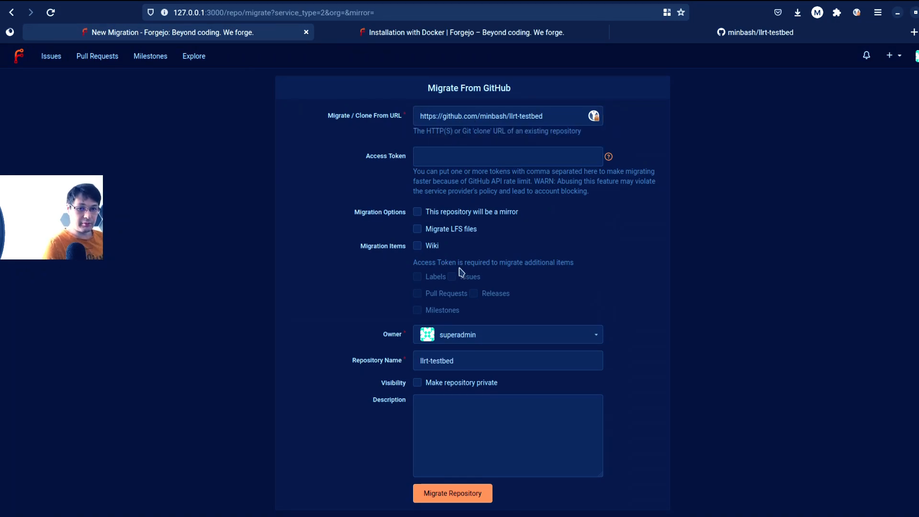
pyautogui.moveTo(342, 284)
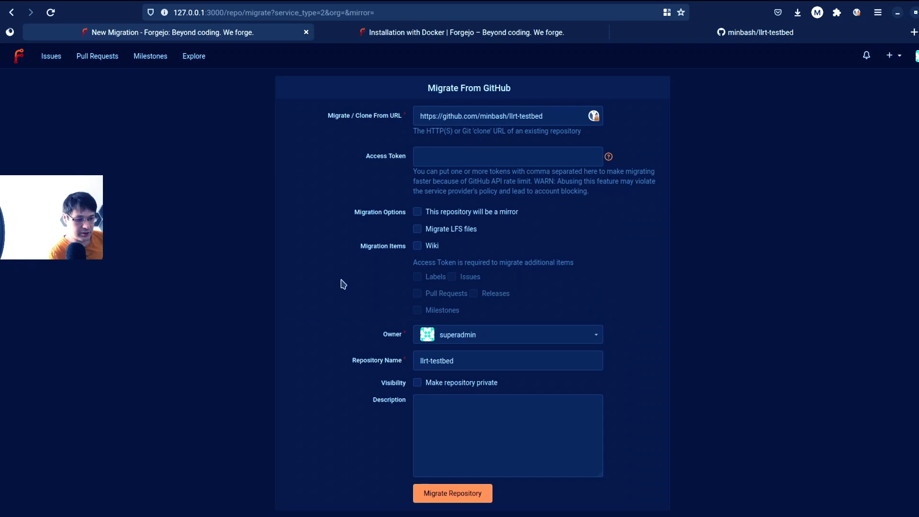
pyautogui.click(453, 493)
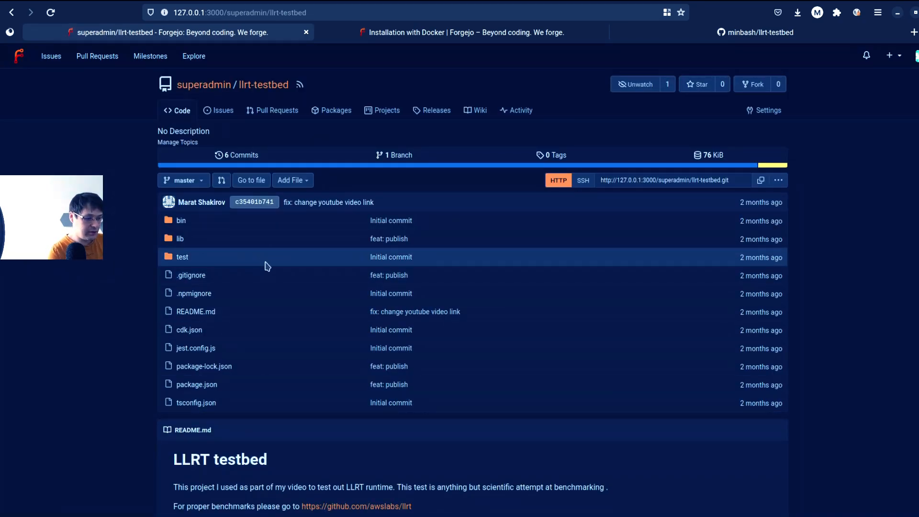
pyautogui.scroll(-3)
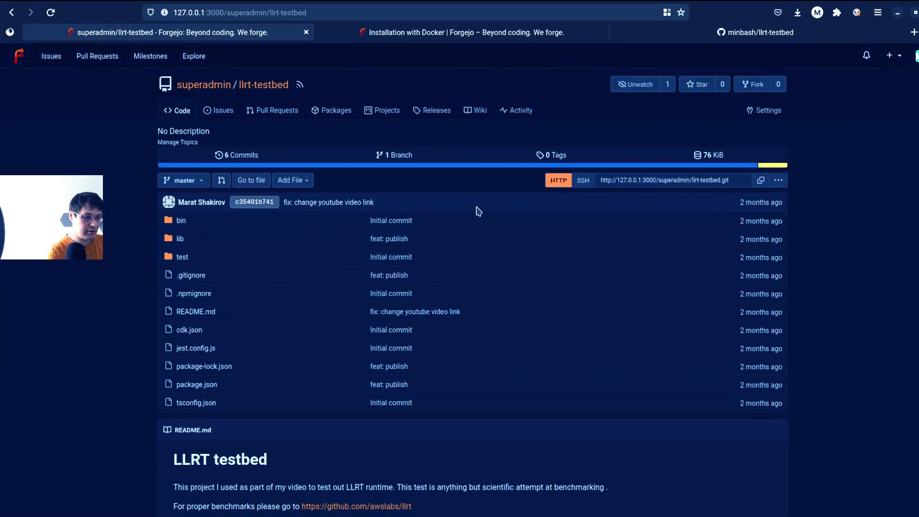
# Step: Toggle between the empty Pull Requests tab and the Code tab, then open README.md
pyautogui.click(273, 110)
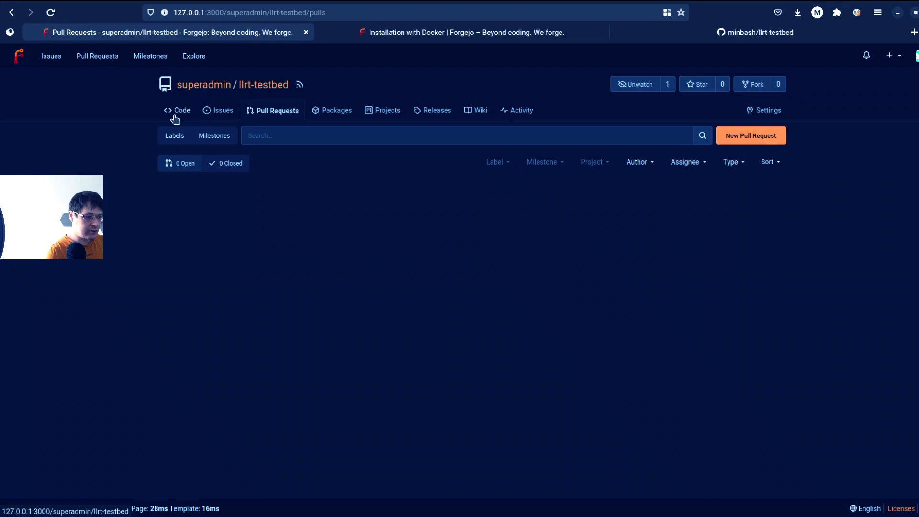
pyautogui.moveTo(216, 122)
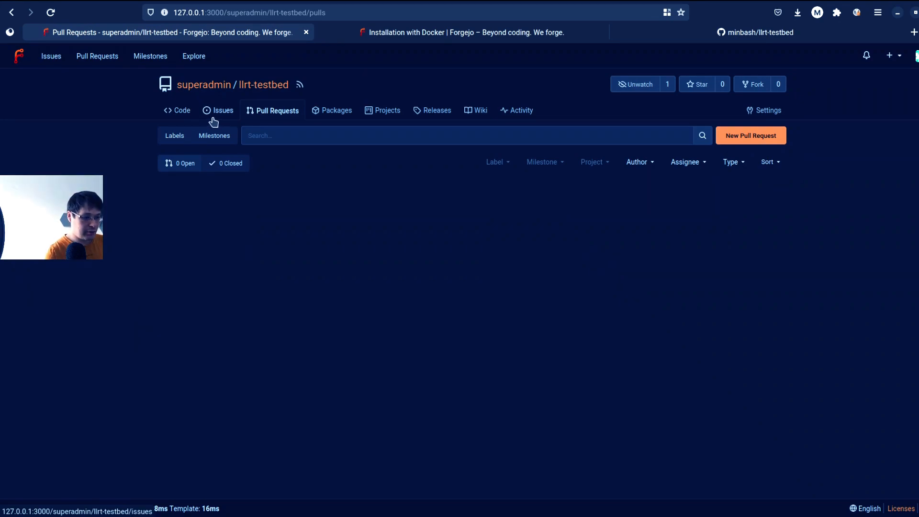
pyautogui.click(177, 110)
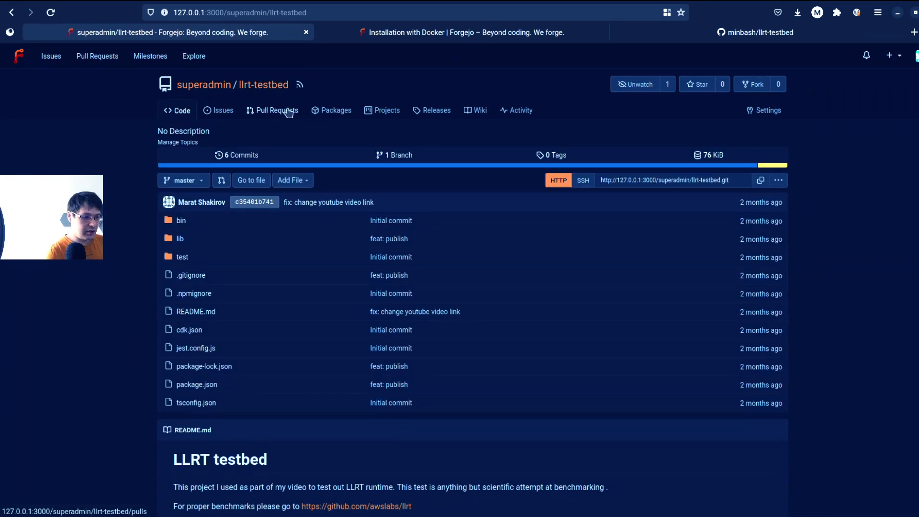
pyautogui.click(277, 110)
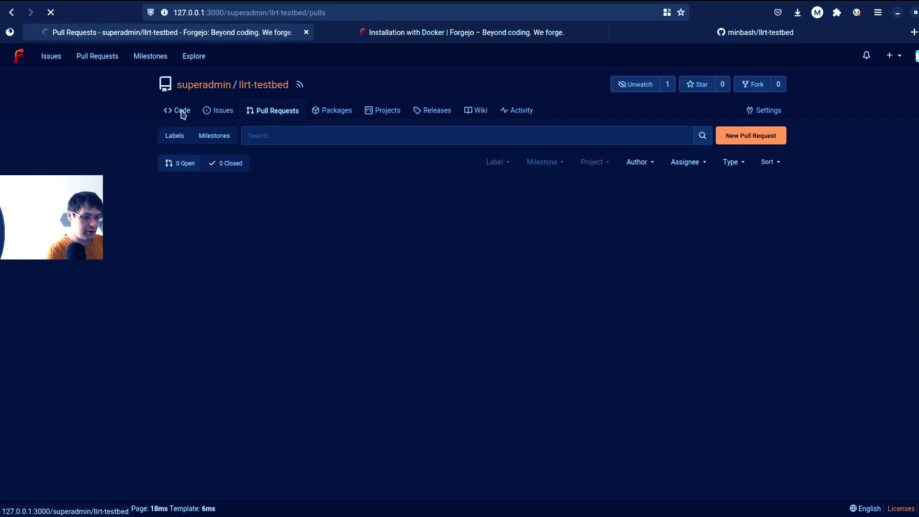
pyautogui.click(182, 110)
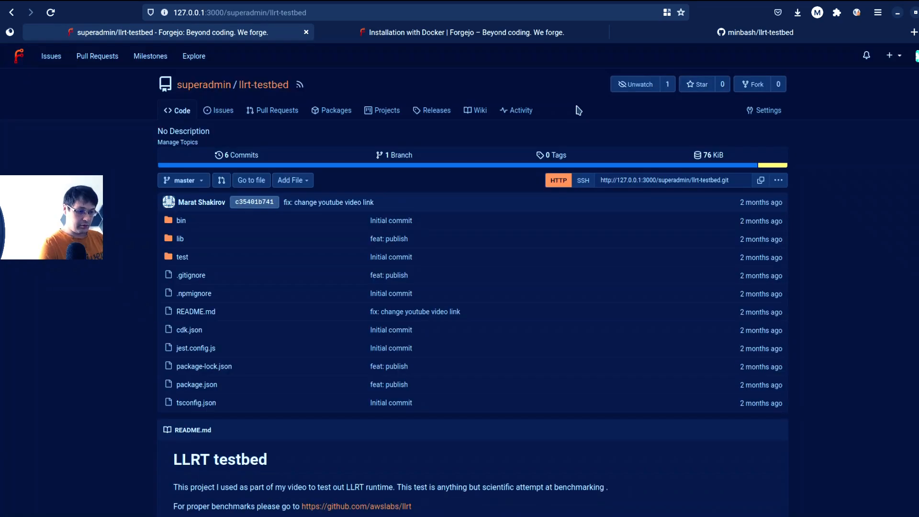
pyautogui.scroll(-3)
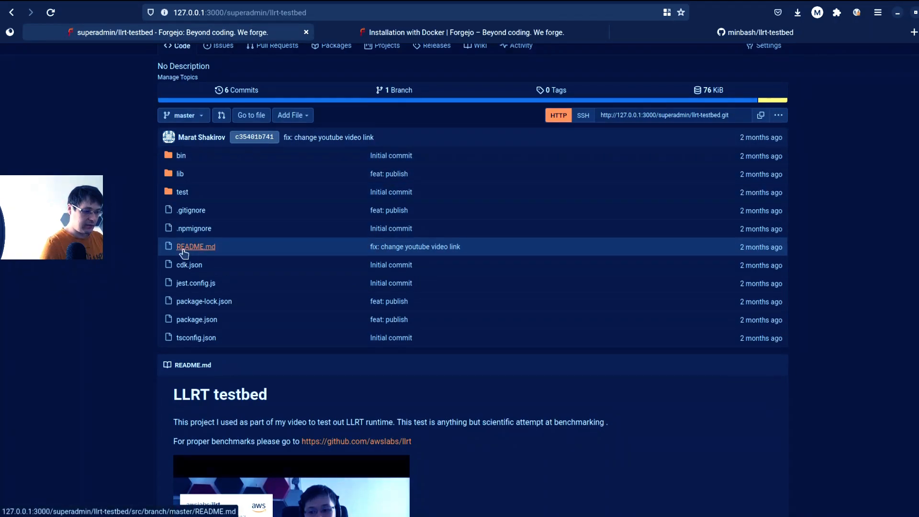
pyautogui.click(196, 247)
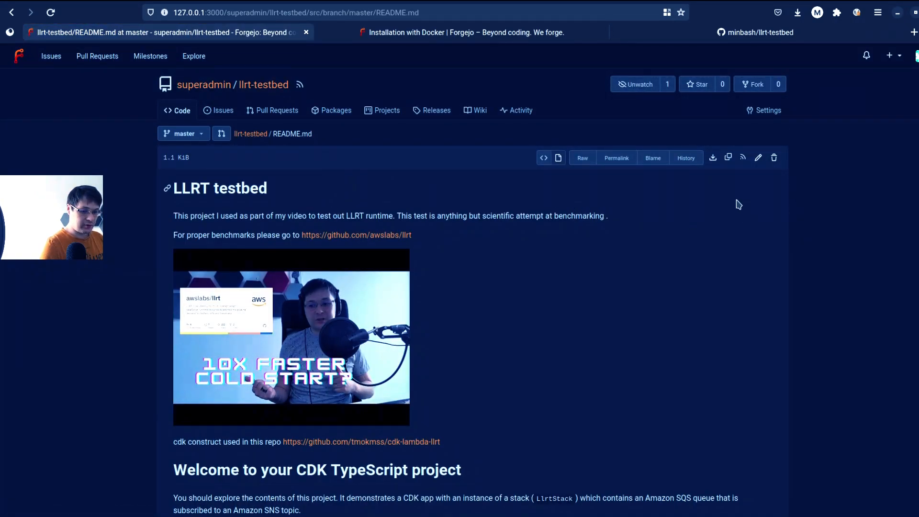
# Step: Fix the README typo and propose the change on a new fix/typo branch
pyautogui.click(759, 157)
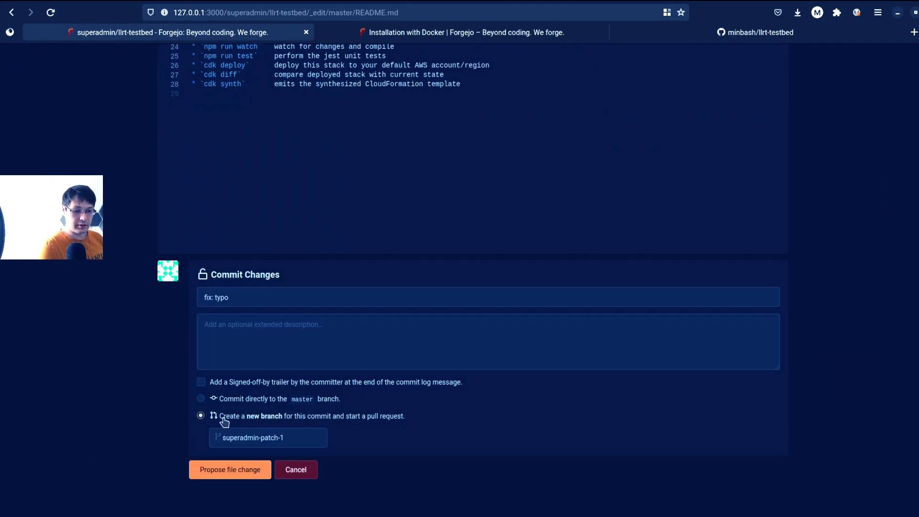
pyautogui.write('fix/typ')
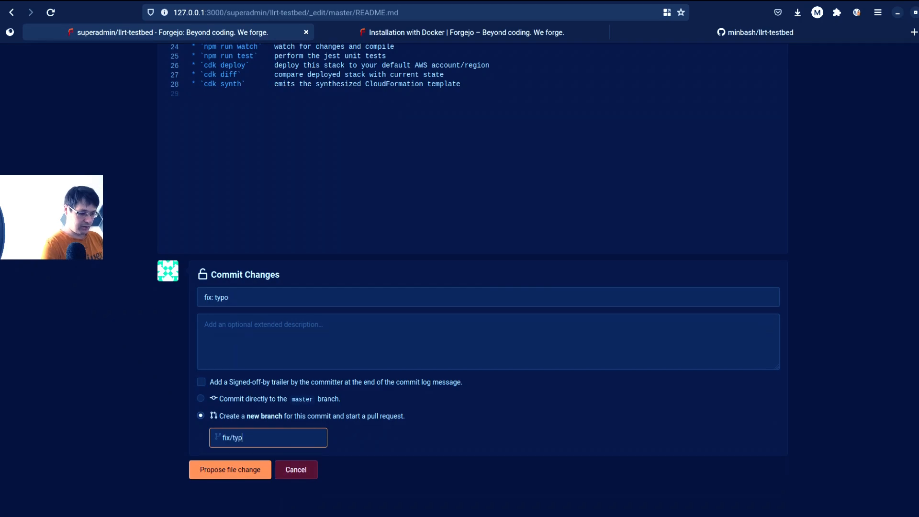
pyautogui.click(230, 469)
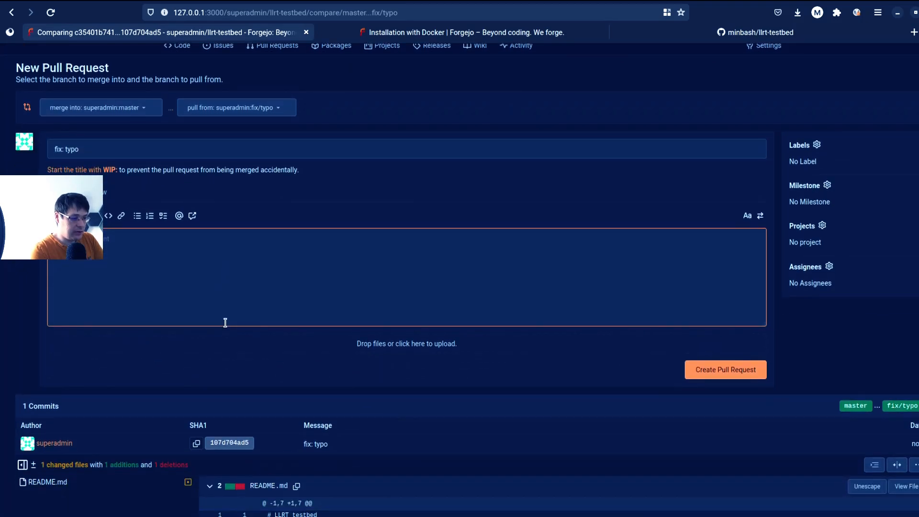
# Step: Create pull request #1 'fix: typo' merging fix/typo into master
pyautogui.click(725, 370)
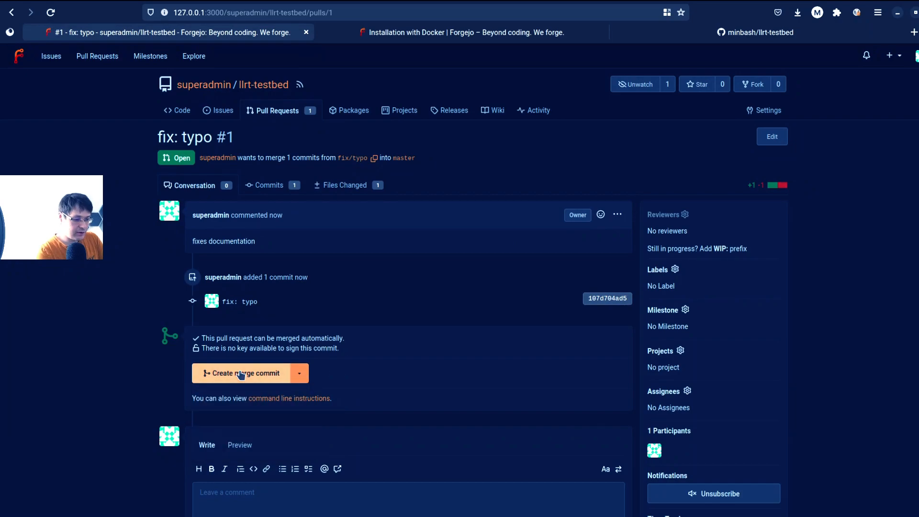
pyautogui.moveTo(325, 359)
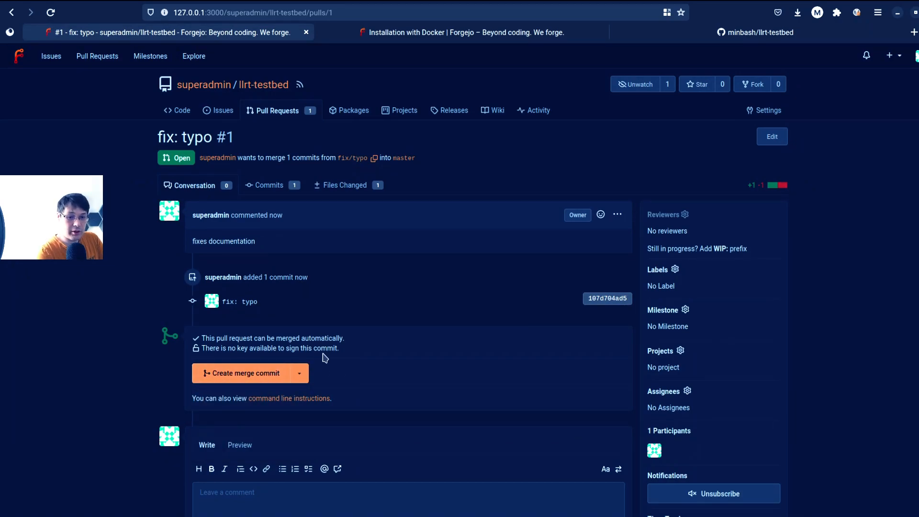
pyautogui.moveTo(690, 137)
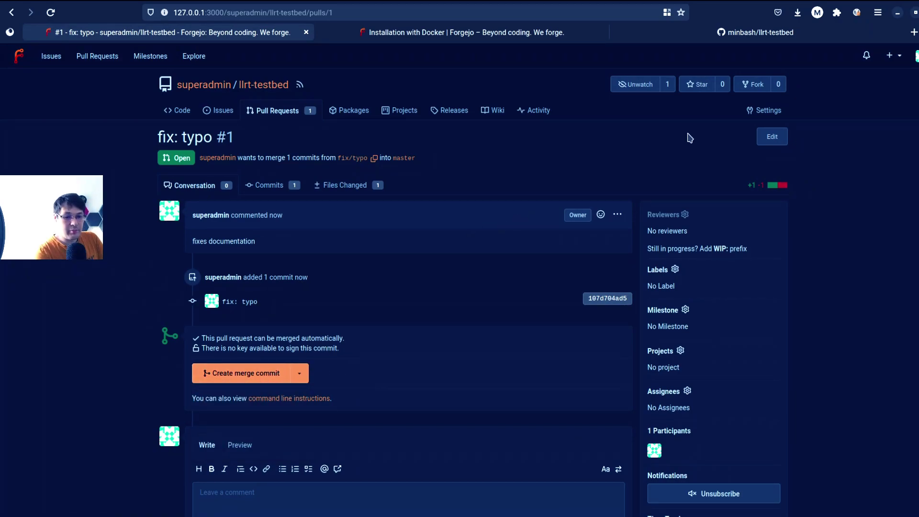
pyautogui.moveTo(775, 111)
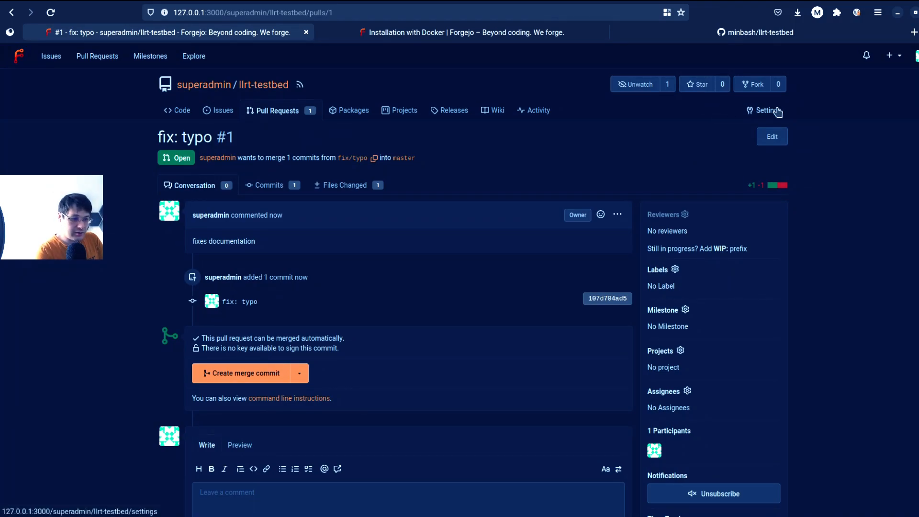
# Step: Go to llrt-testbed's Settings, Repository, then the Branches settings page
pyautogui.click(763, 110)
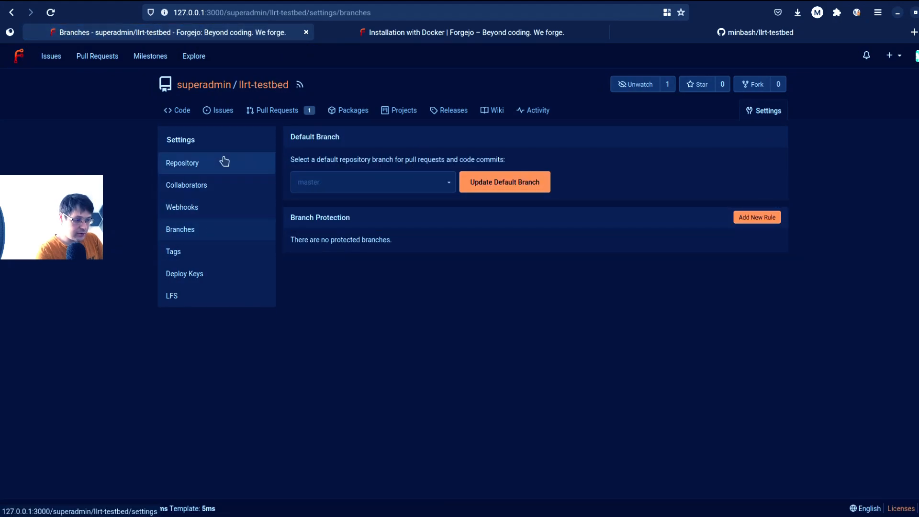
pyautogui.click(183, 163)
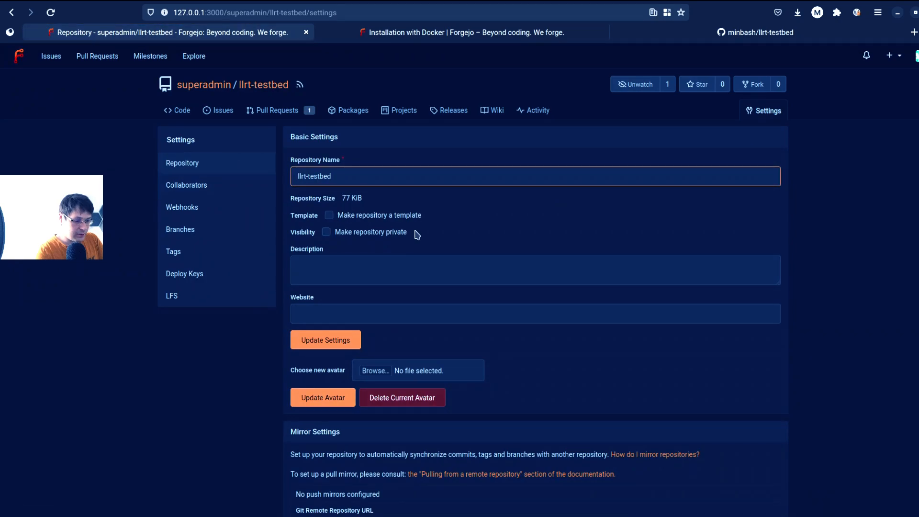
pyautogui.click(180, 229)
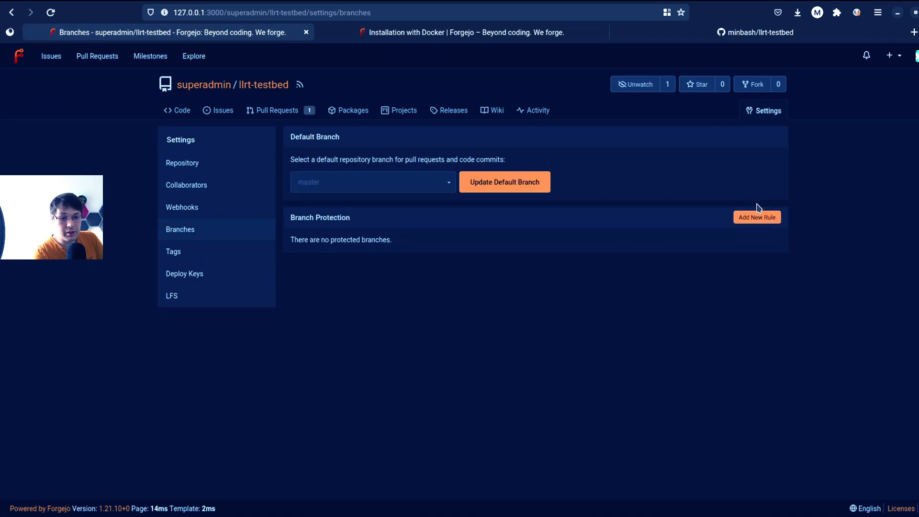
# Step: Enter master as the protected branch pattern and set required approvals to 1
pyautogui.click(757, 216)
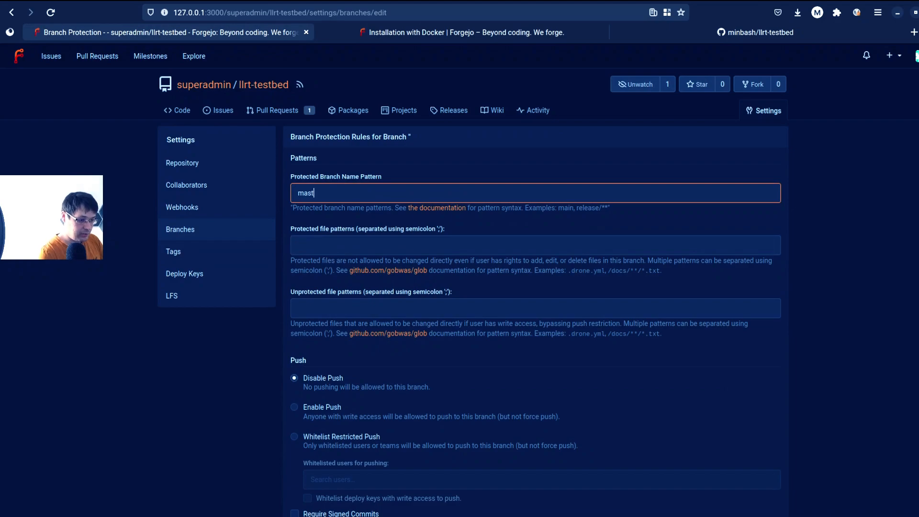
pyautogui.click(353, 32)
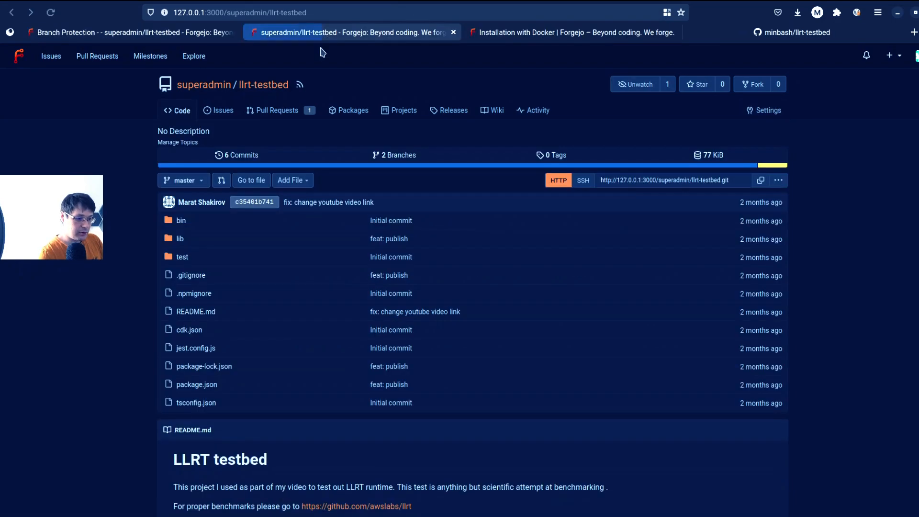
pyautogui.click(119, 32)
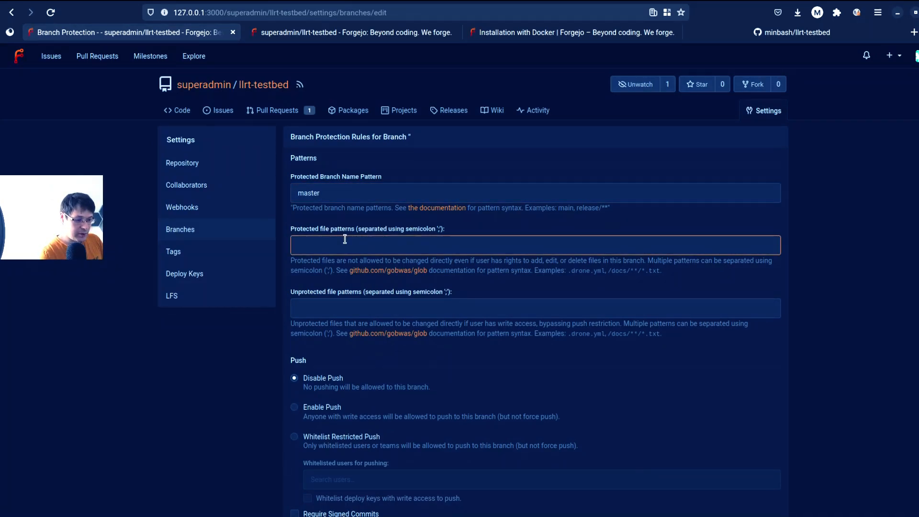
pyautogui.click(349, 246)
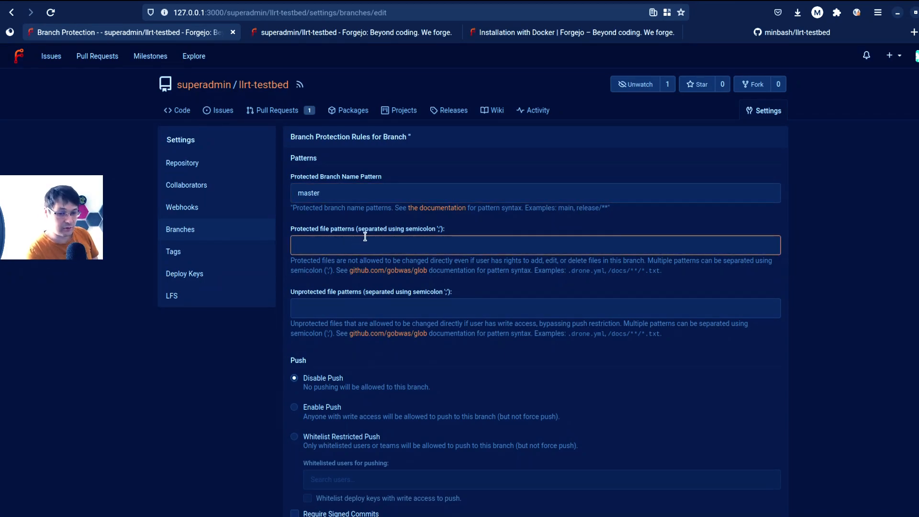
pyautogui.scroll(-3)
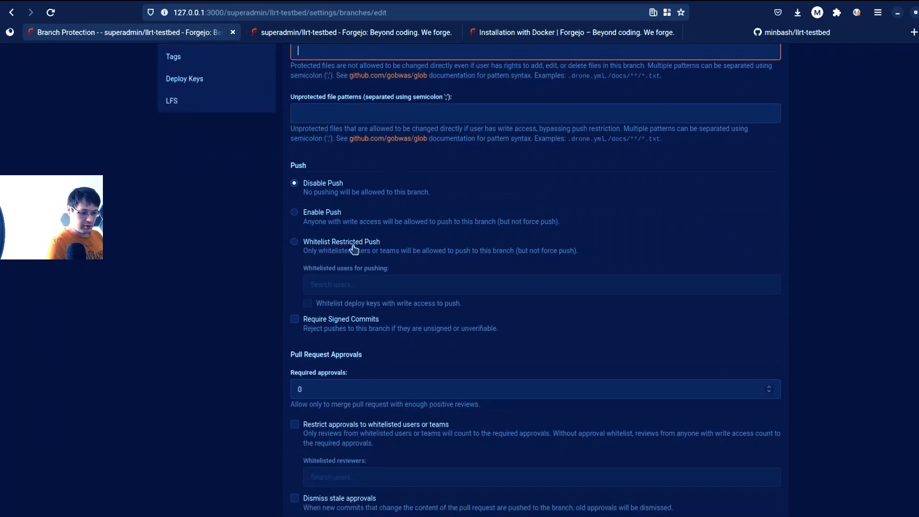
pyautogui.click(294, 242)
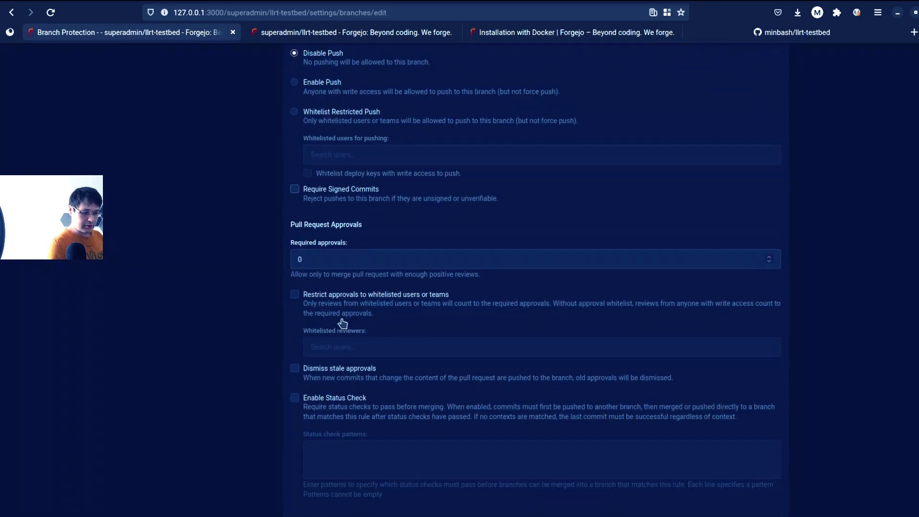
pyautogui.click(528, 256)
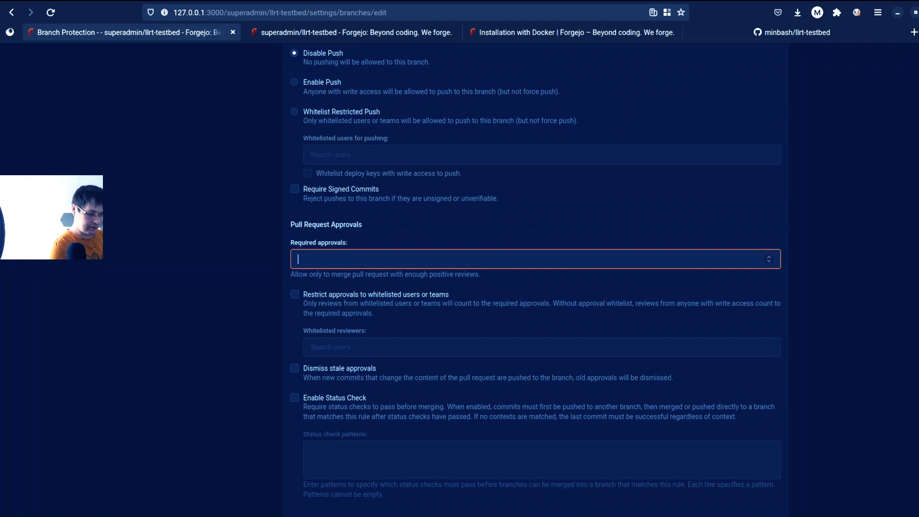
pyautogui.write('1')
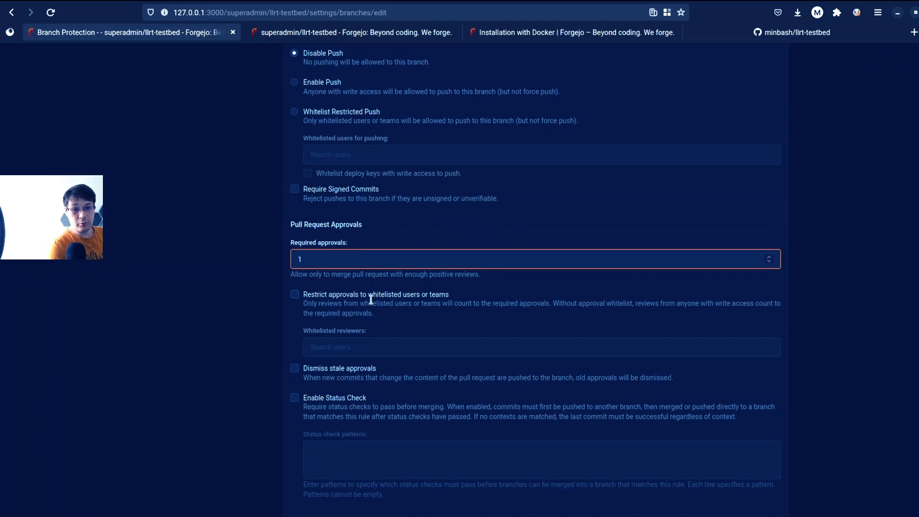
pyautogui.moveTo(384, 292)
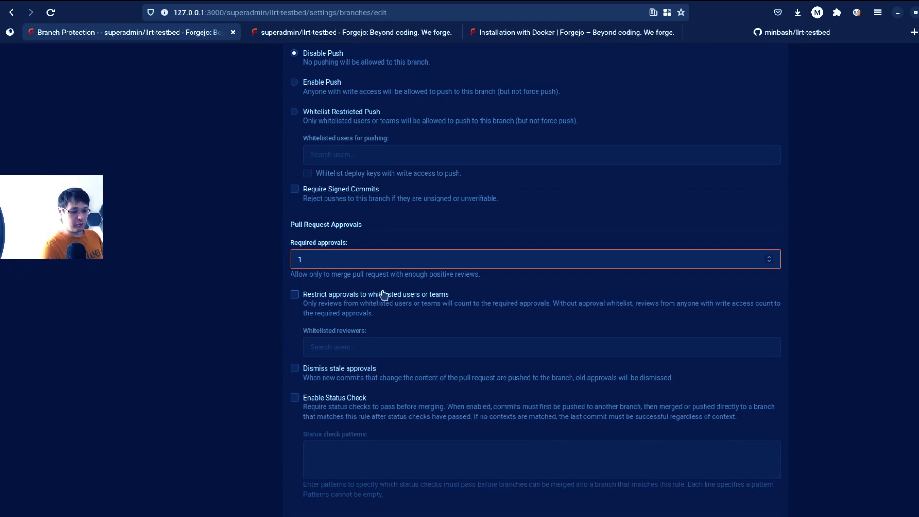
pyautogui.scroll(-3)
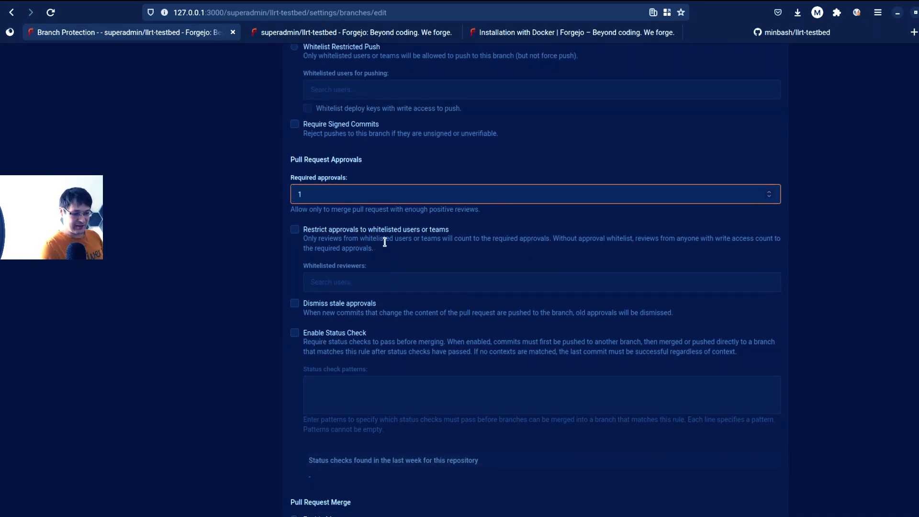
pyautogui.scroll(-3)
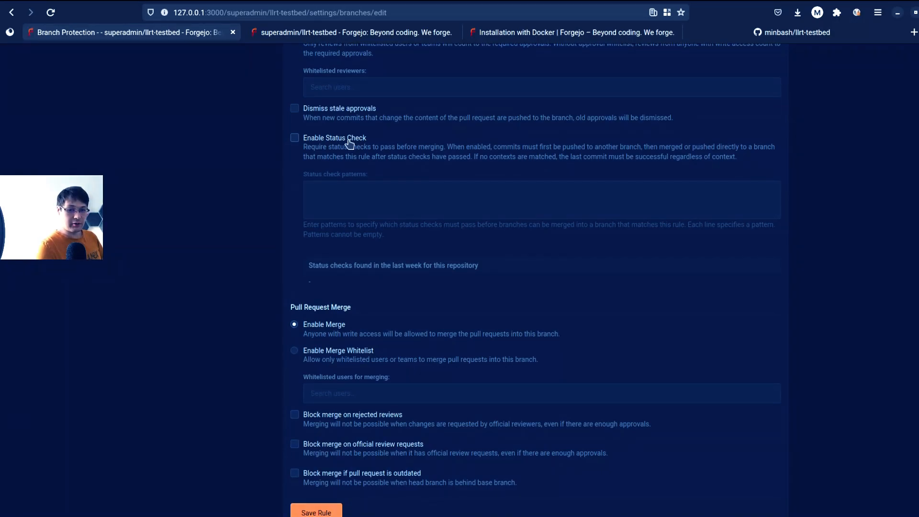
# Step: Save the master branch protection rule
pyautogui.click(316, 512)
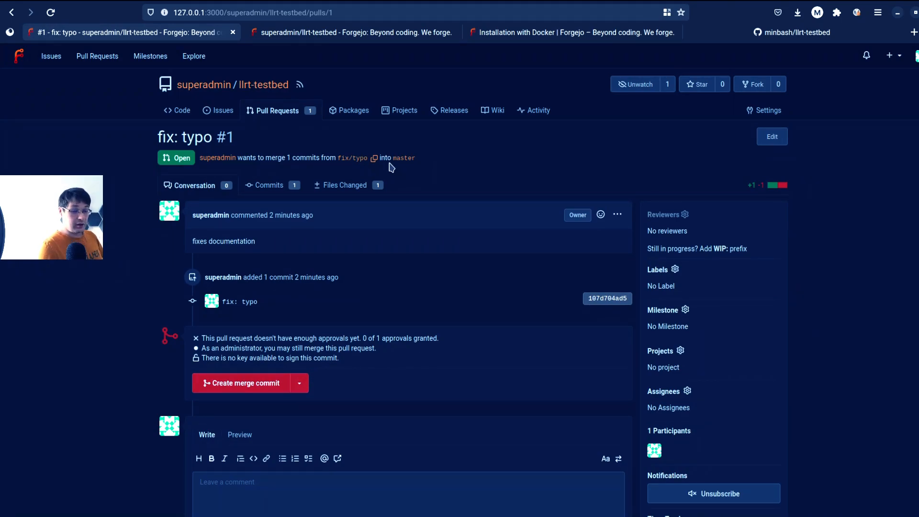
pyautogui.moveTo(434, 161)
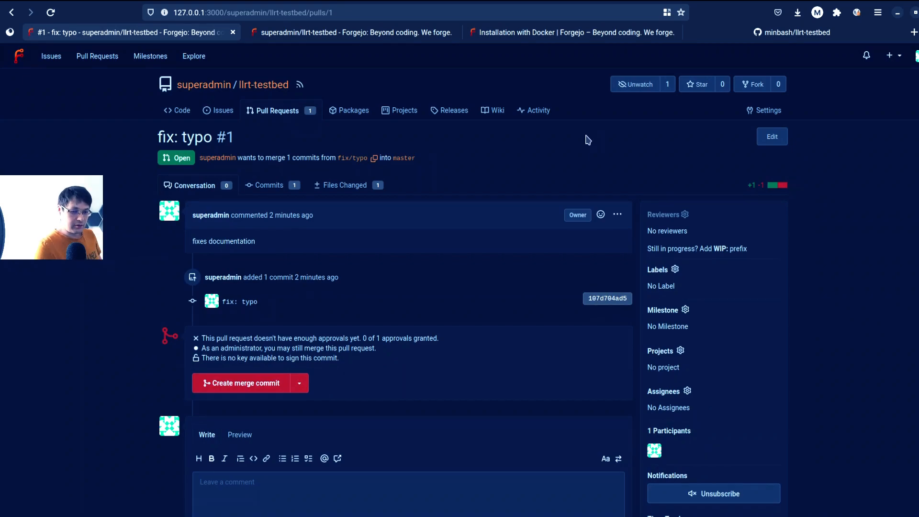
pyautogui.moveTo(408, 181)
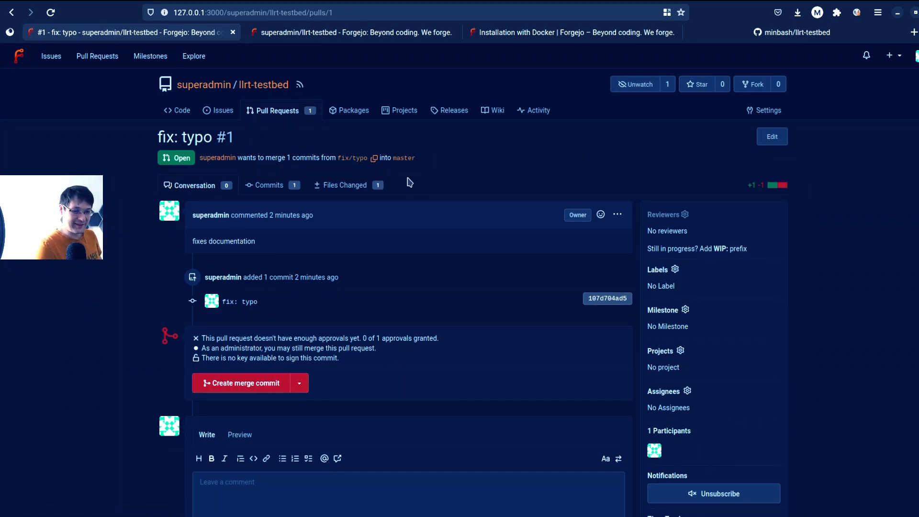
# Step: Start an LGTM review on the changed files, then view the Packages page
pyautogui.click(344, 185)
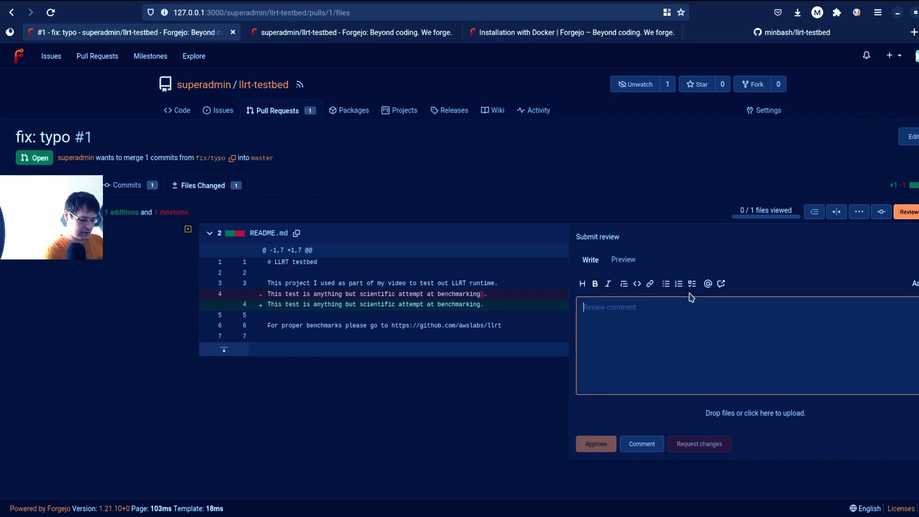
pyautogui.write('LGTM')
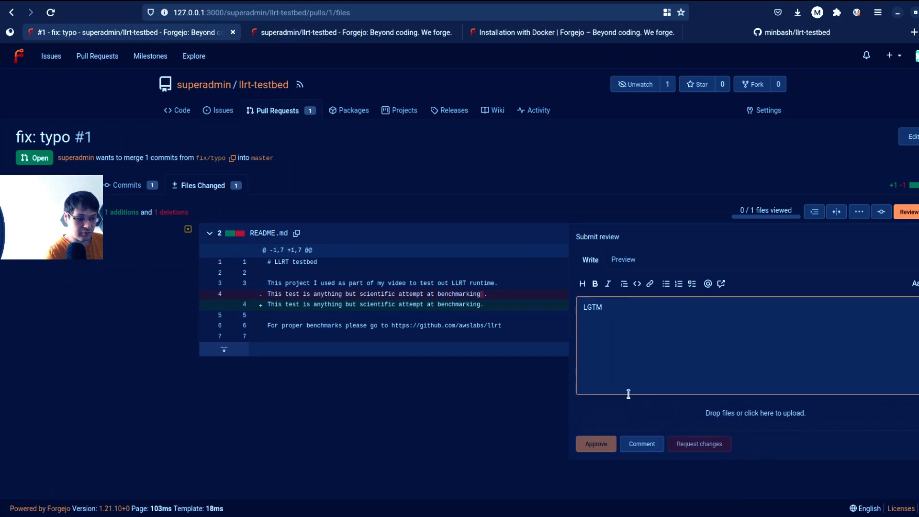
pyautogui.click(354, 110)
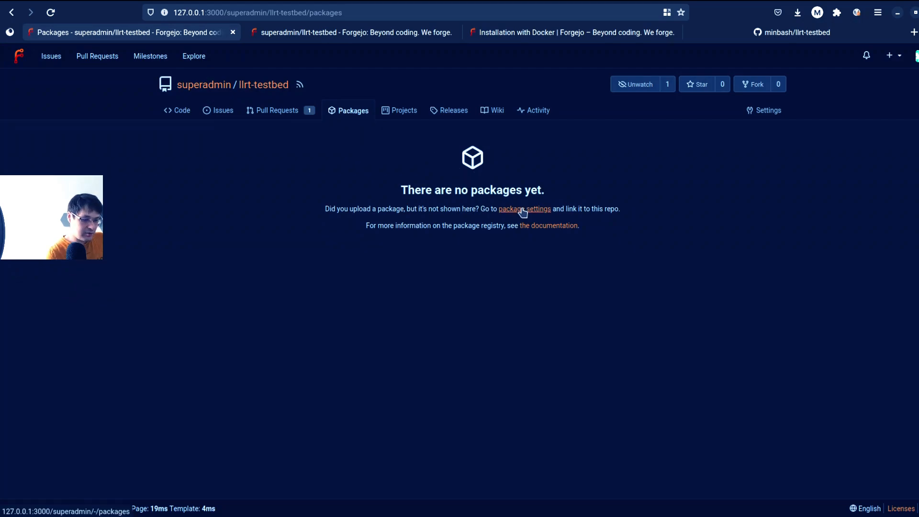
# Step: Open the Package Registry docs and scroll the supported package managers table for OCI
pyautogui.click(549, 225)
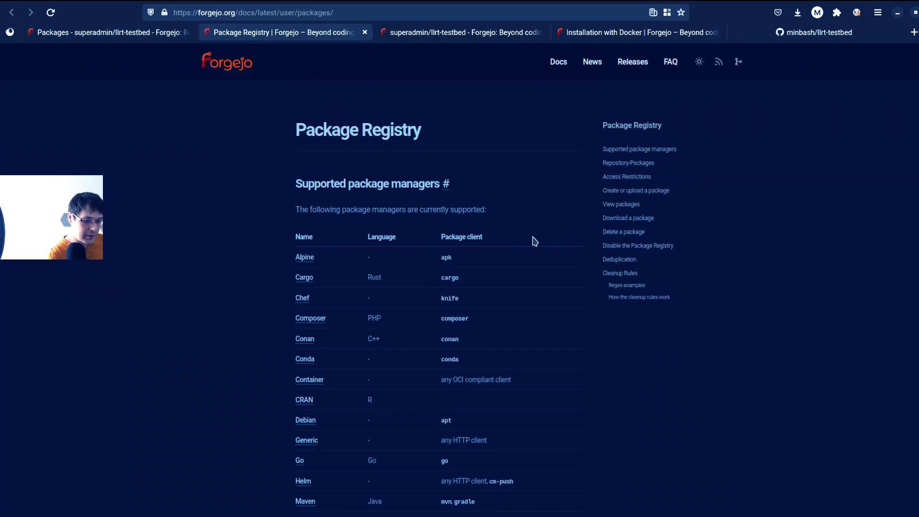
pyautogui.moveTo(517, 246)
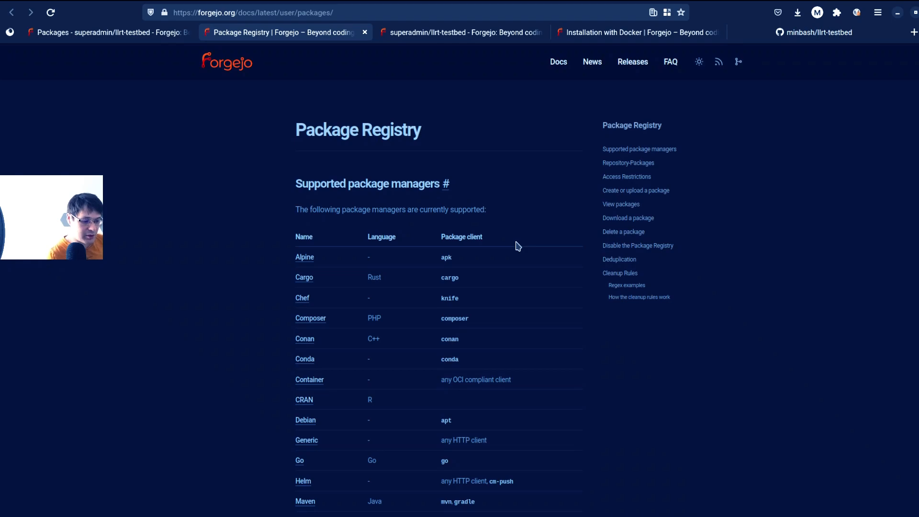
pyautogui.scroll(-3)
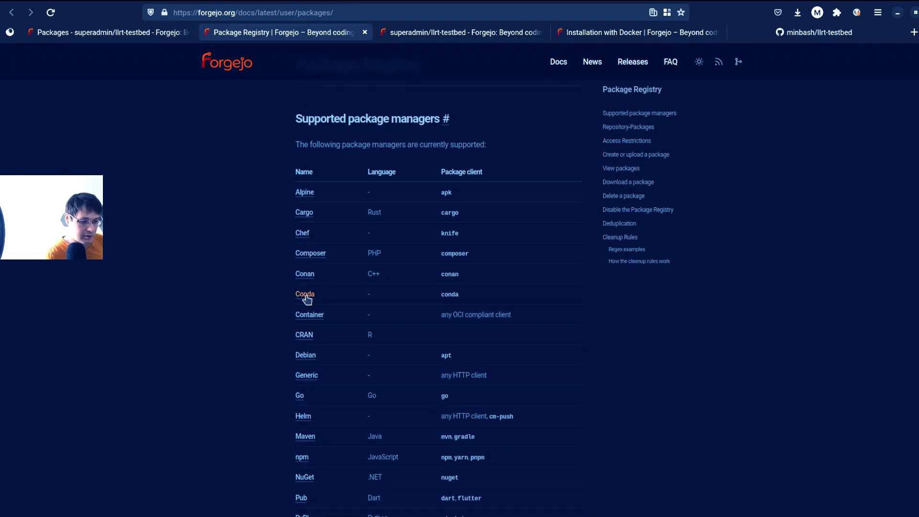
pyautogui.moveTo(467, 254)
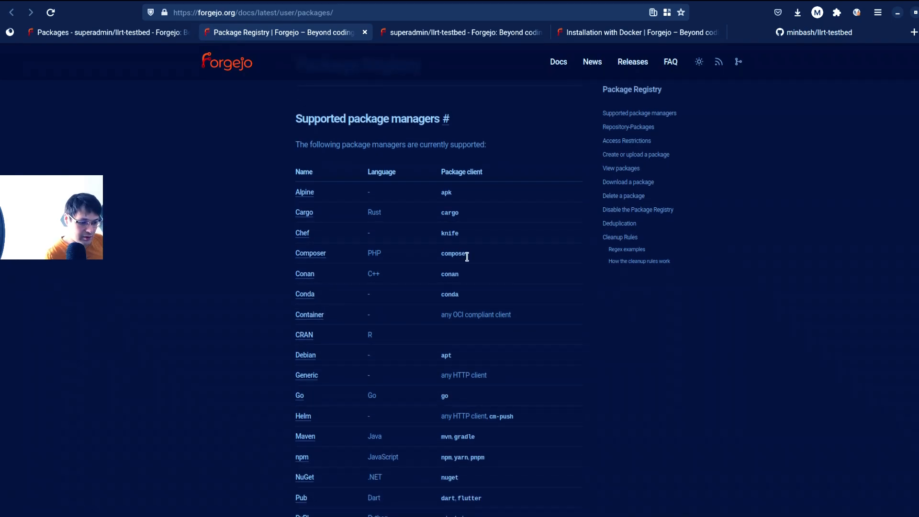
pyautogui.moveTo(304, 215)
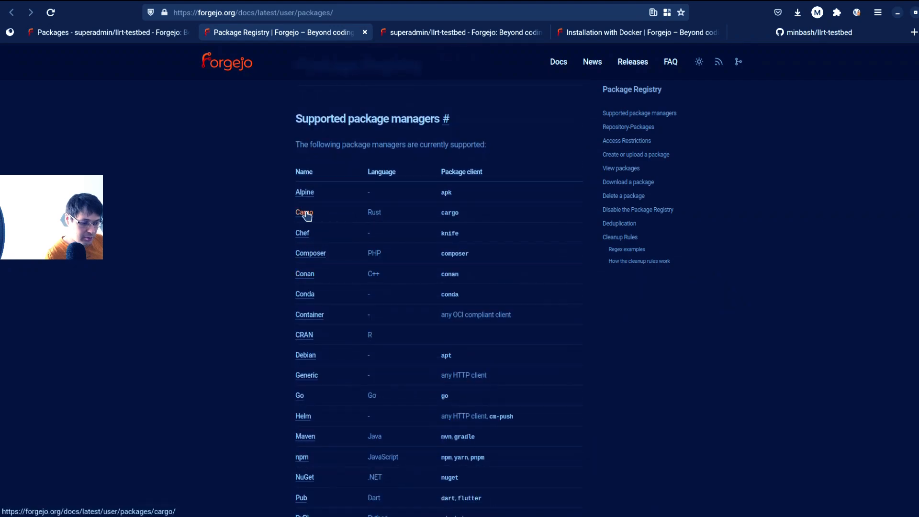
pyautogui.scroll(-3)
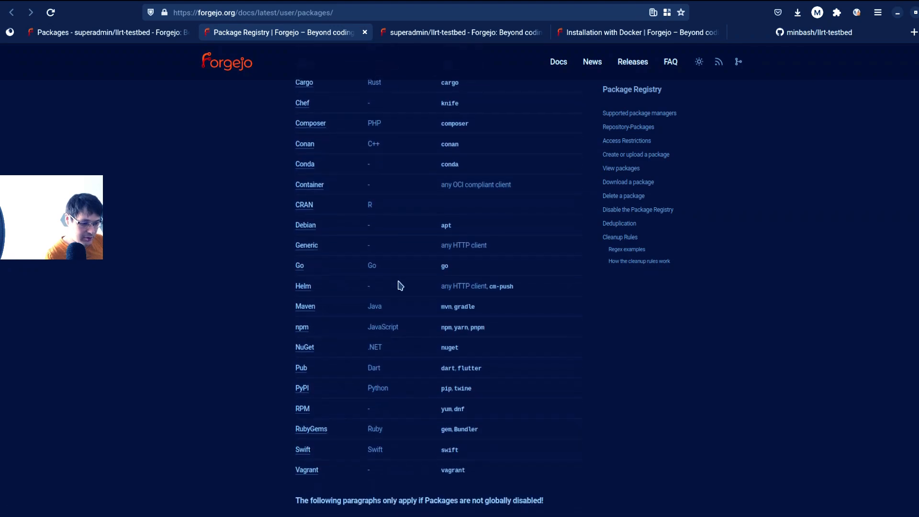
pyautogui.moveTo(405, 327)
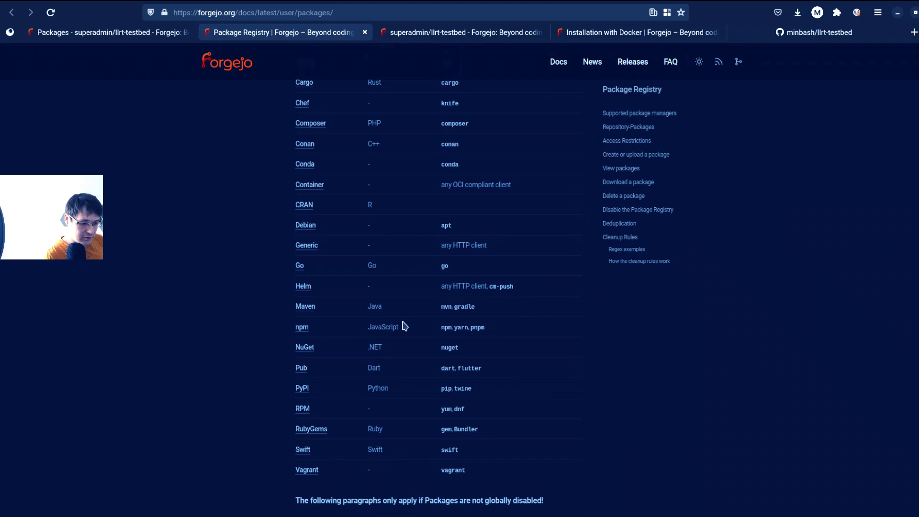
pyautogui.scroll(-3)
pyautogui.write('oci')
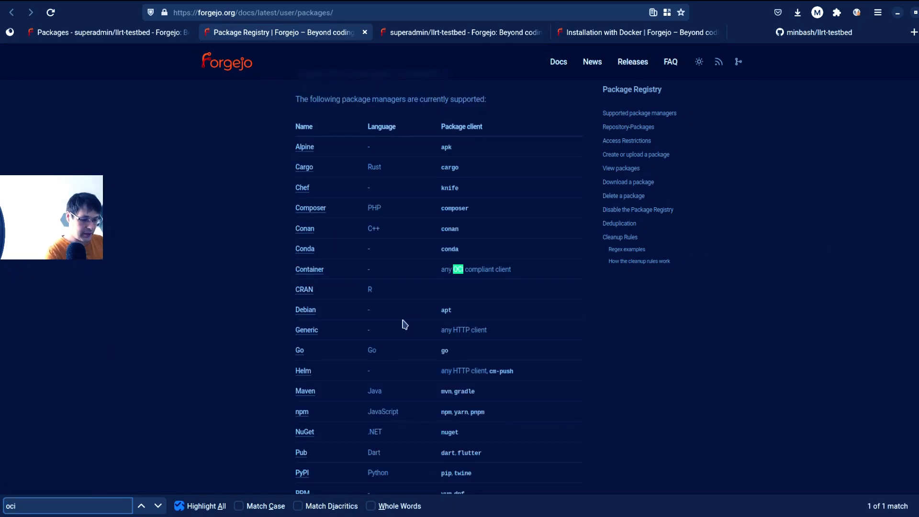
pyautogui.moveTo(383, 327)
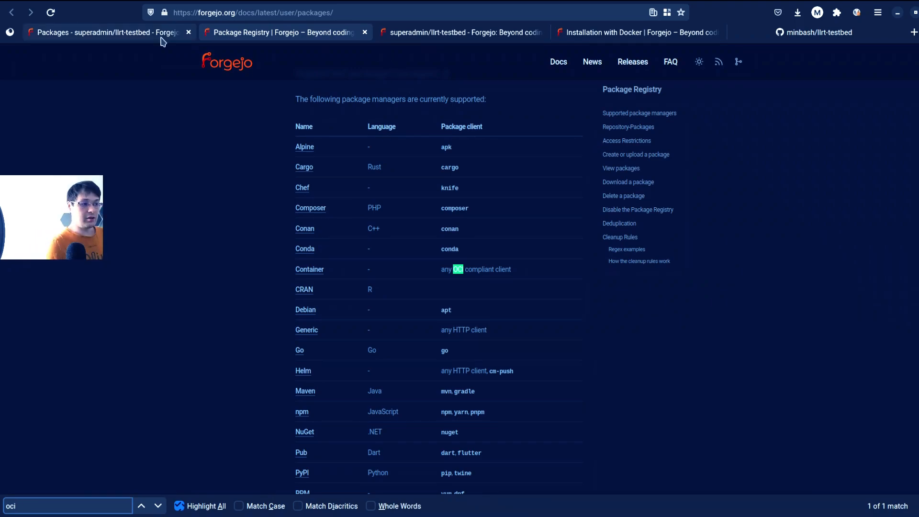
# Step: Create a new project named minbash in llrt-testbed
pyautogui.click(96, 32)
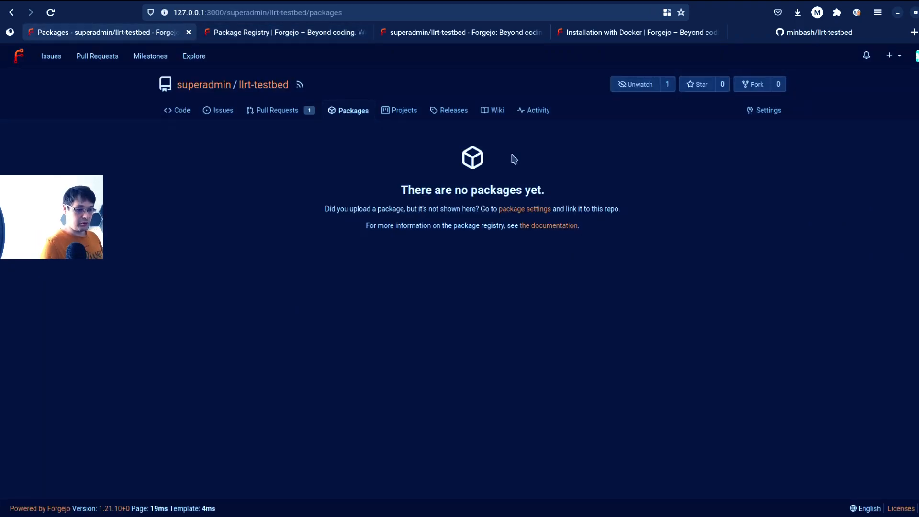
pyautogui.click(404, 110)
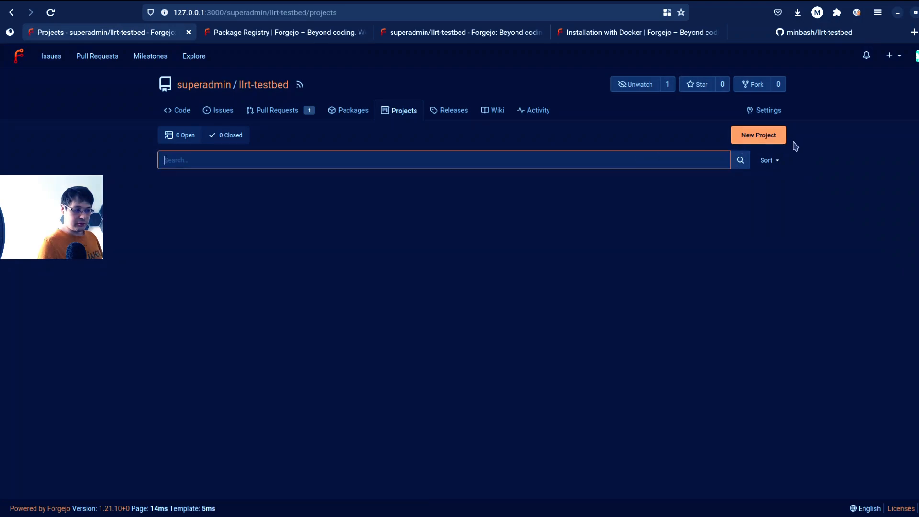
pyautogui.click(758, 135)
pyautogui.write('minbash')
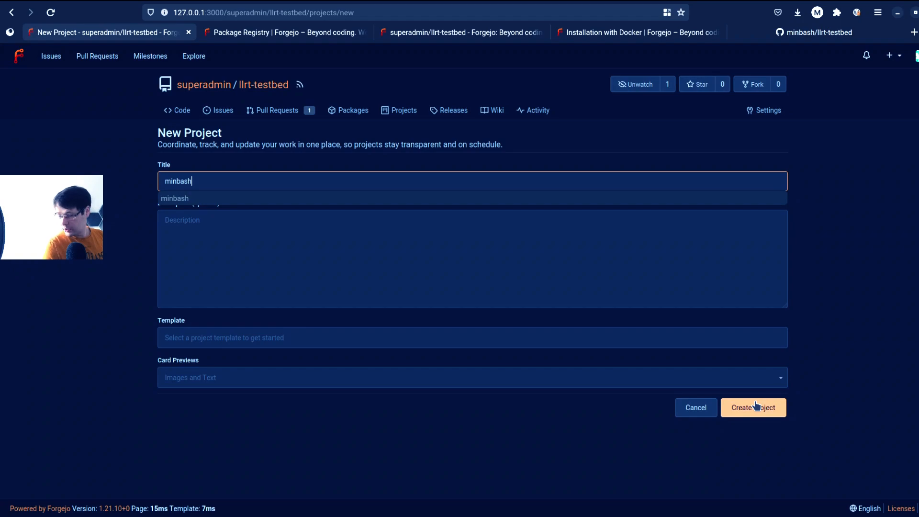
pyautogui.click(753, 407)
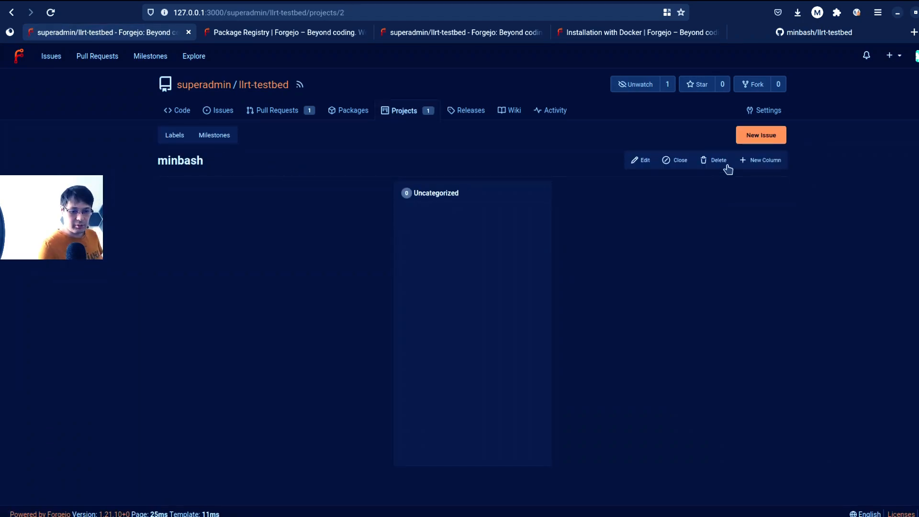
# Step: Add an In-Progress column and move it ahead of Uncategorized
pyautogui.click(765, 160)
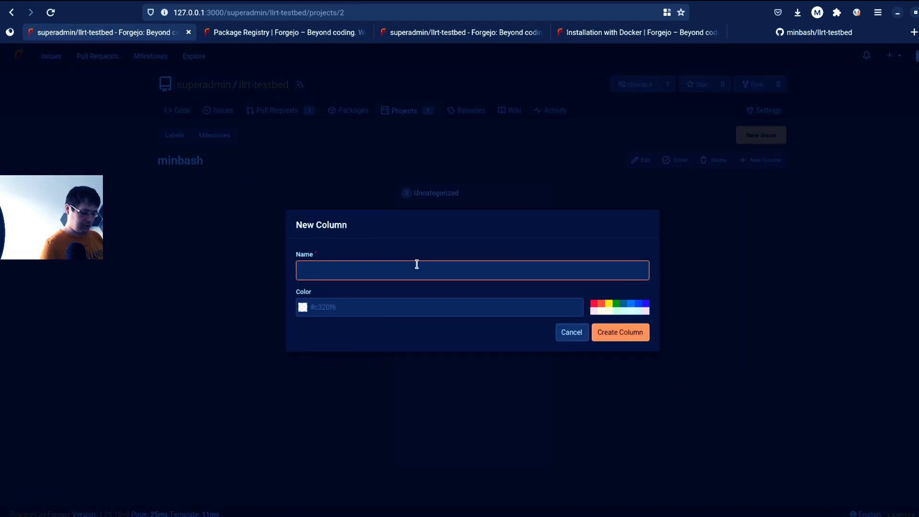
pyautogui.click(620, 332)
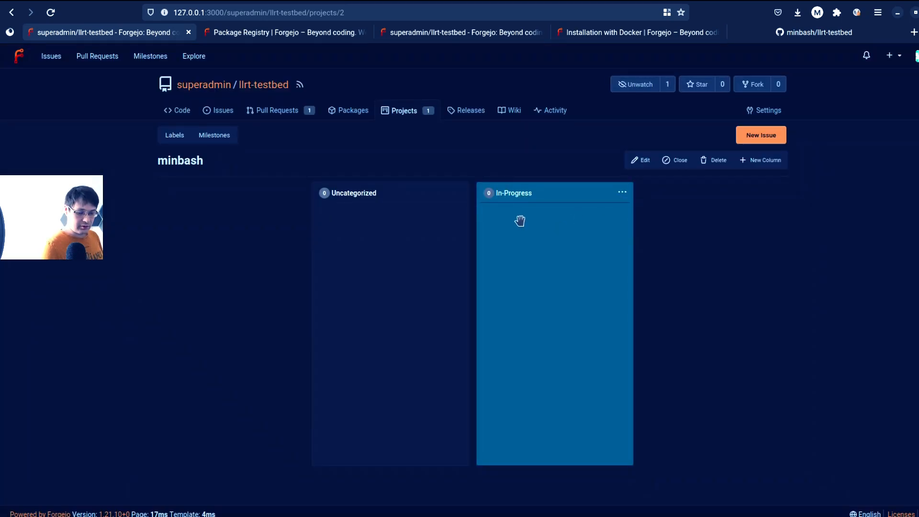
pyautogui.click(760, 134)
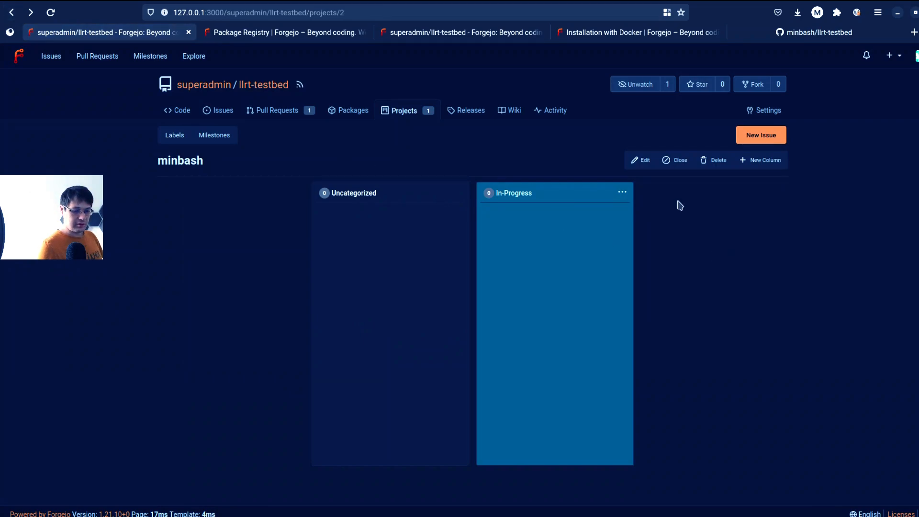
pyautogui.click(622, 191)
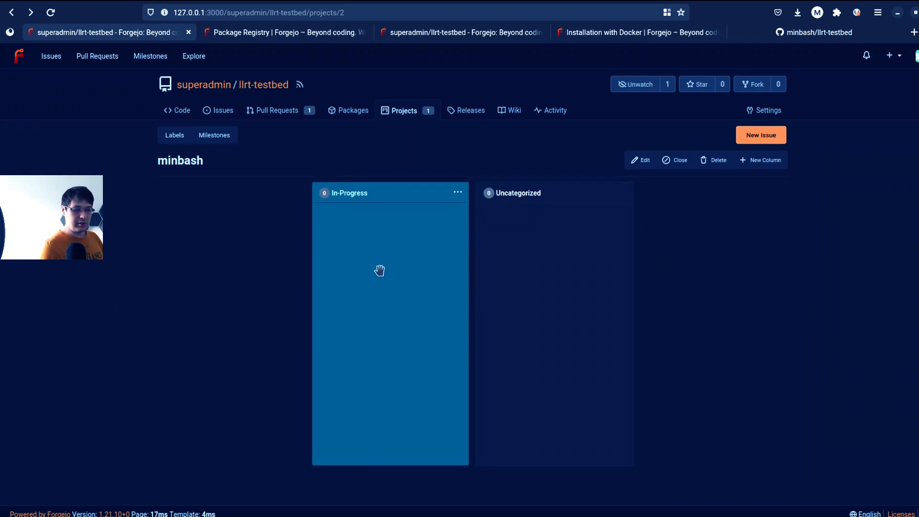
# Step: Browse Releases and the New Release form, the Wiki, then the Activity overview
pyautogui.click(471, 110)
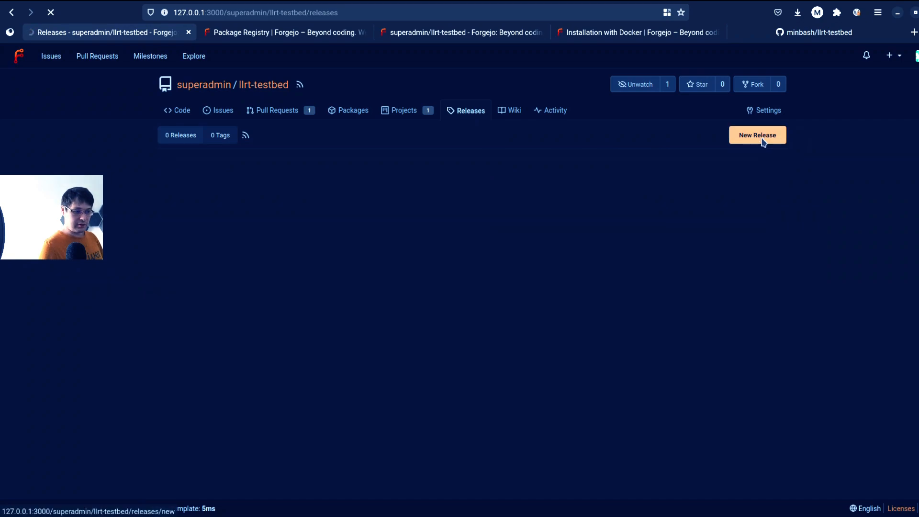
pyautogui.click(757, 134)
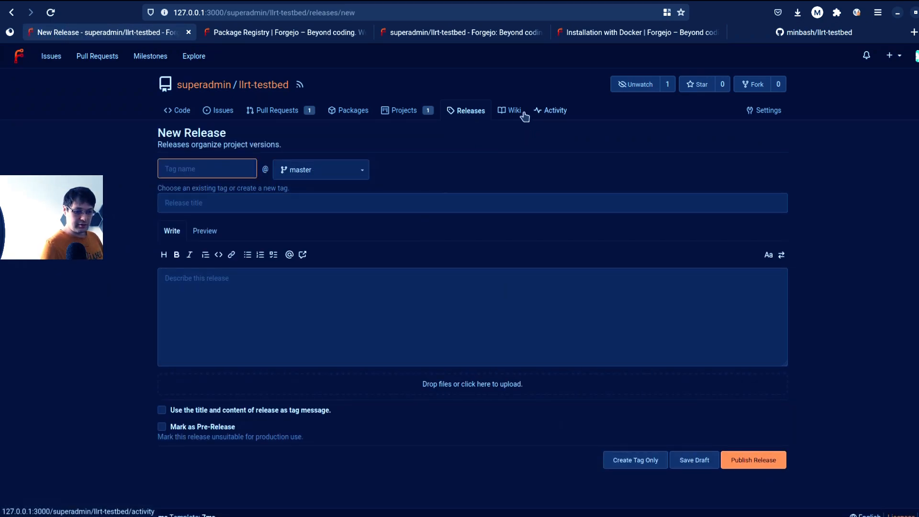
pyautogui.click(514, 110)
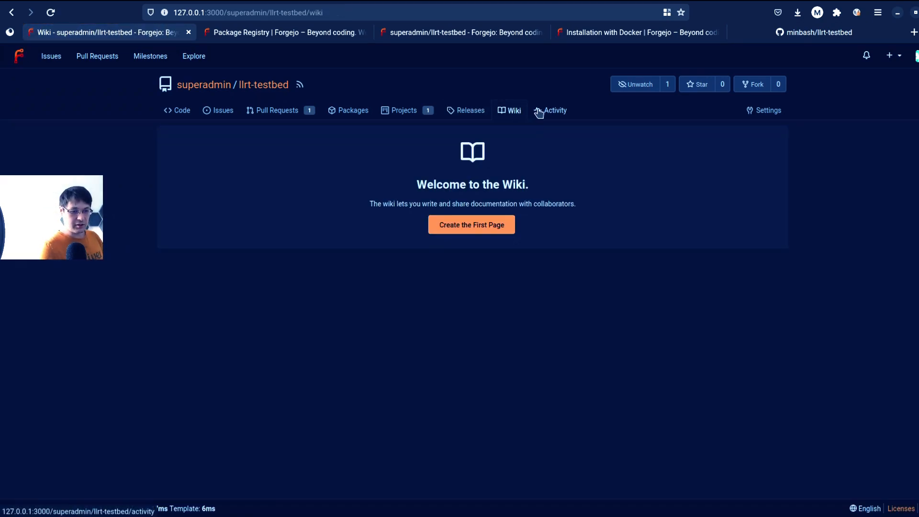
pyautogui.click(555, 110)
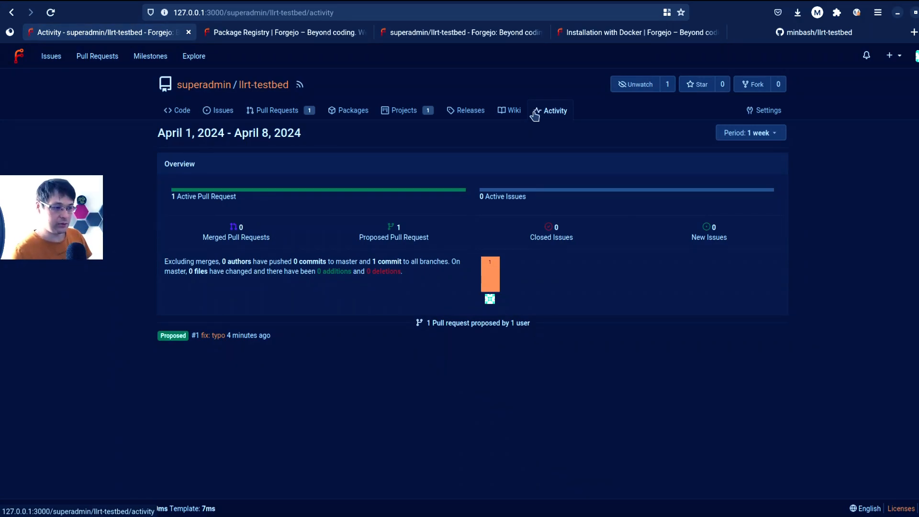
pyautogui.moveTo(537, 93)
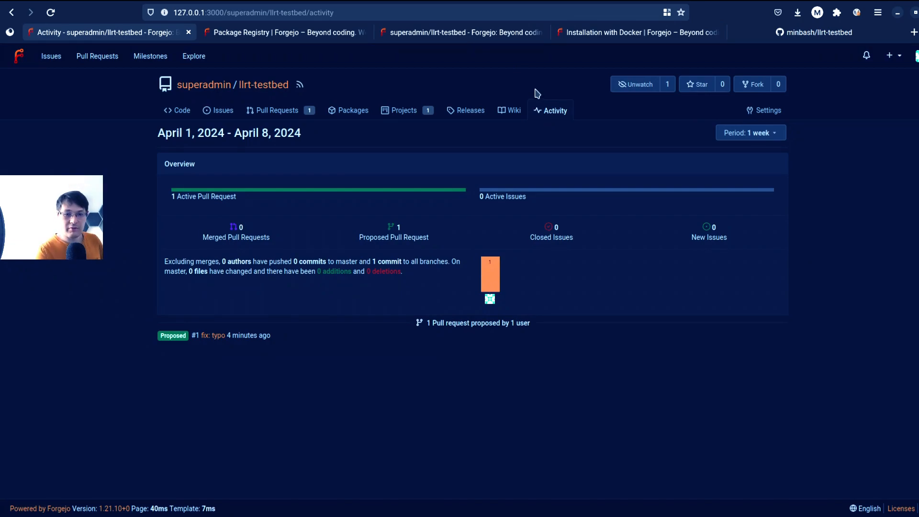
pyautogui.moveTo(246, 86)
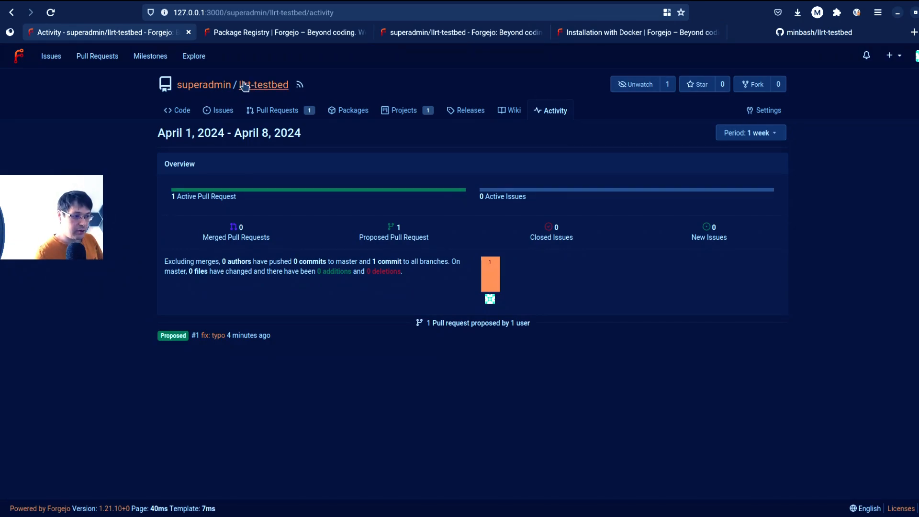
# Step: Open User Settings and expand the Actions section for runners, secrets and variables
pyautogui.click(917, 54)
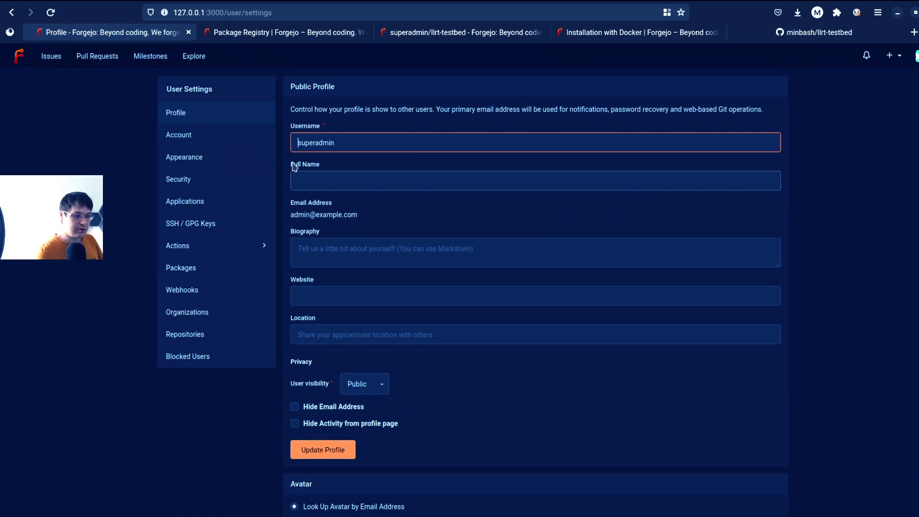
pyautogui.click(177, 246)
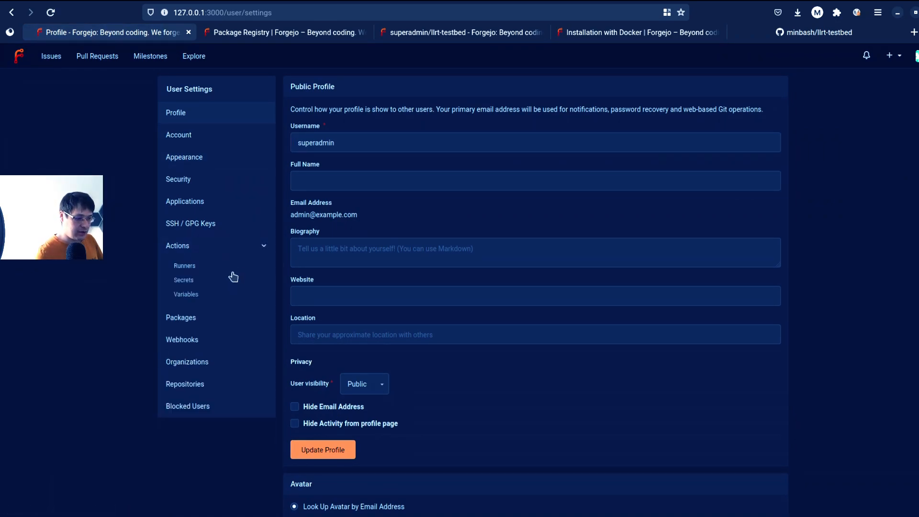
pyautogui.click(184, 266)
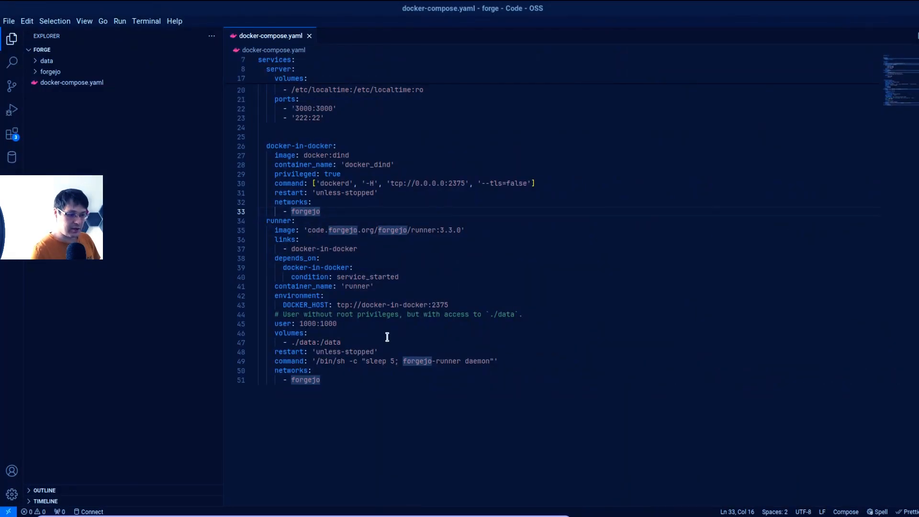
# Step: Highlight the docker-in-docker service block and the runner's full daemon start command in docker-compose.yaml
pyautogui.moveTo(266, 220); pyautogui.dragTo(321, 379)
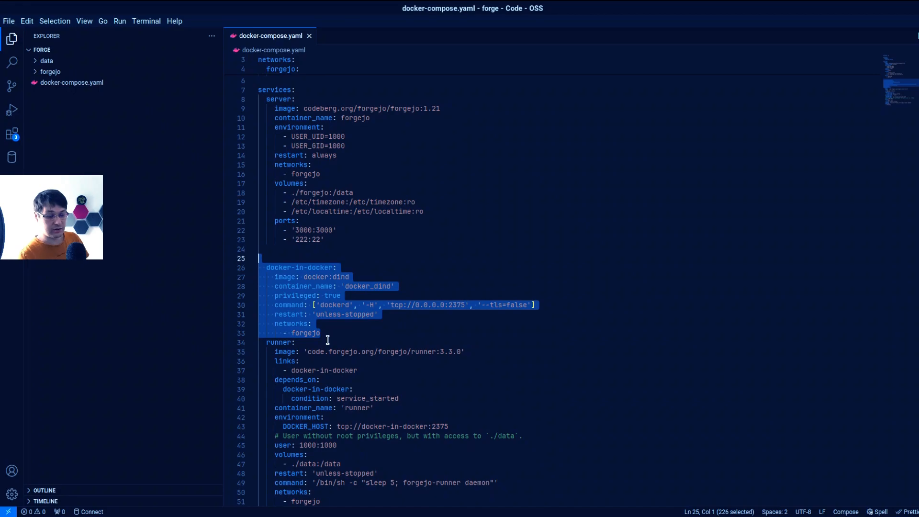
pyautogui.scroll(-3)
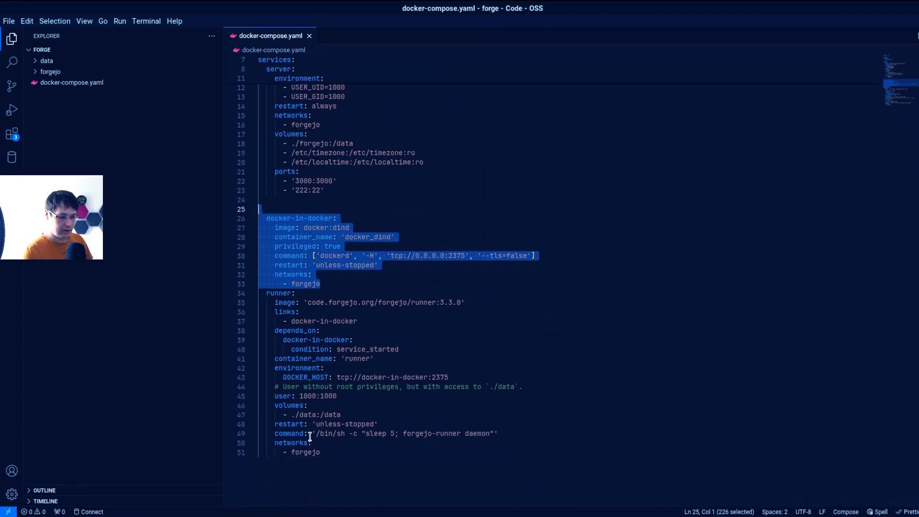
pyautogui.moveTo(319, 415)
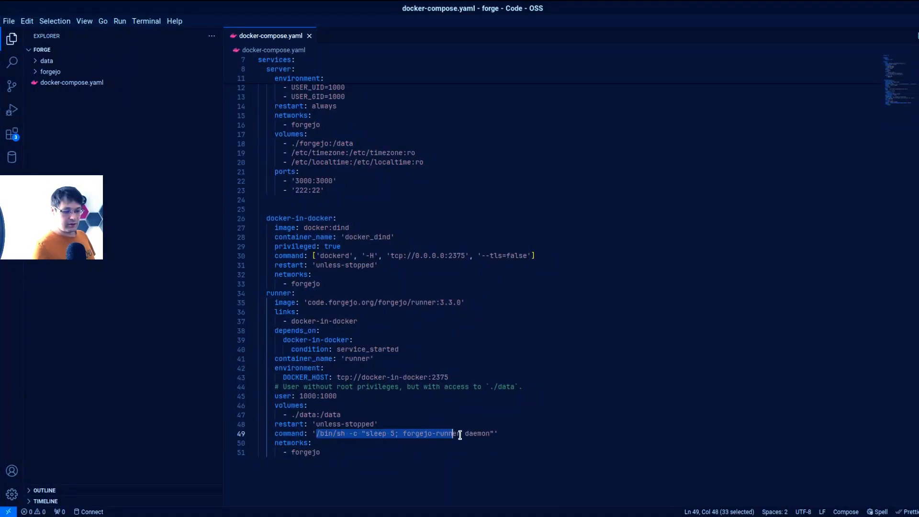
pyautogui.click(312, 442)
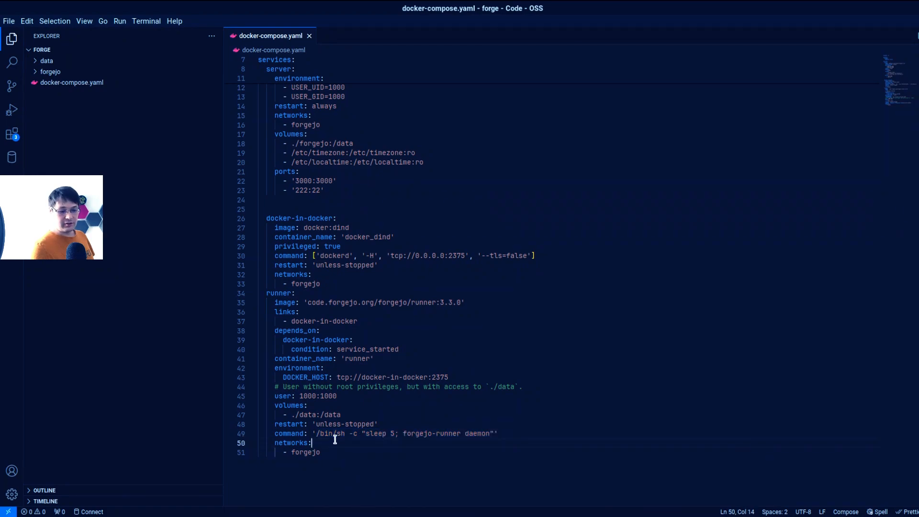
pyautogui.moveTo(313, 433); pyautogui.dragTo(497, 433)
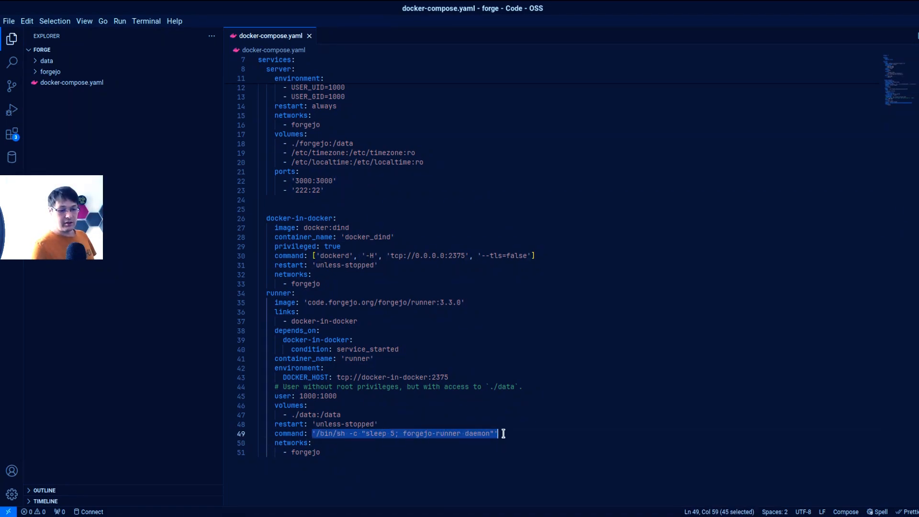
pyautogui.click(340, 246)
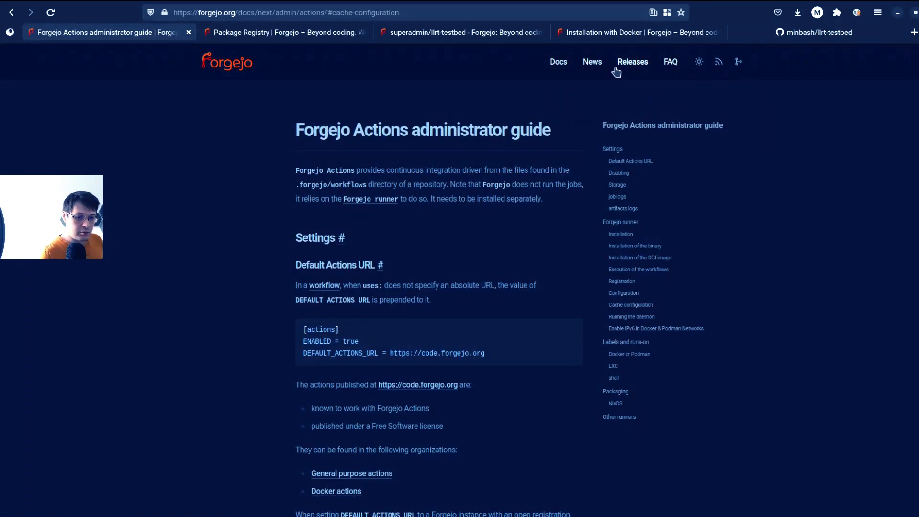
# Step: Reach the Forgejo Actions user guide via Releases and highlight its repository-driven CI intro notes
pyautogui.click(633, 62)
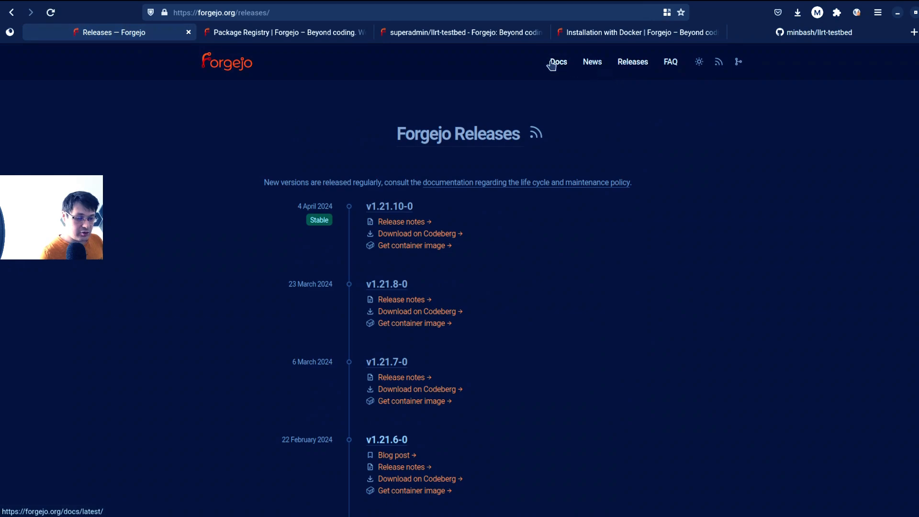
pyautogui.click(558, 62)
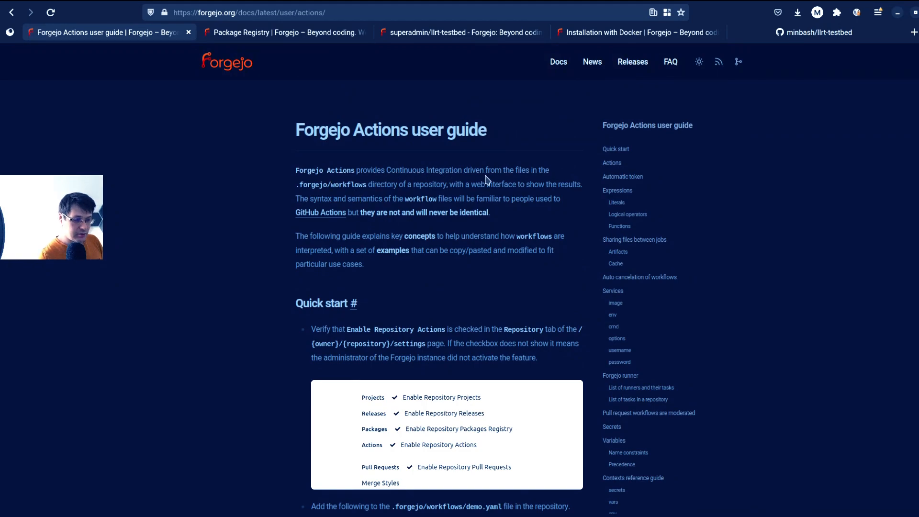
pyautogui.moveTo(462, 170); pyautogui.dragTo(509, 170)
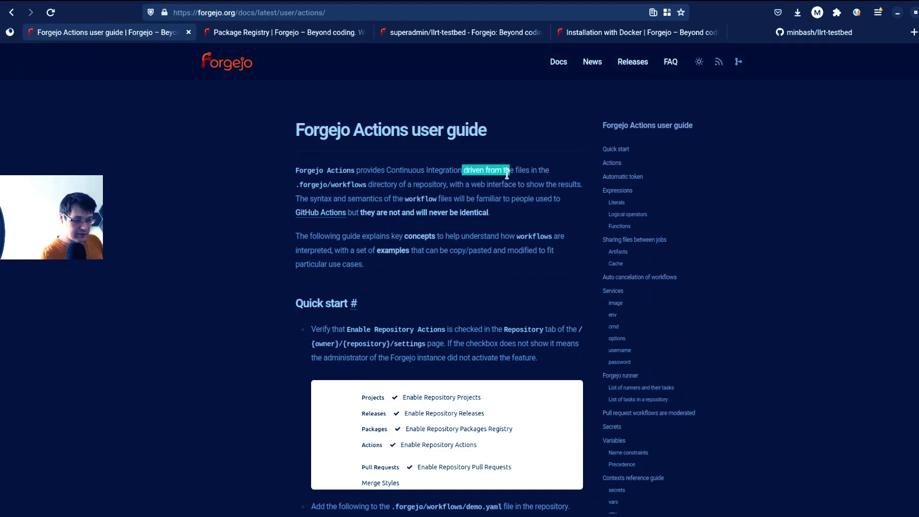
pyautogui.moveTo(507, 170); pyautogui.dragTo(366, 183)
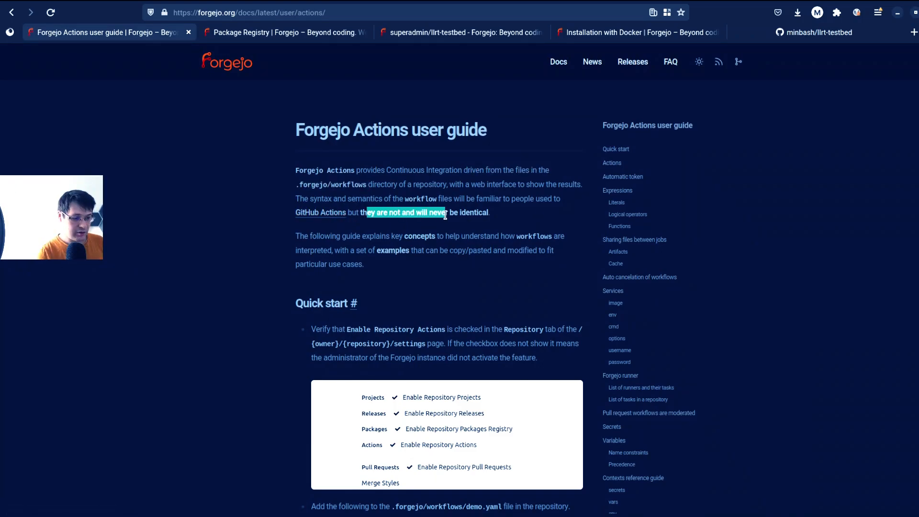
# Step: Read down through the Quick start, marking the demo workflow example, into the token and Expressions sections
pyautogui.scroll(-3)
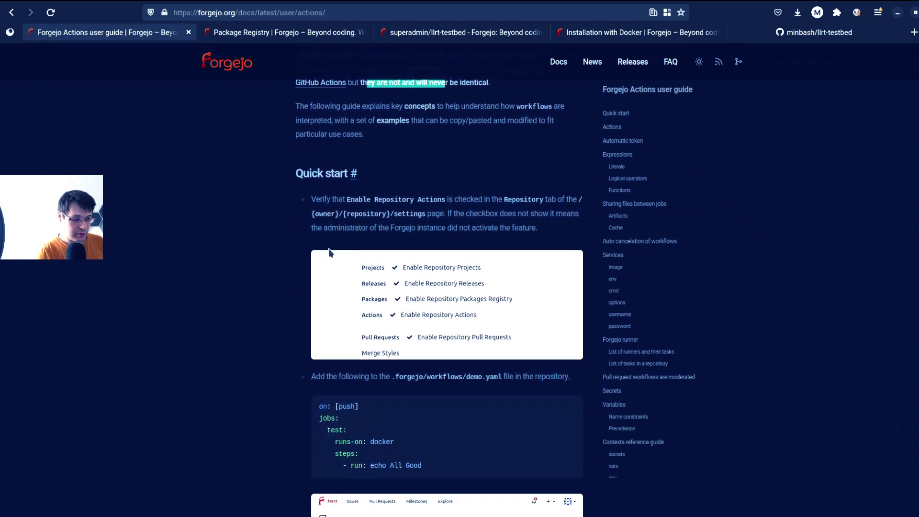
pyautogui.scroll(-3)
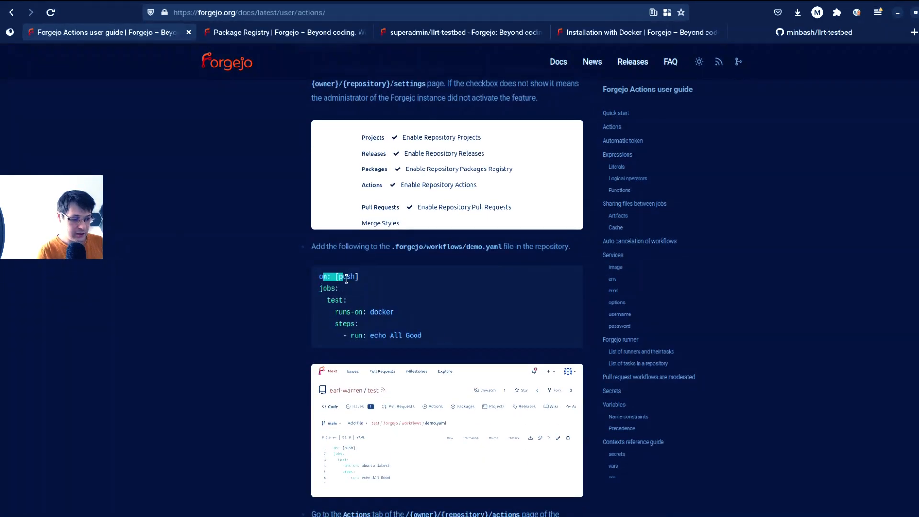
pyautogui.moveTo(318, 277); pyautogui.dragTo(425, 335)
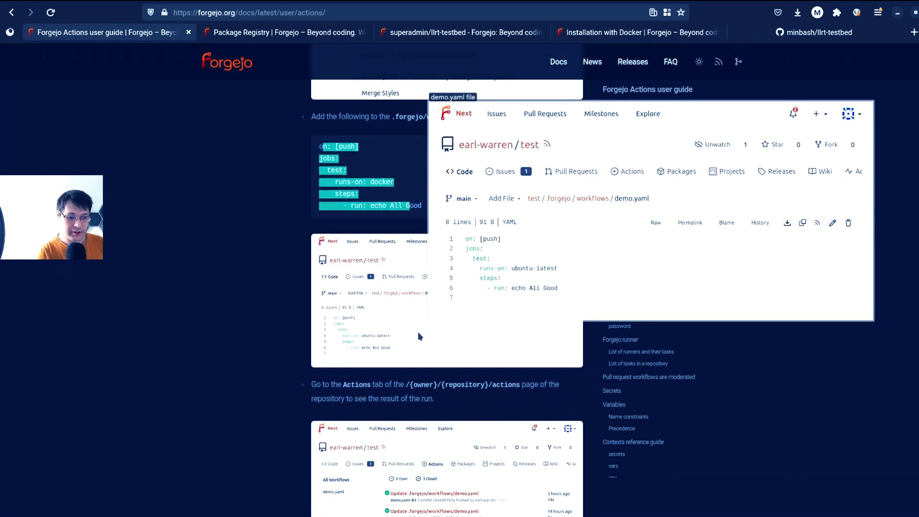
pyautogui.scroll(-3)
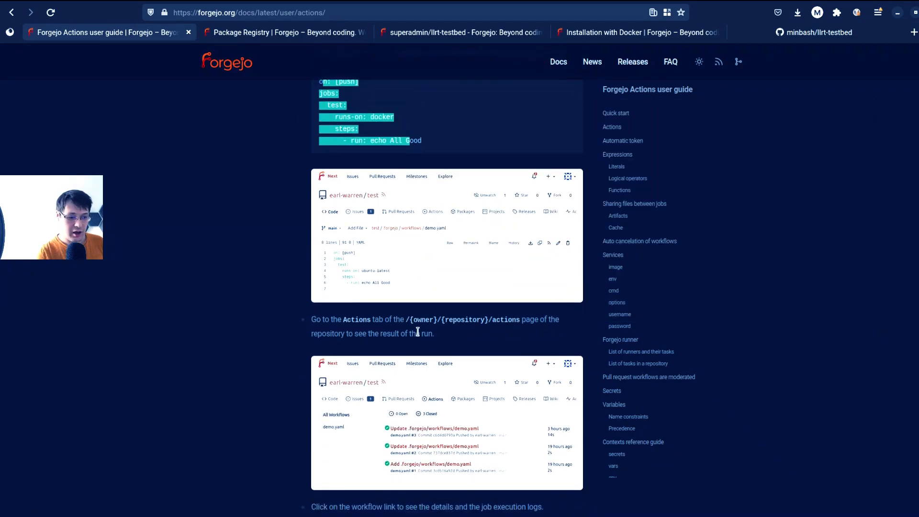
pyautogui.scroll(-3)
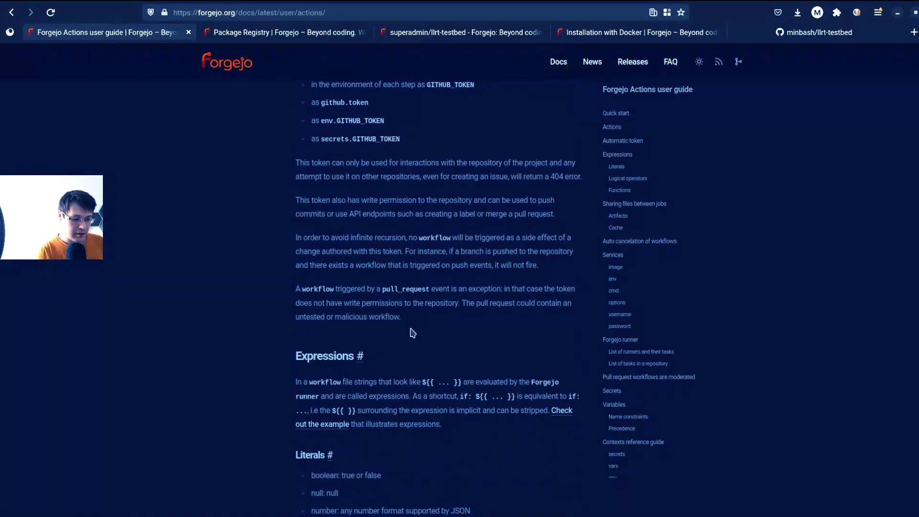